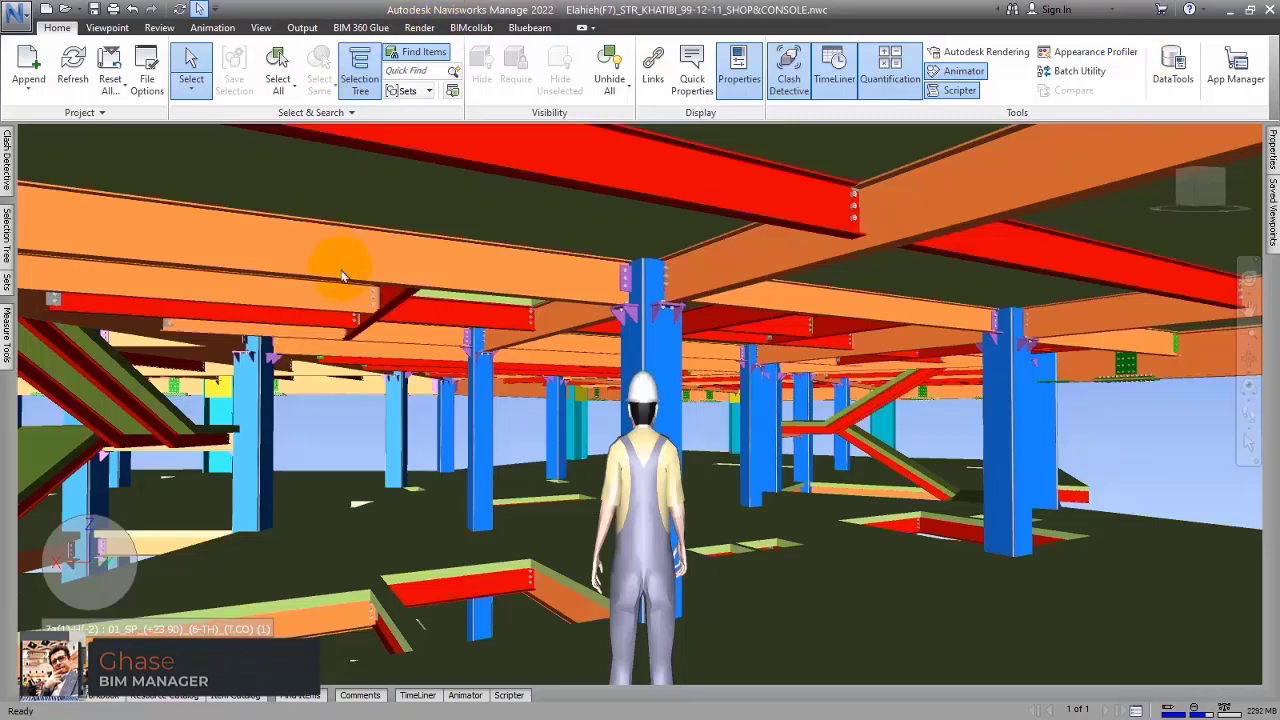
mouse_move(716, 490)
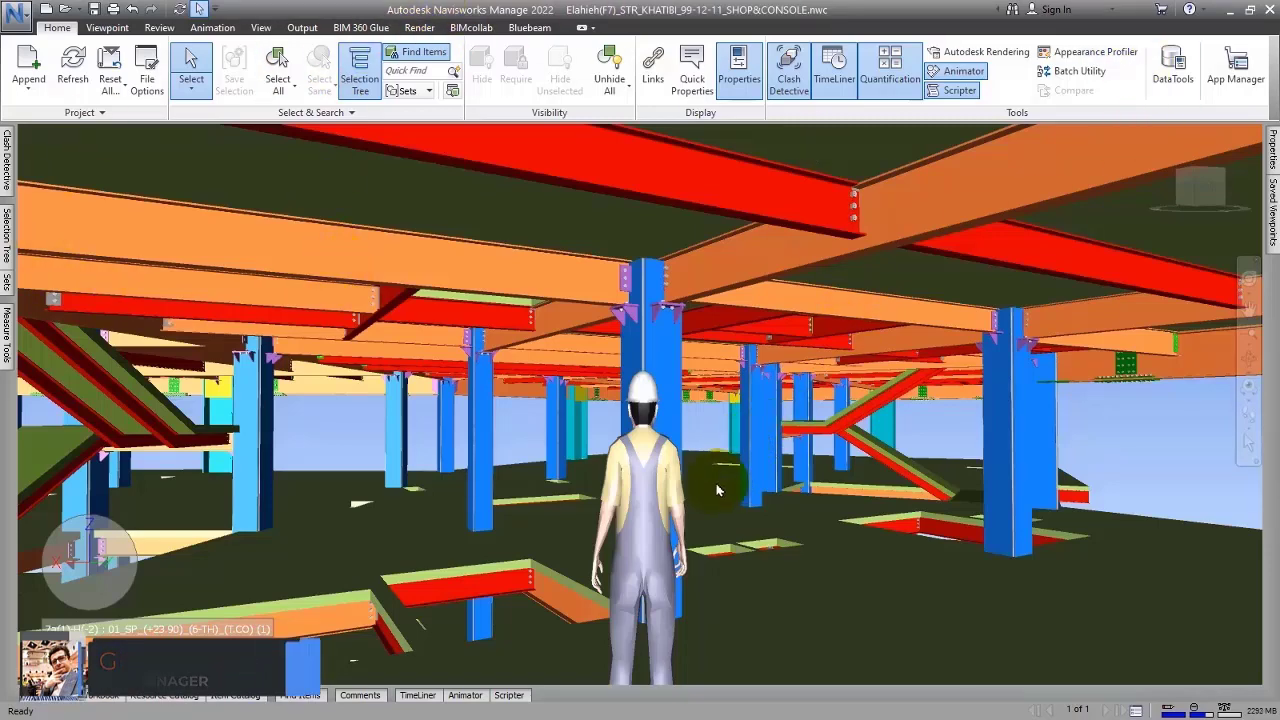
mouse_move(320, 432)
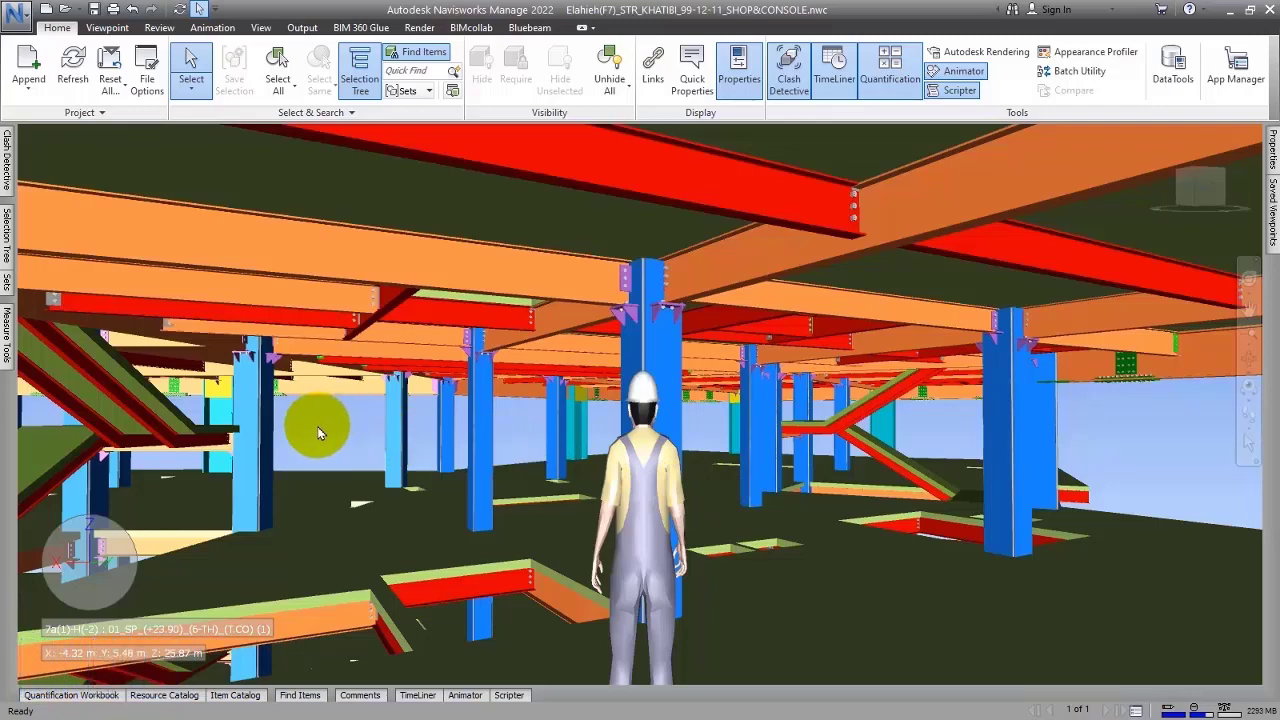
mouse_move(260, 440)
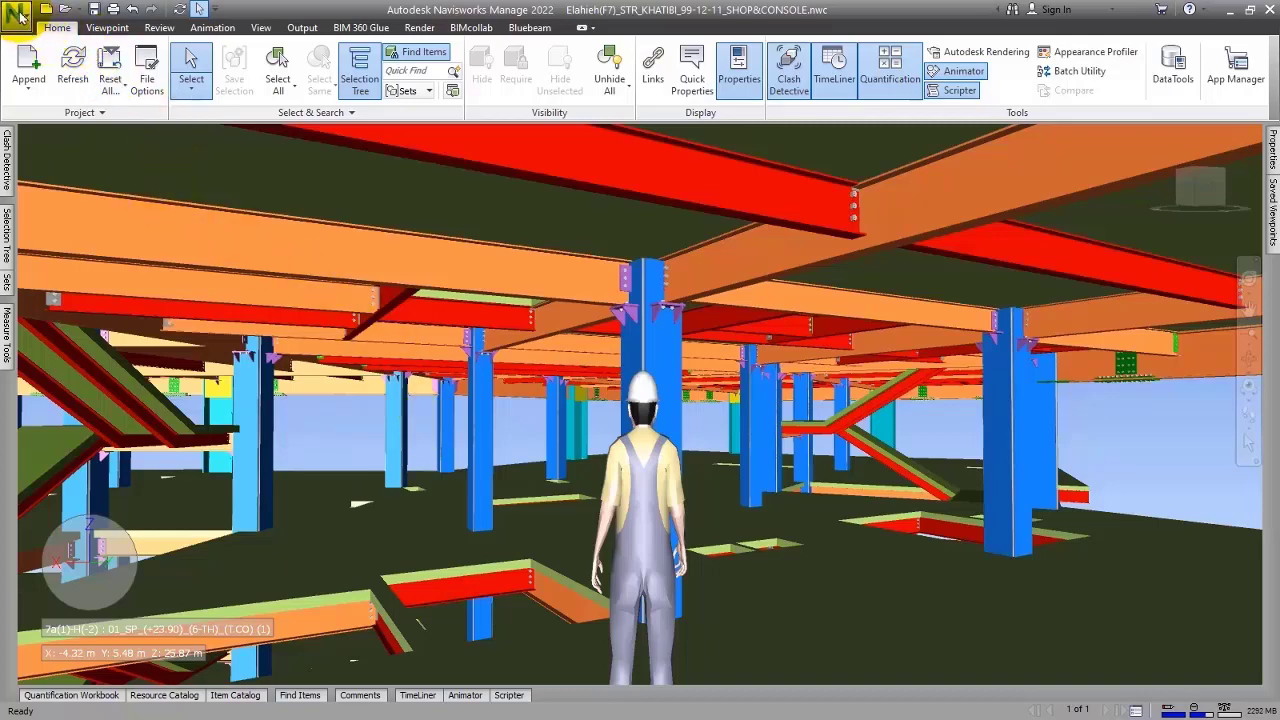
mouse_move(18, 12)
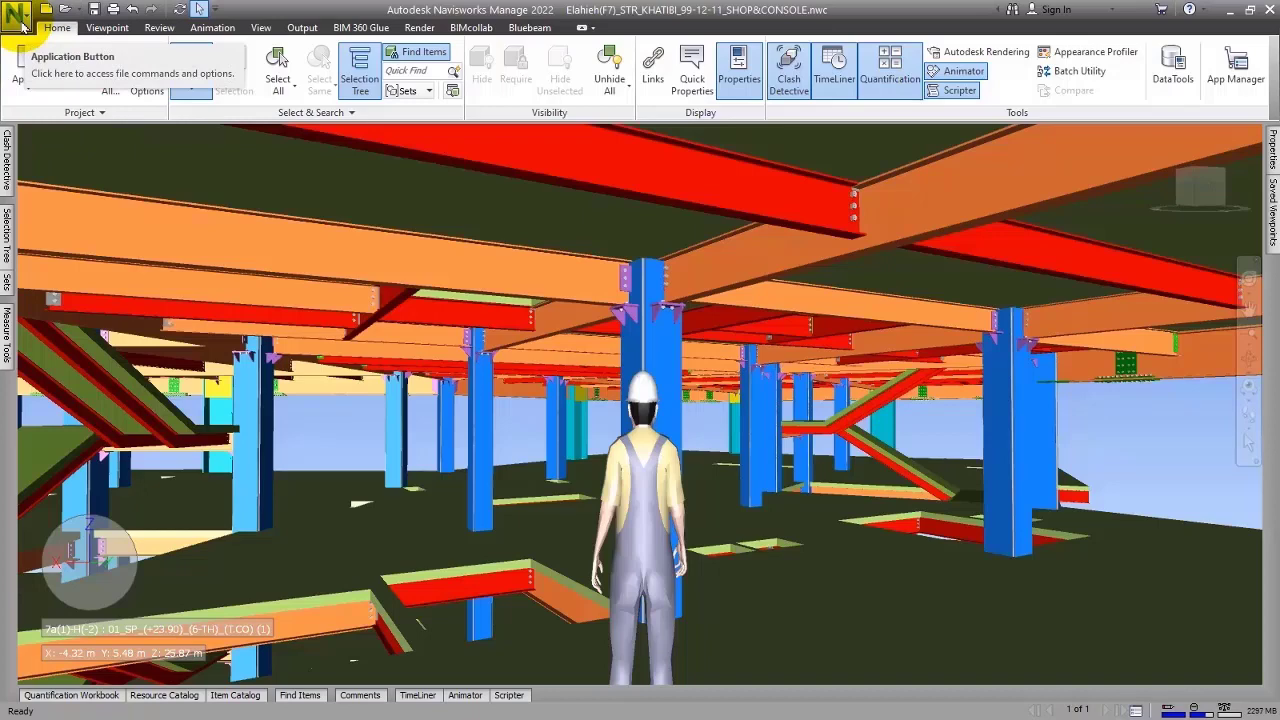
- Review the Application menu's New, Open, Save, Export and Print commands, then close it
click(16, 18)
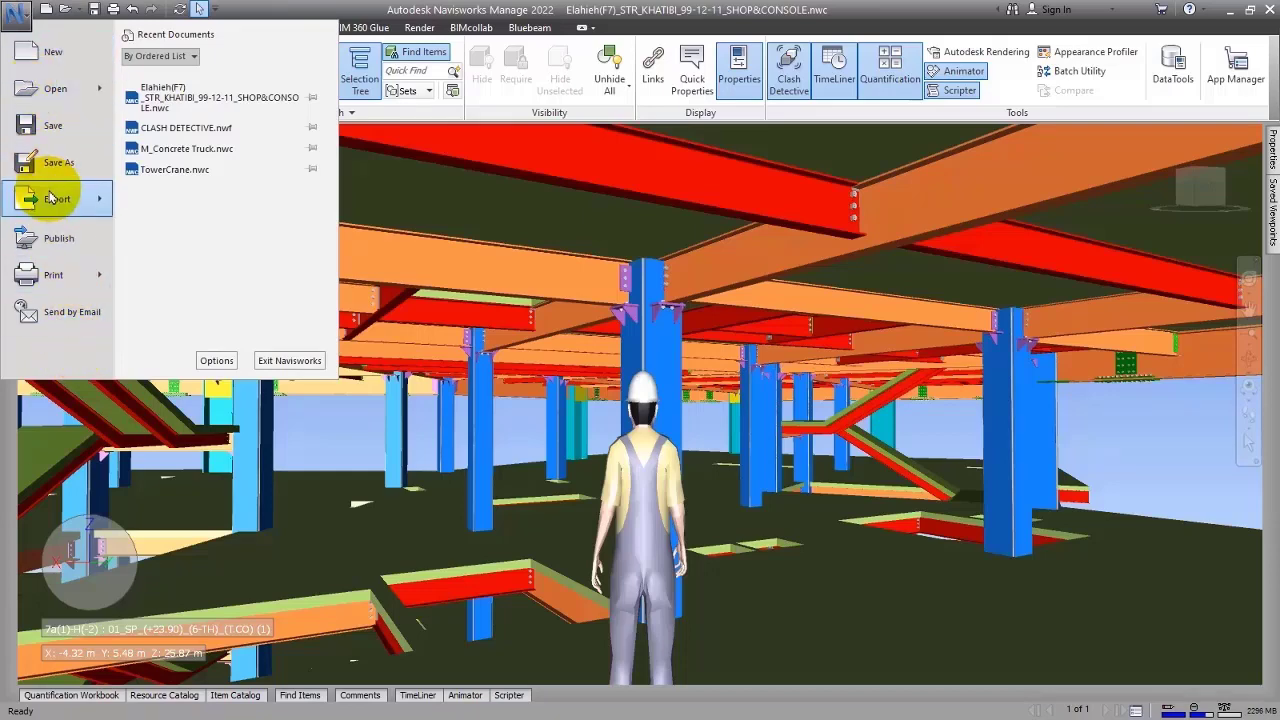
mouse_move(72, 312)
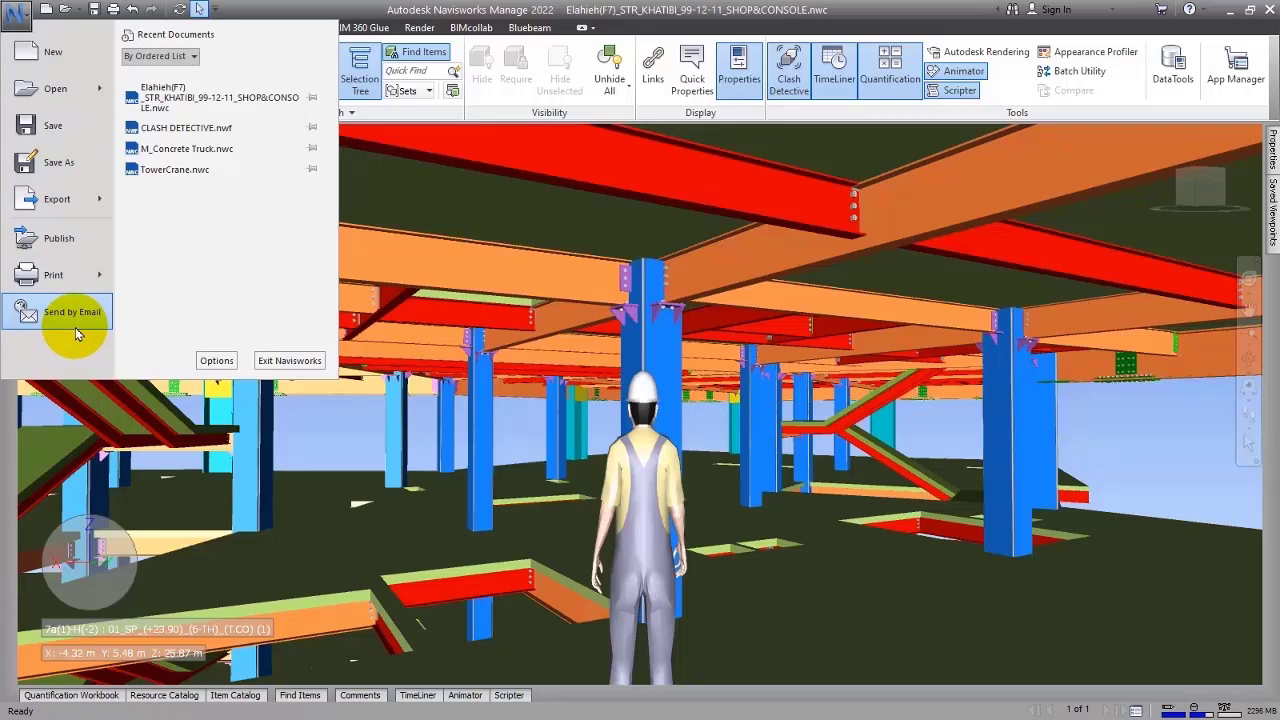
mouse_move(52, 52)
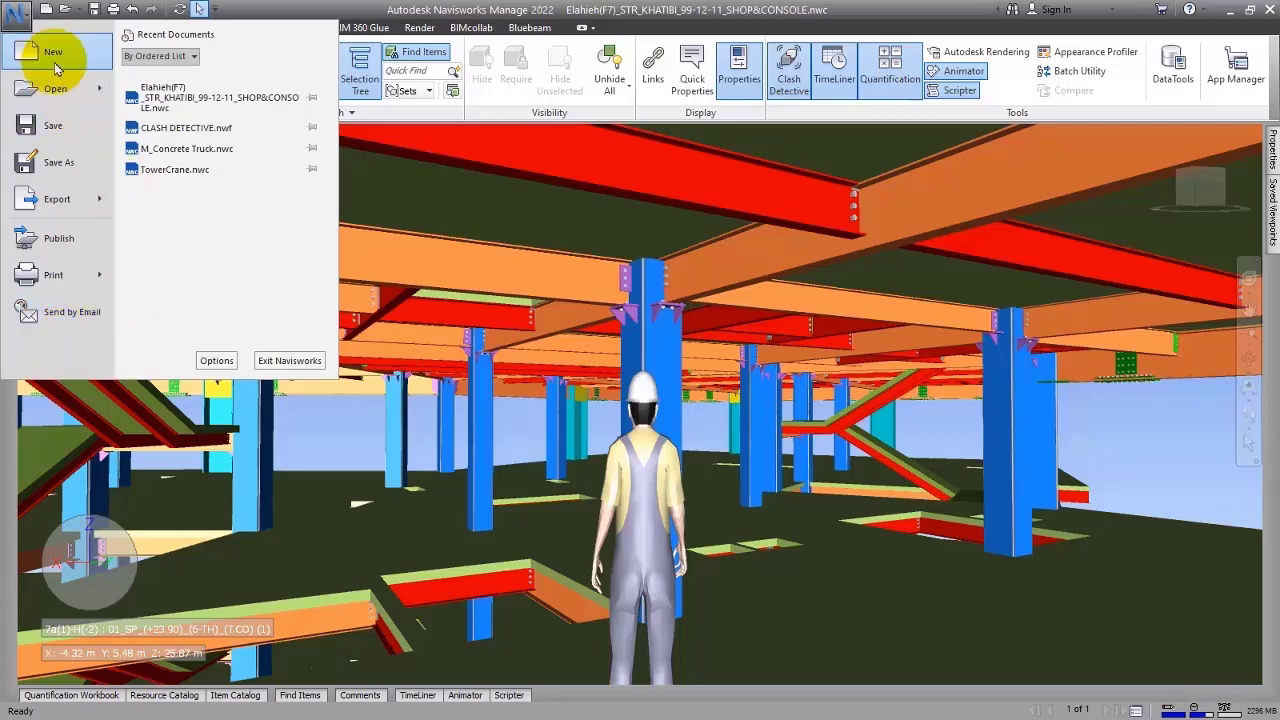
mouse_move(56, 200)
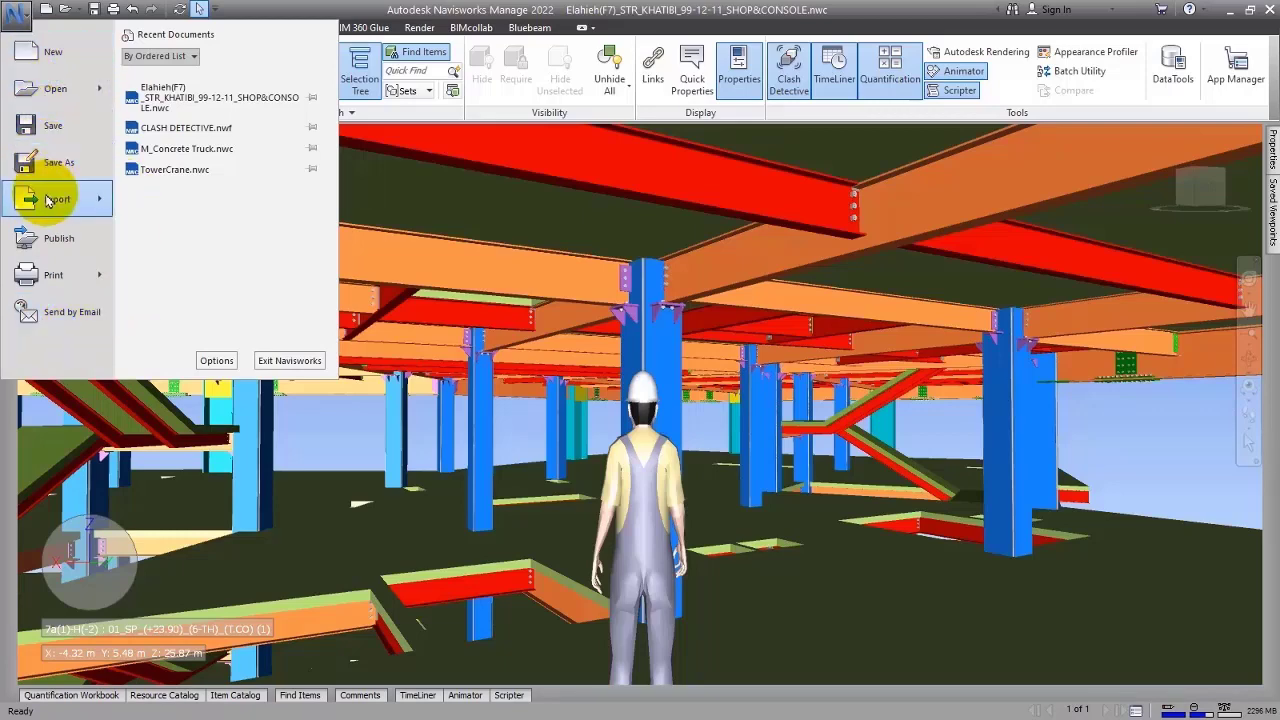
mouse_move(70, 162)
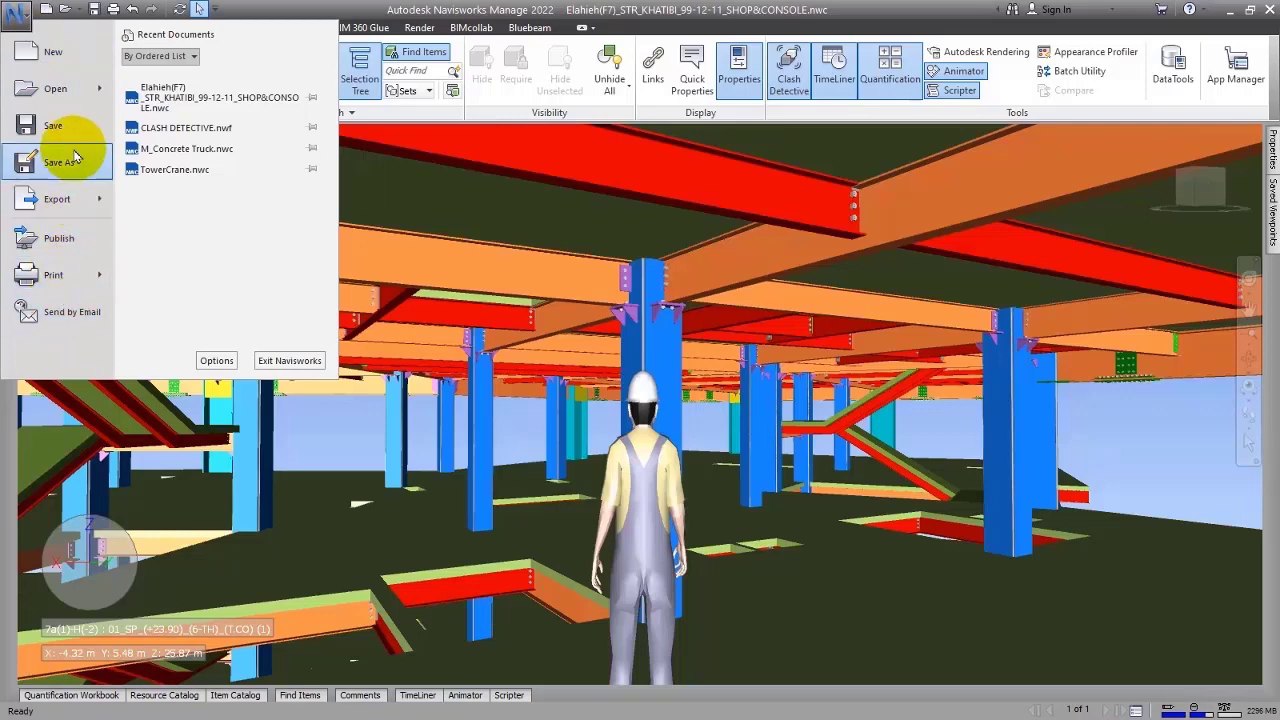
click(56, 200)
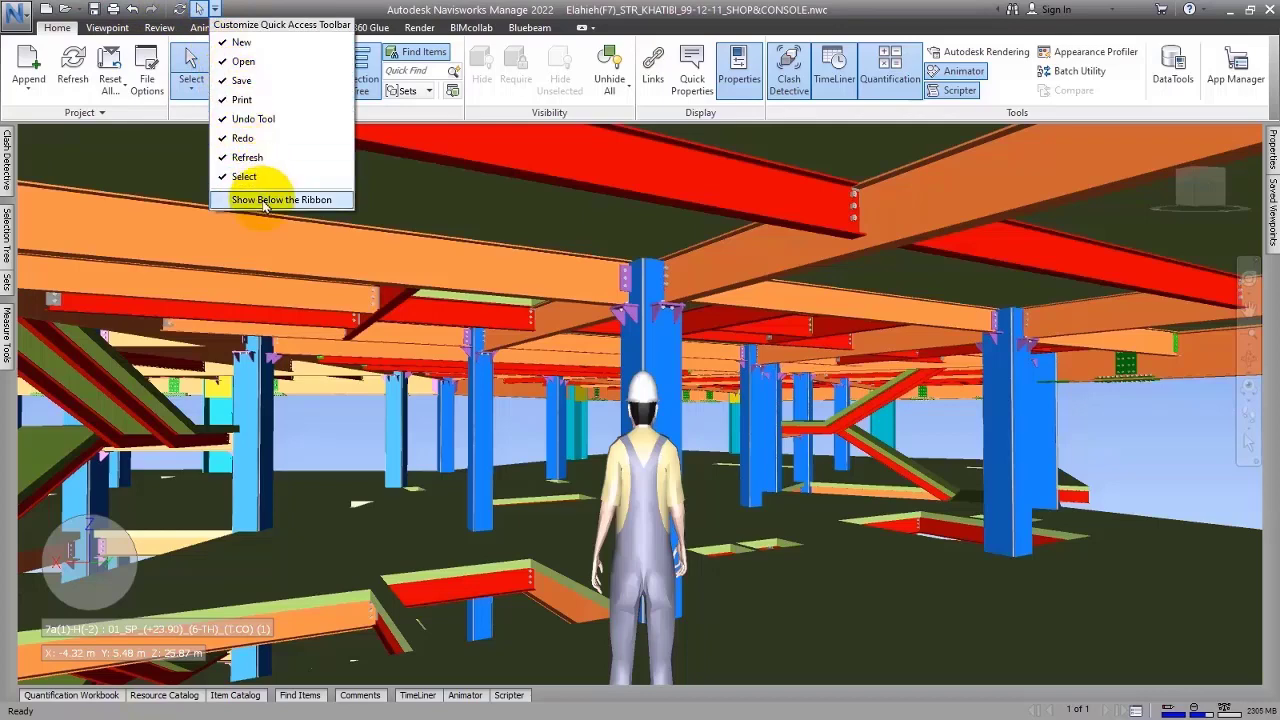
- Move the Quick Access Toolbar below the ribbon and check a toolbar icon's right-click options
click(282, 200)
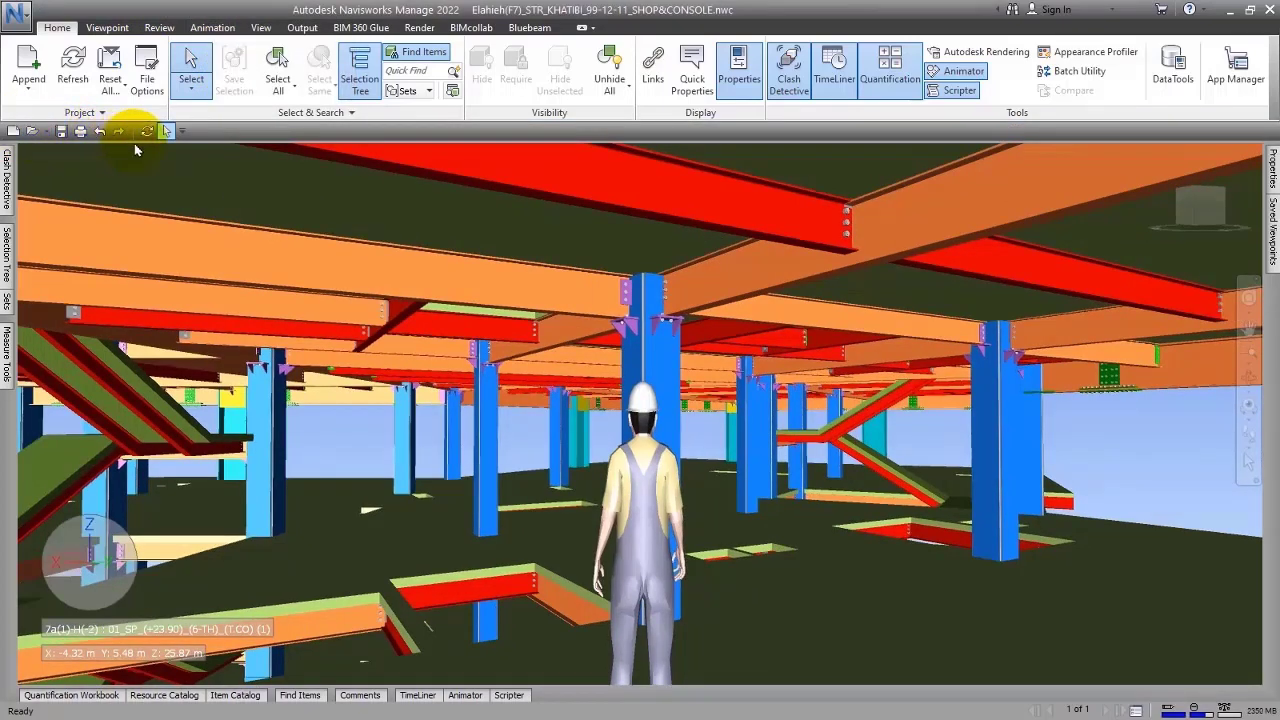
mouse_move(510, 70)
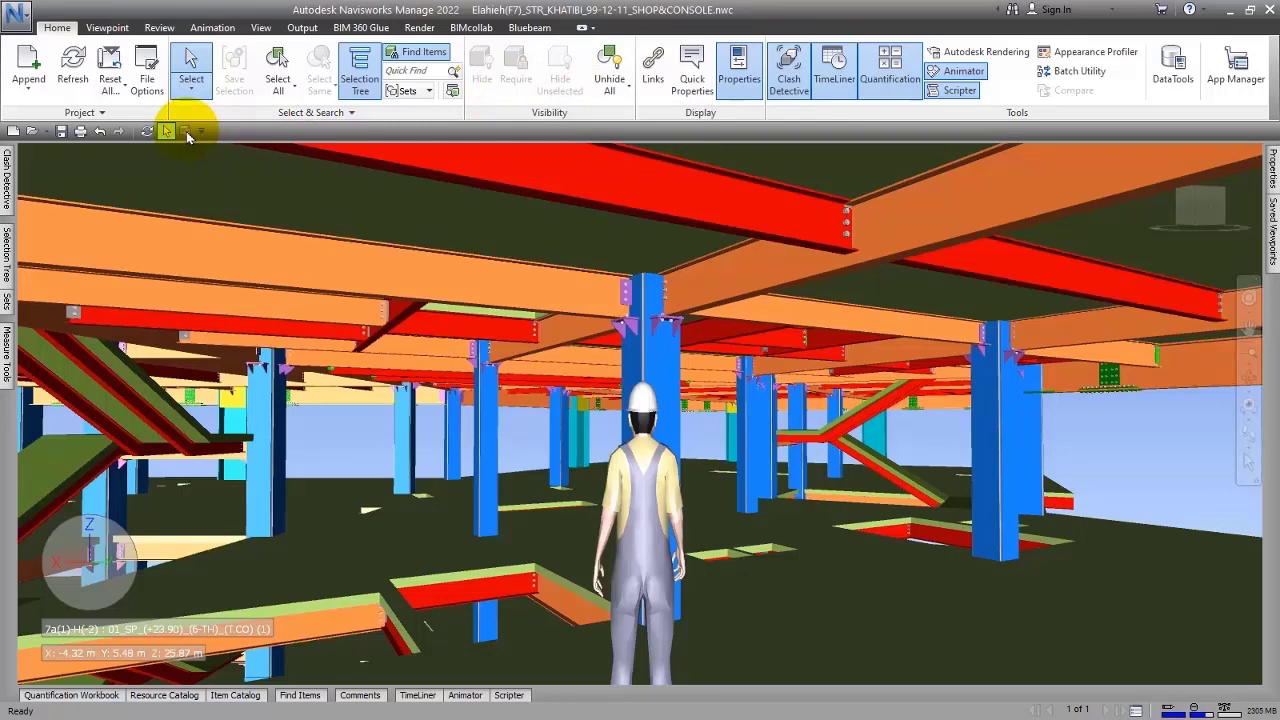
right_click(164, 132)
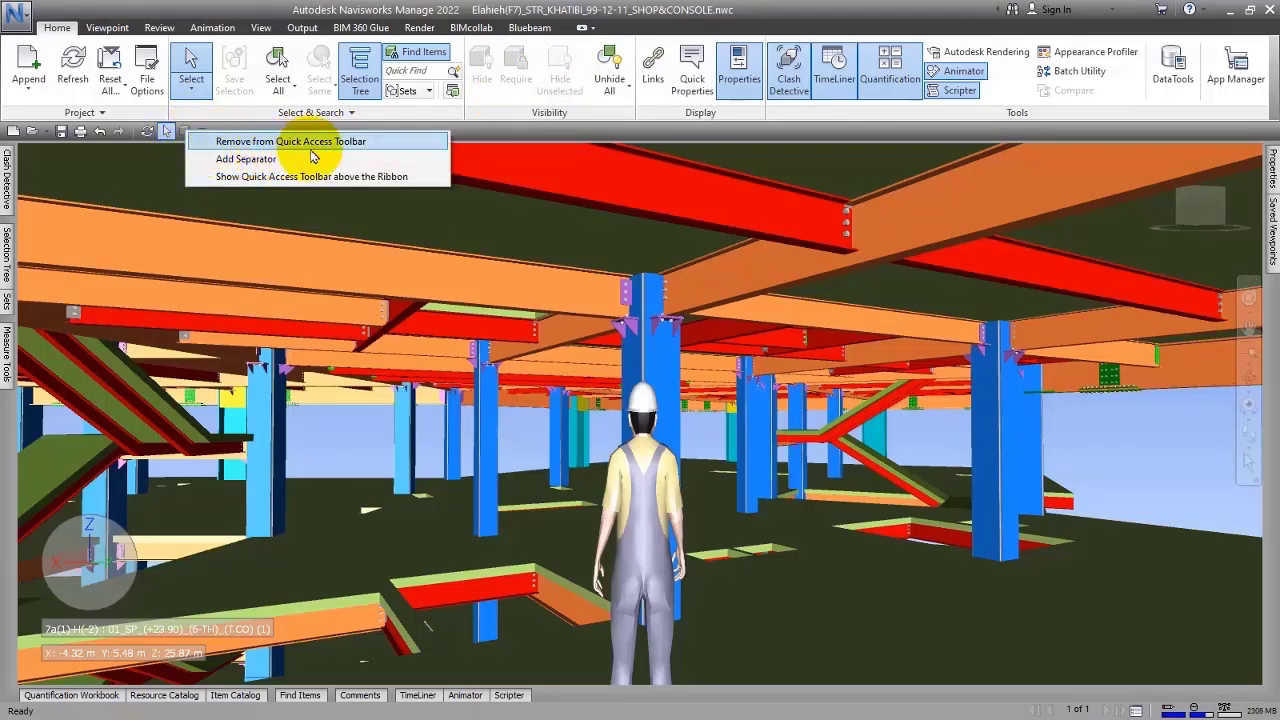
click(312, 170)
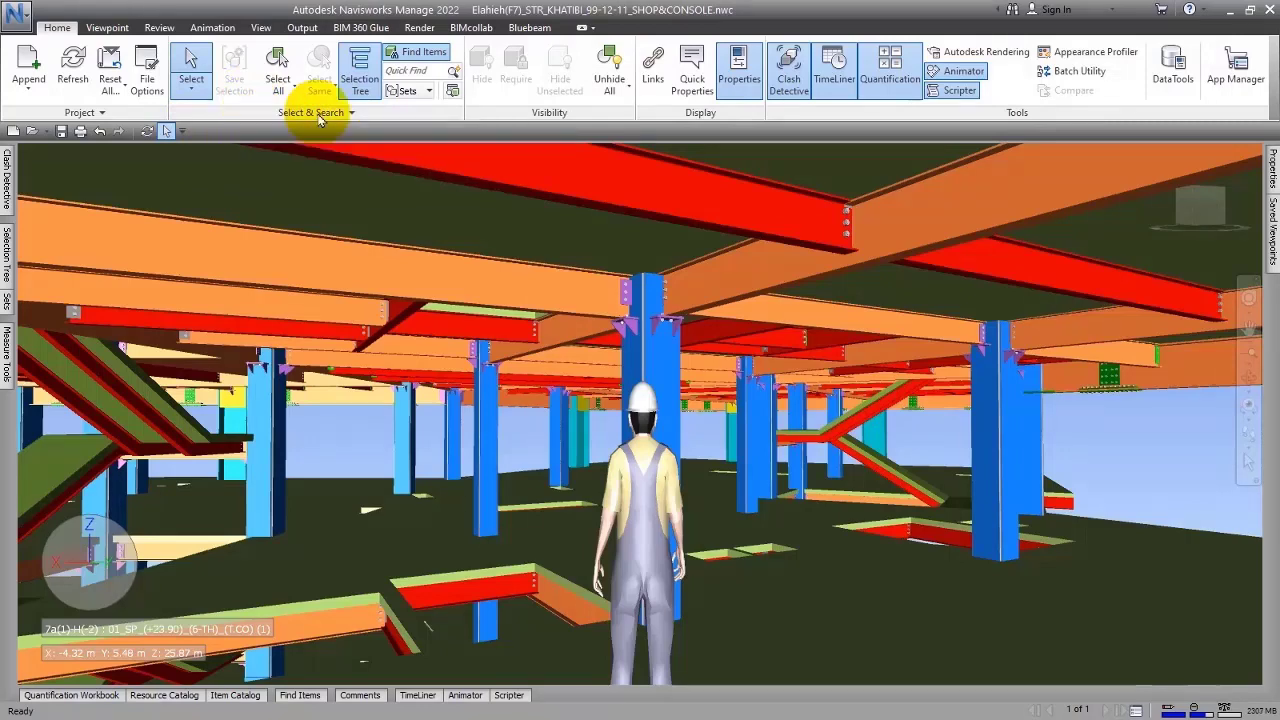
mouse_move(1096, 52)
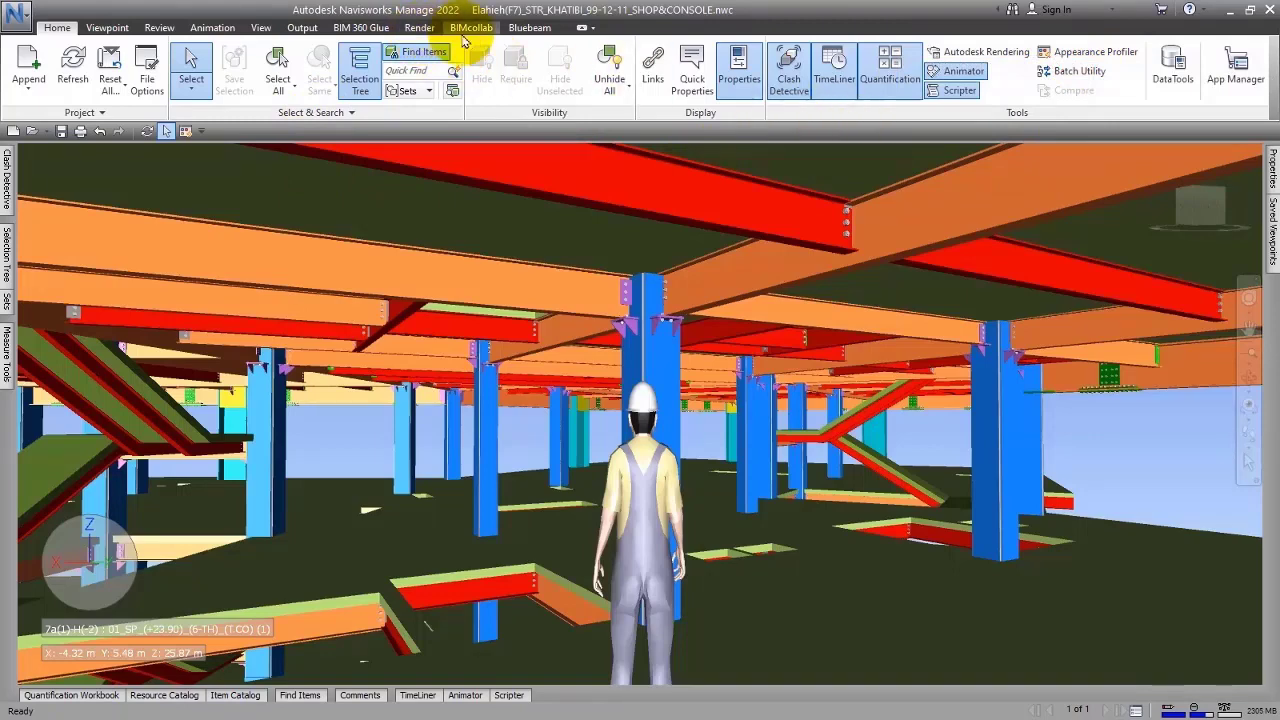
- Browse the Animation and Review ribbon tabs, then return to the Home tab
click(212, 28)
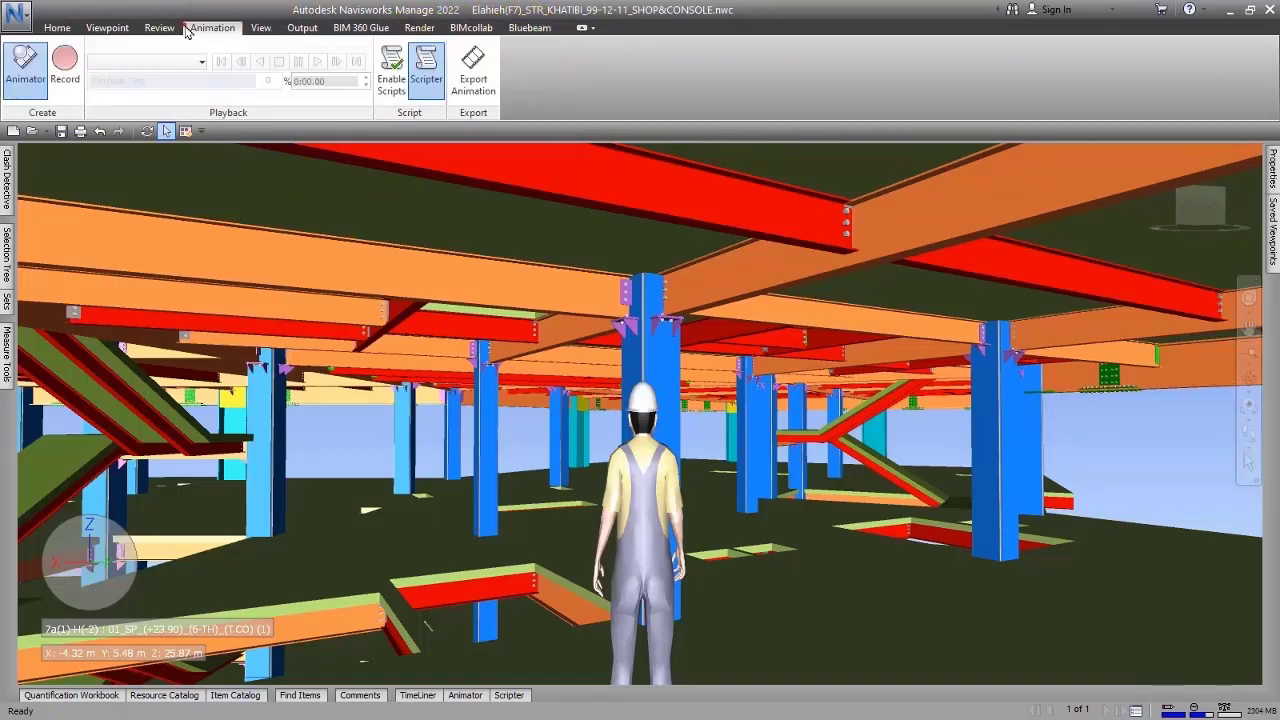
click(158, 28)
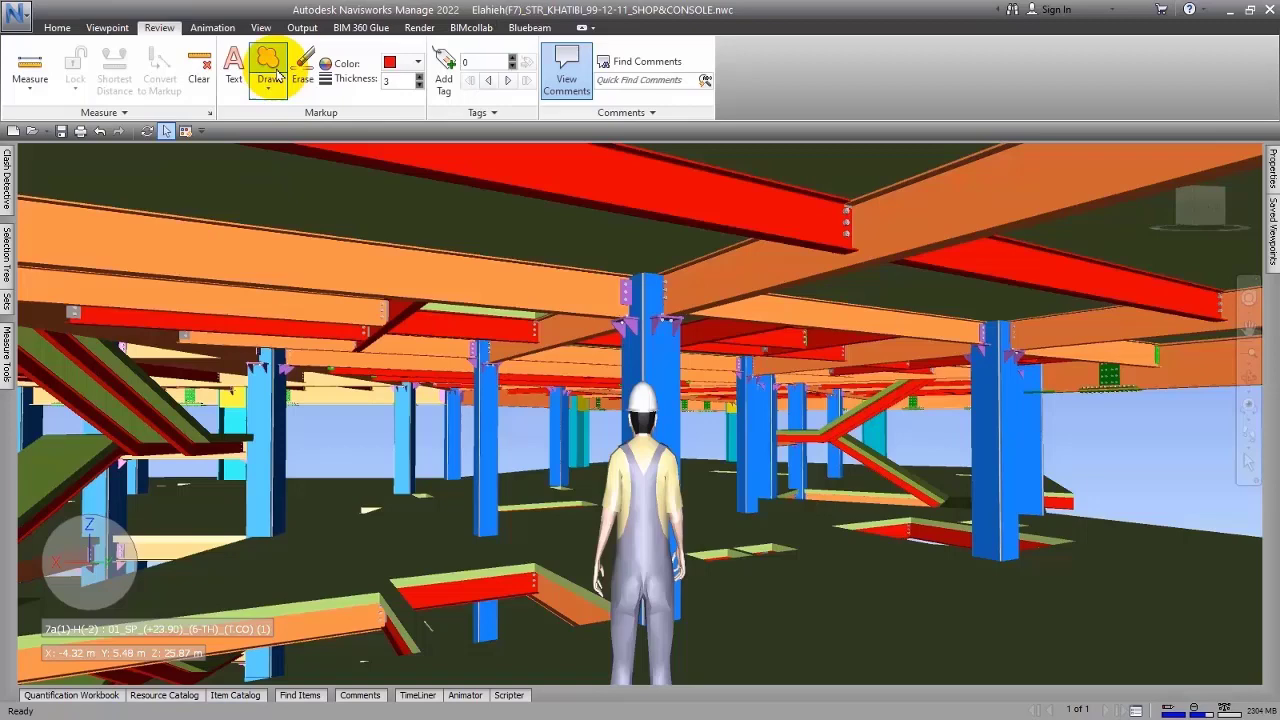
right_click(270, 64)
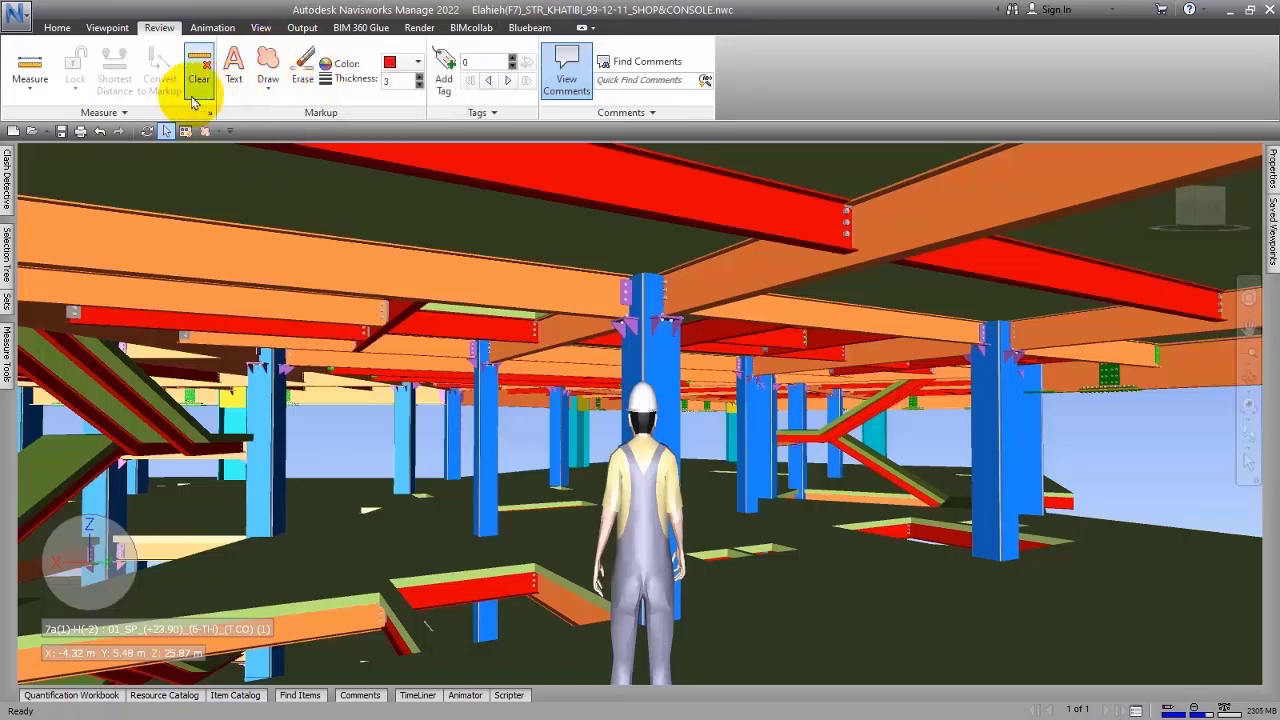
mouse_move(30, 68)
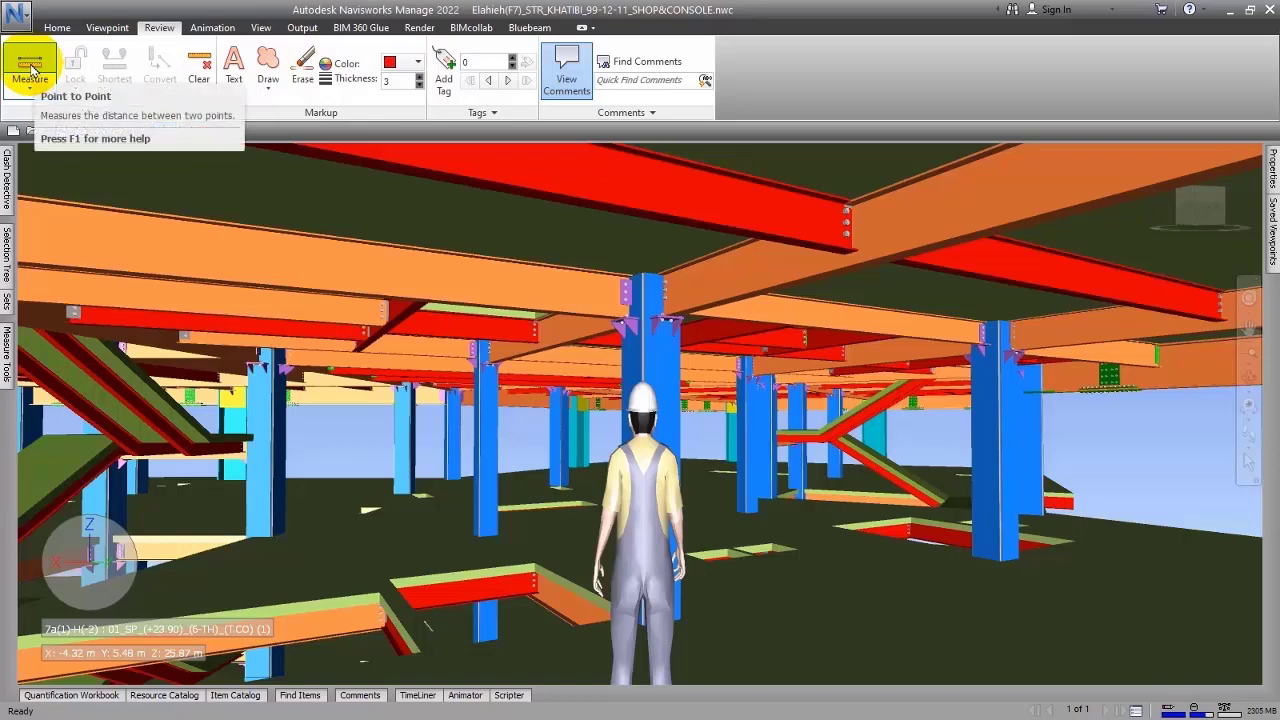
right_click(30, 64)
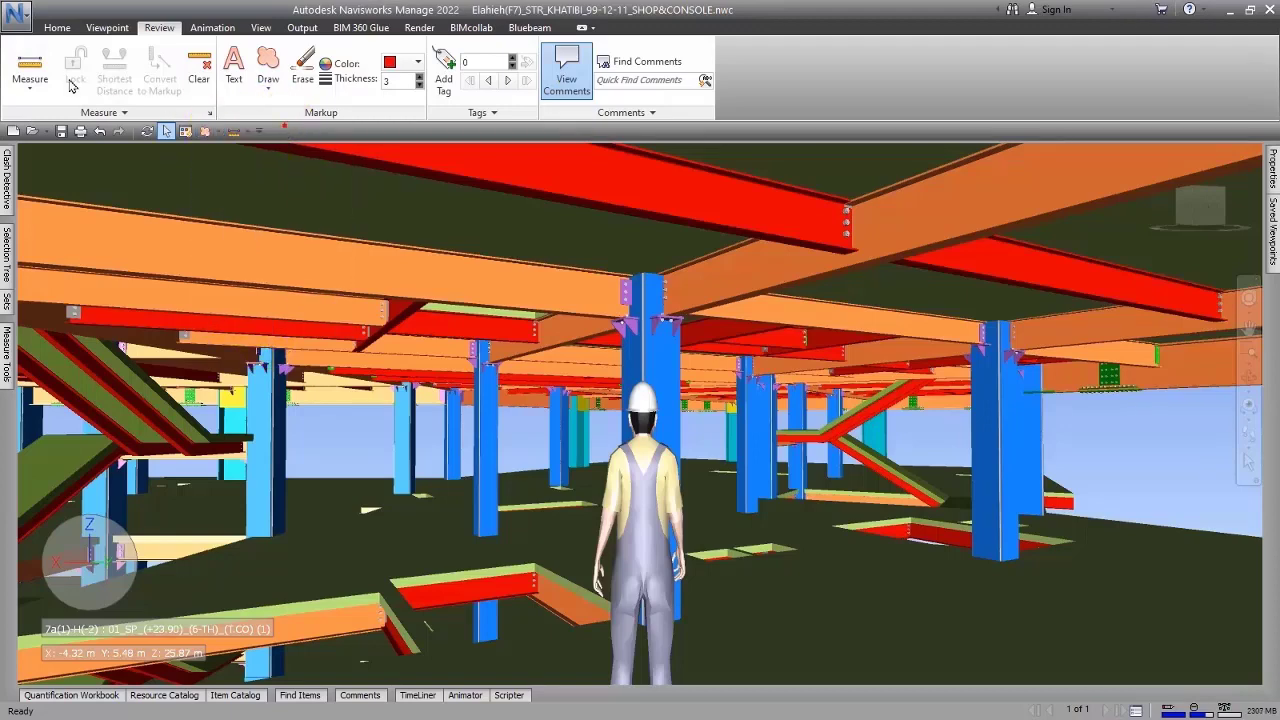
click(56, 28)
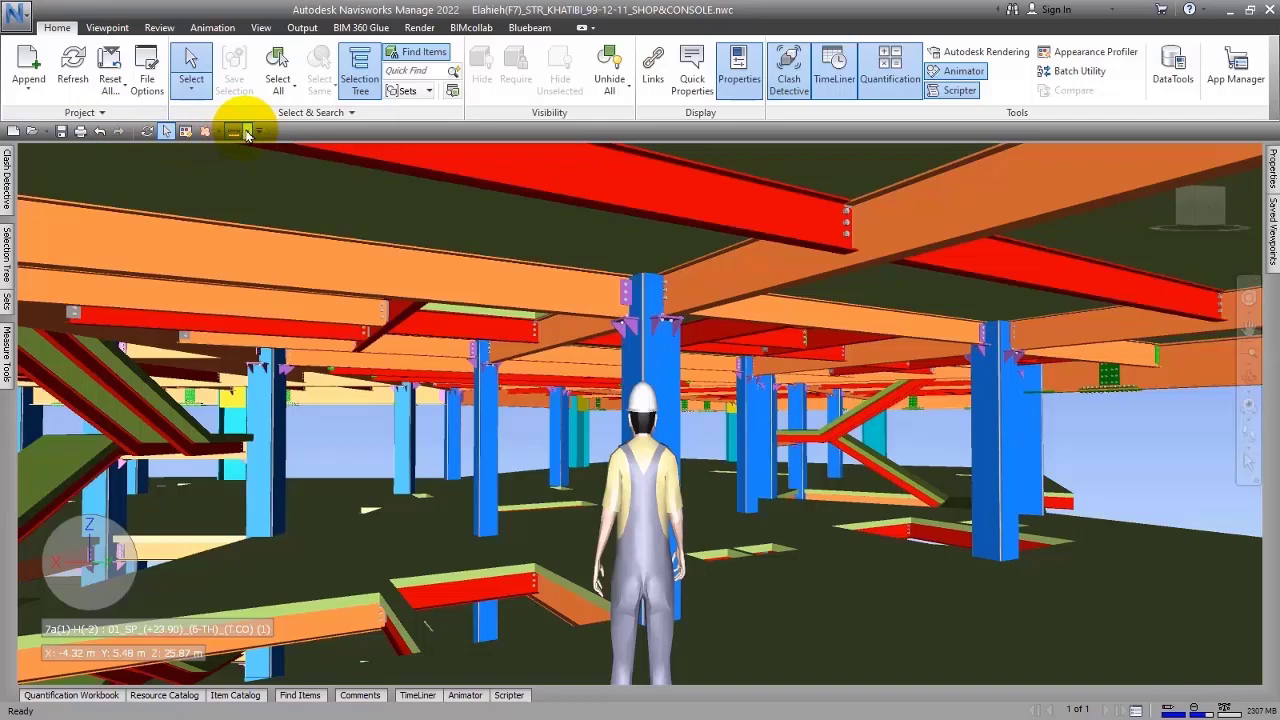
click(242, 132)
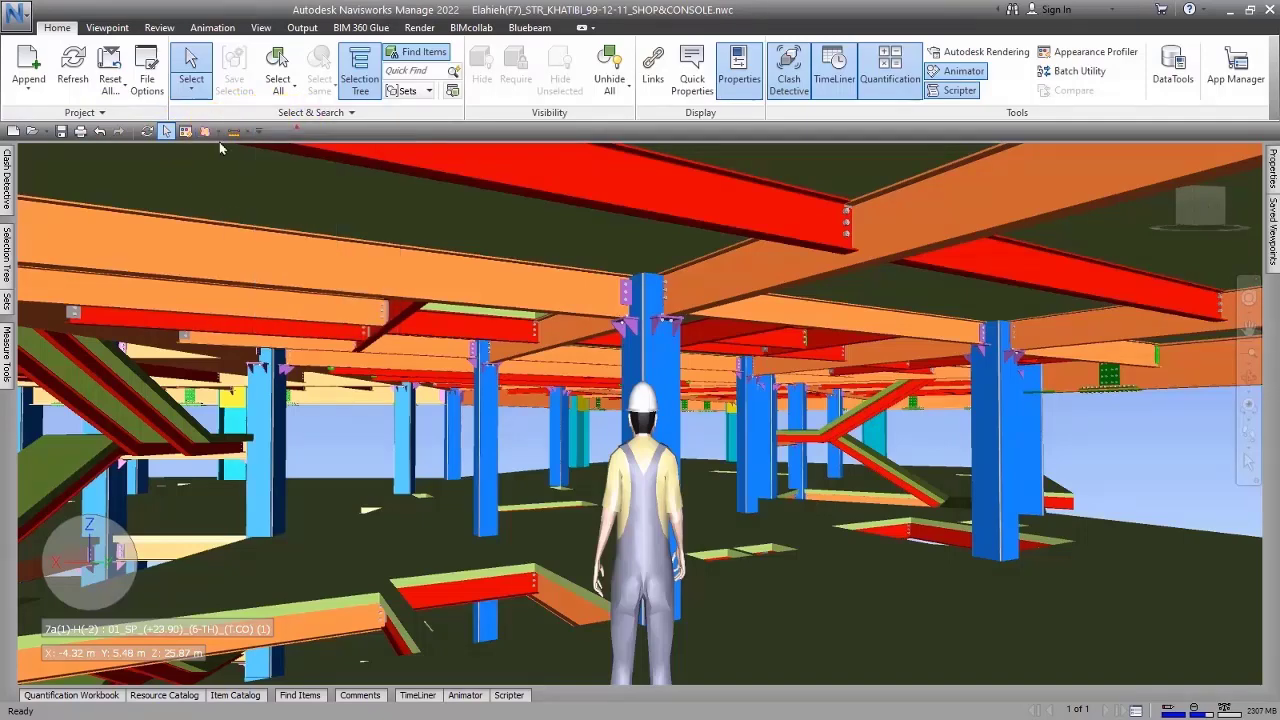
right_click(164, 132)
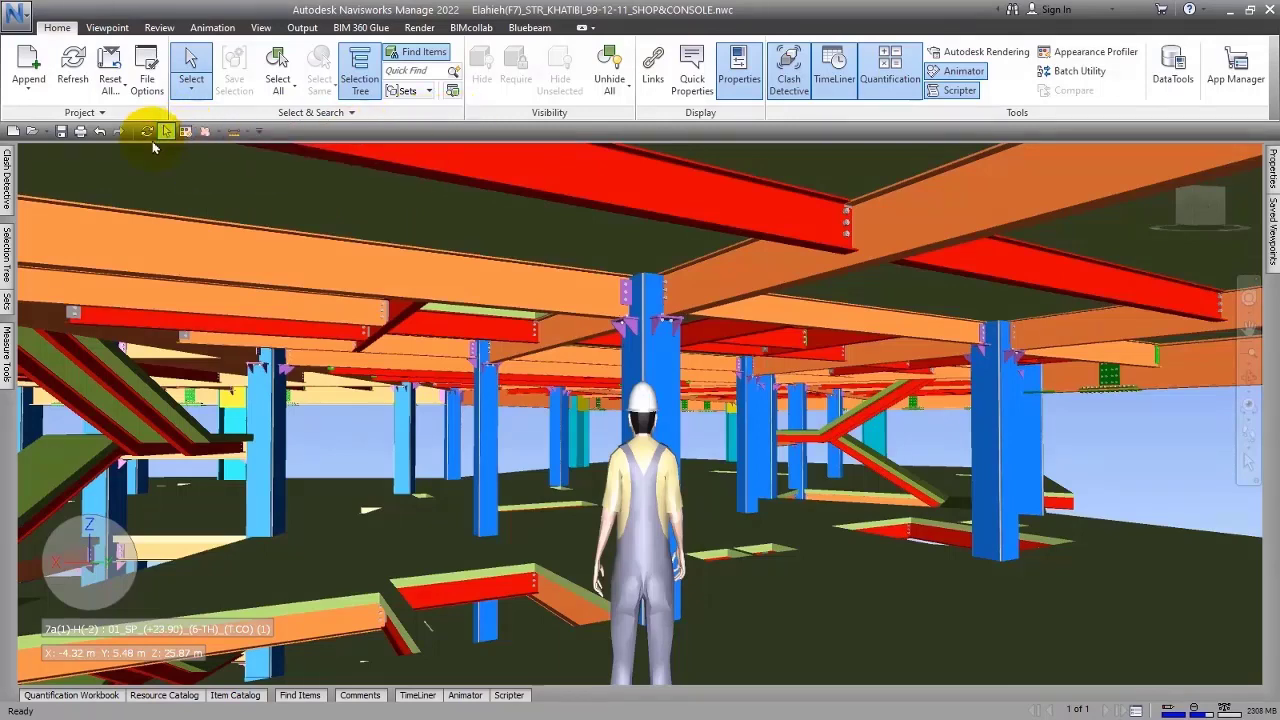
right_click(164, 132)
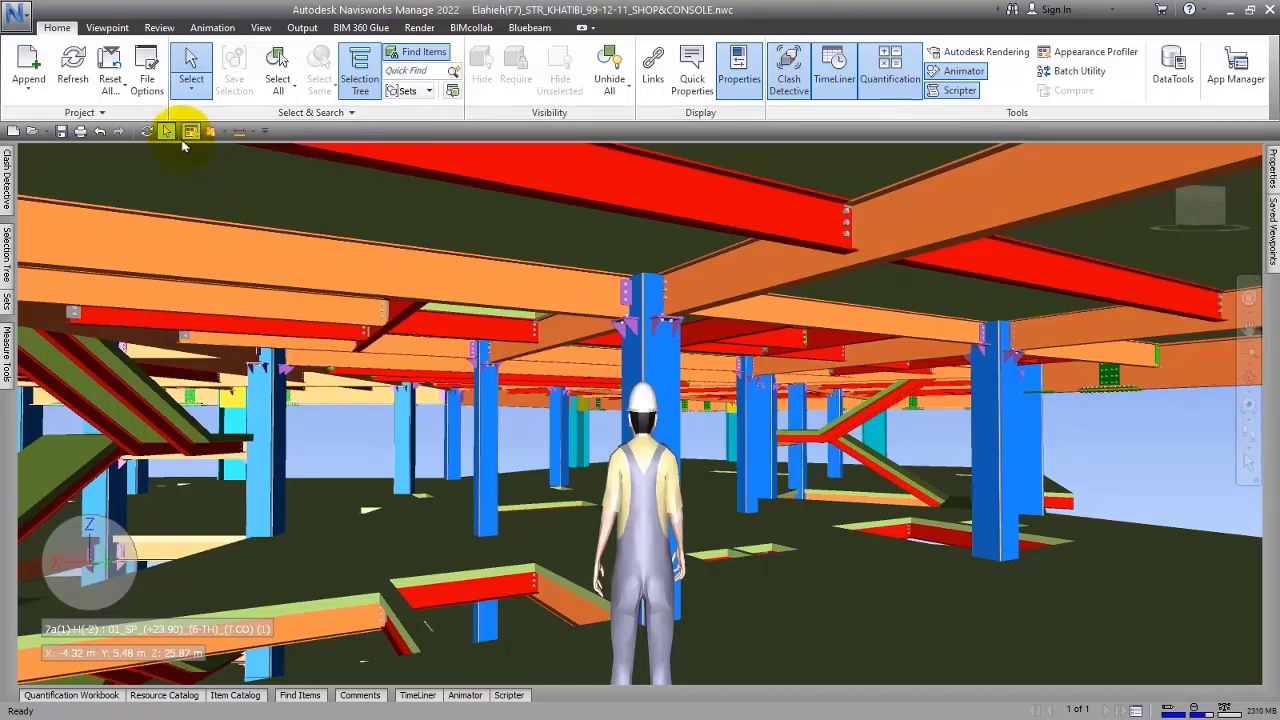
mouse_move(190, 132)
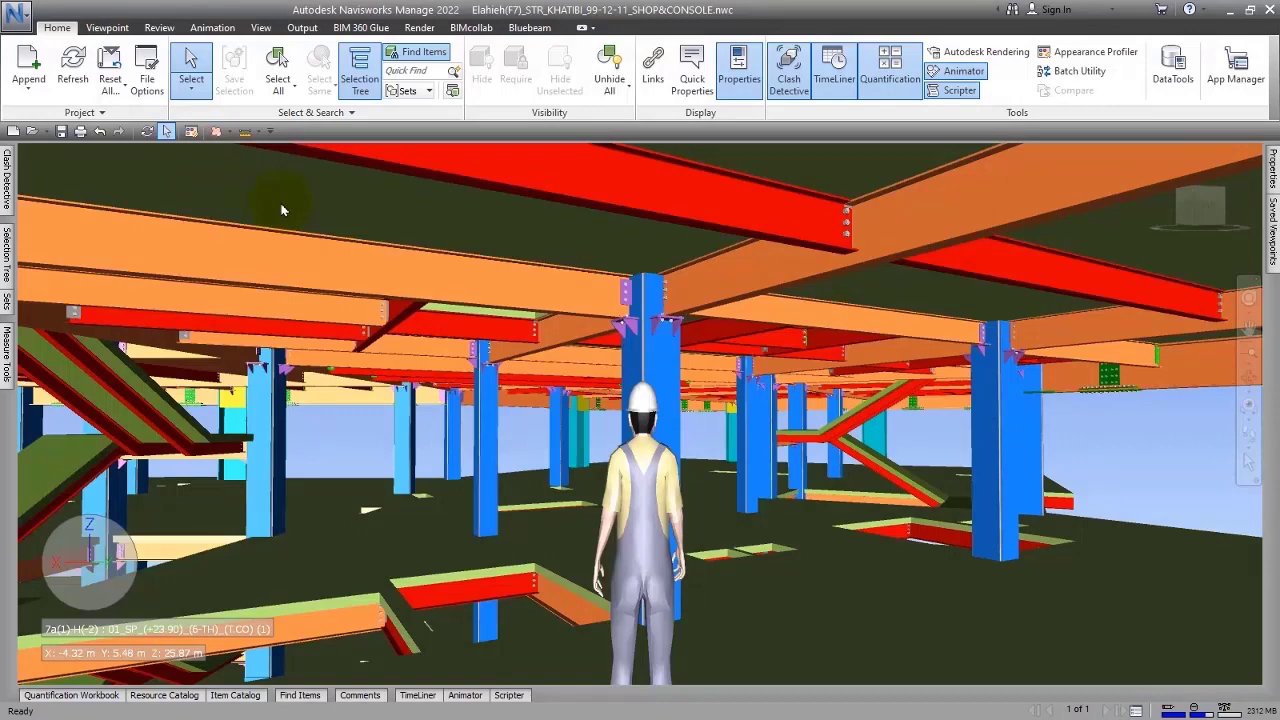
mouse_move(220, 226)
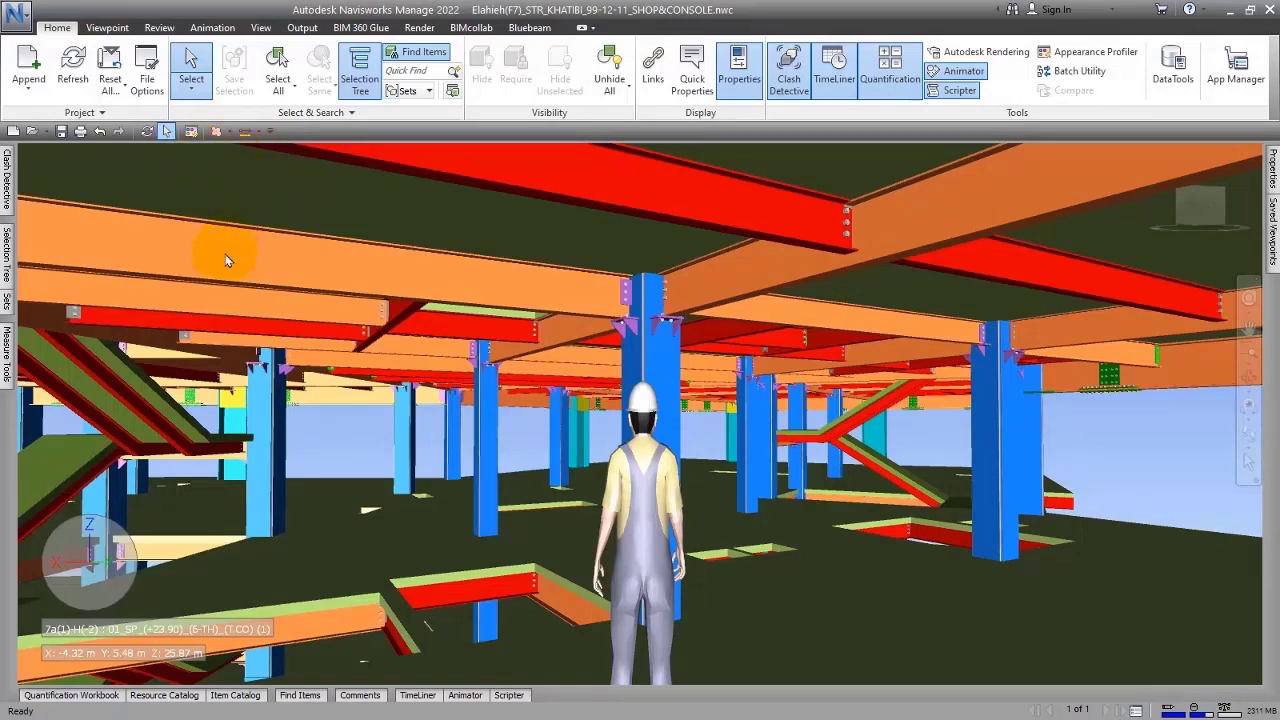
mouse_move(252, 246)
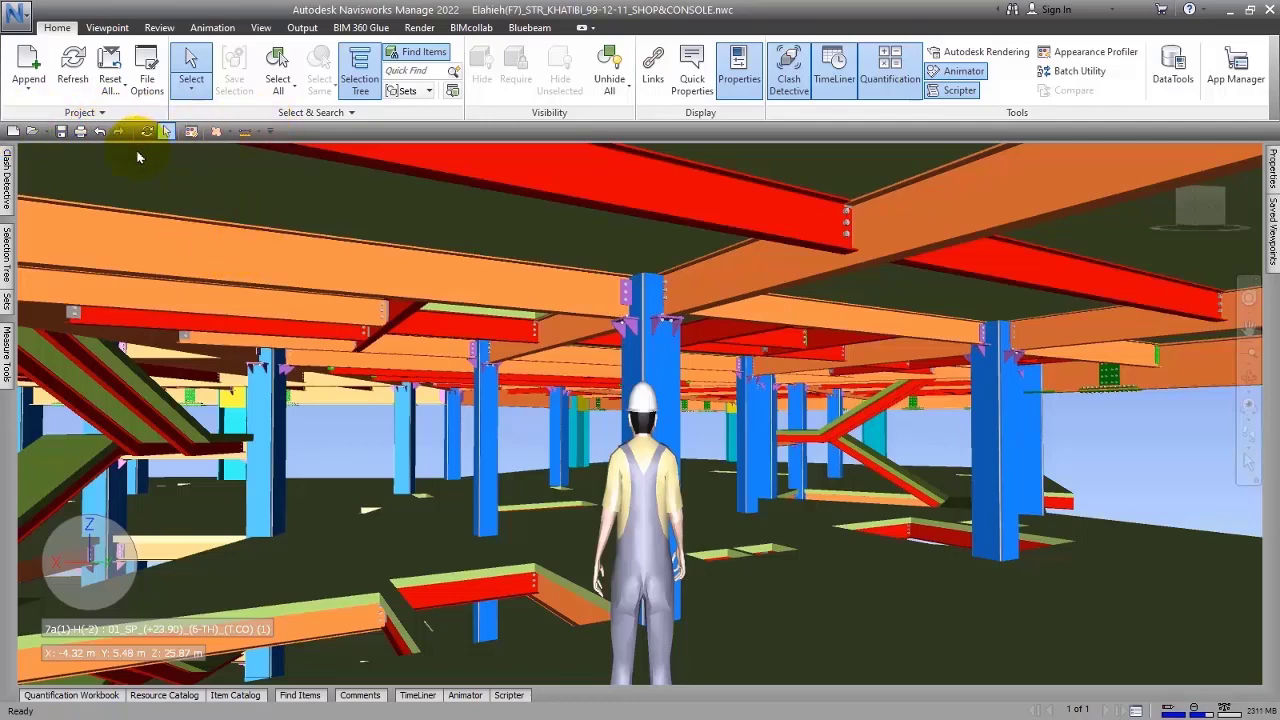
mouse_move(304, 156)
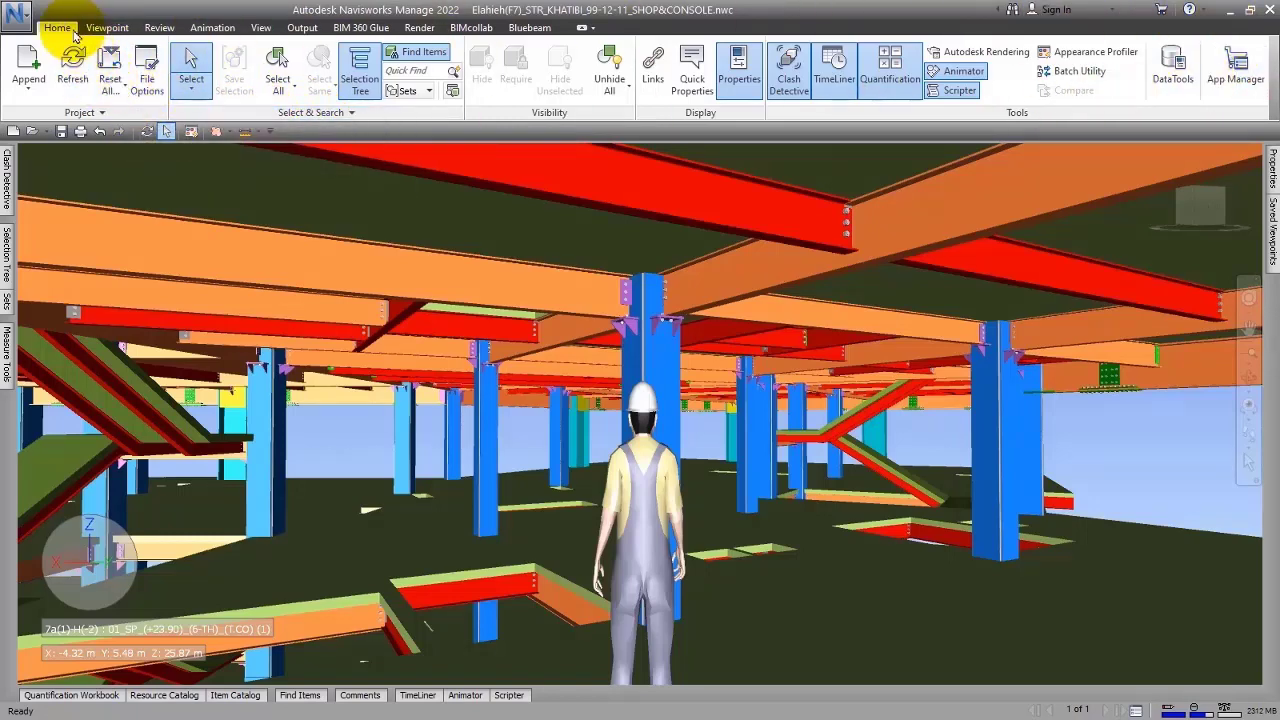
- Show the Append dropdown on the Home tab's Project panel listing Append and Merge
click(106, 28)
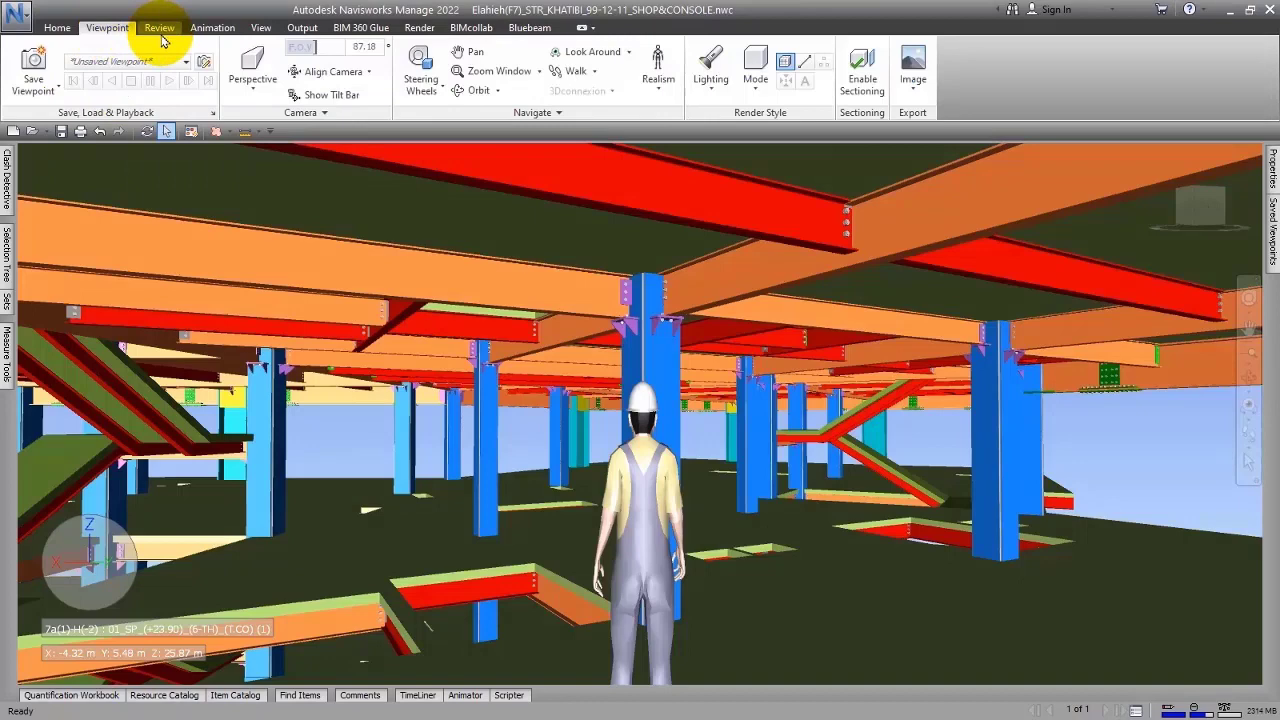
click(56, 28)
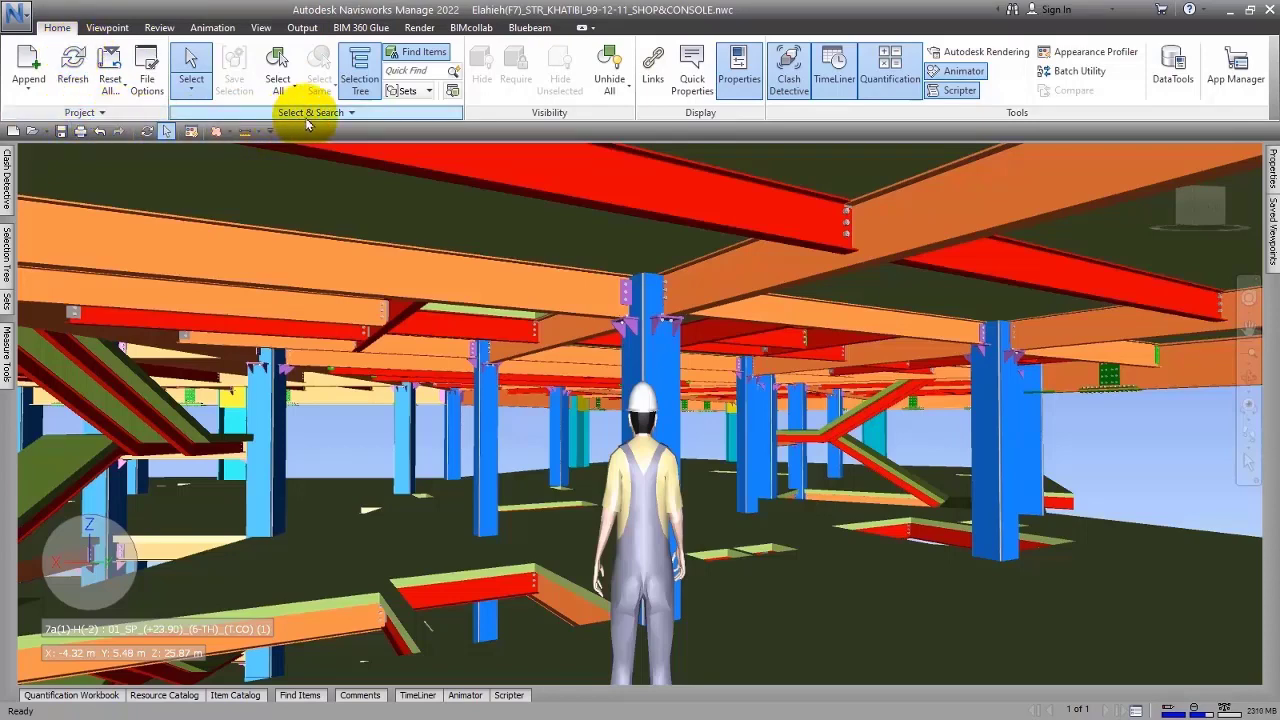
mouse_move(656, 118)
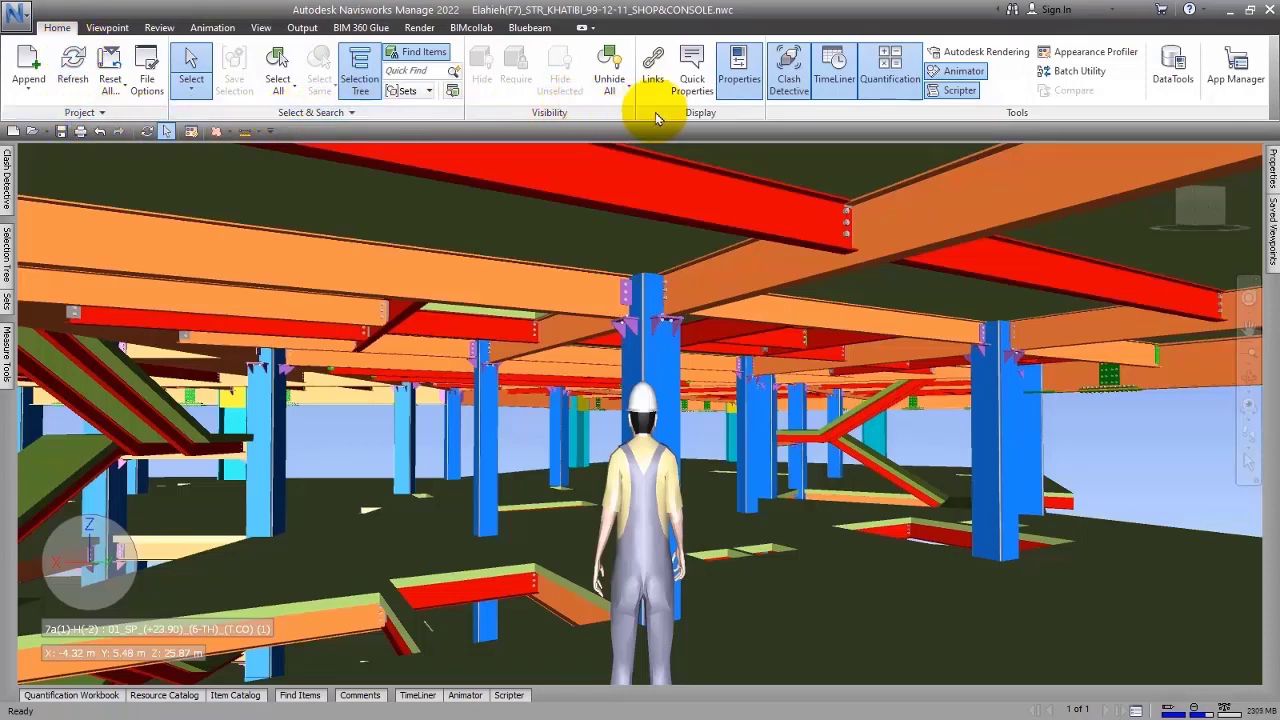
mouse_move(956, 192)
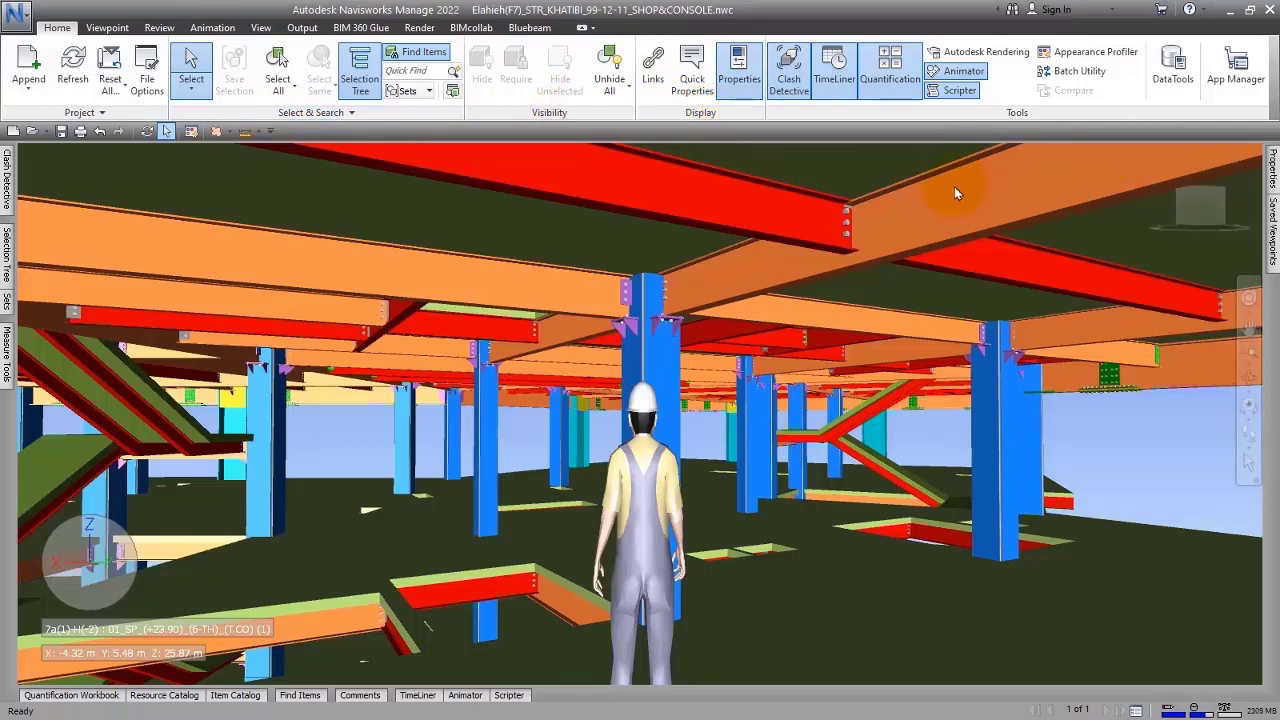
mouse_move(658, 216)
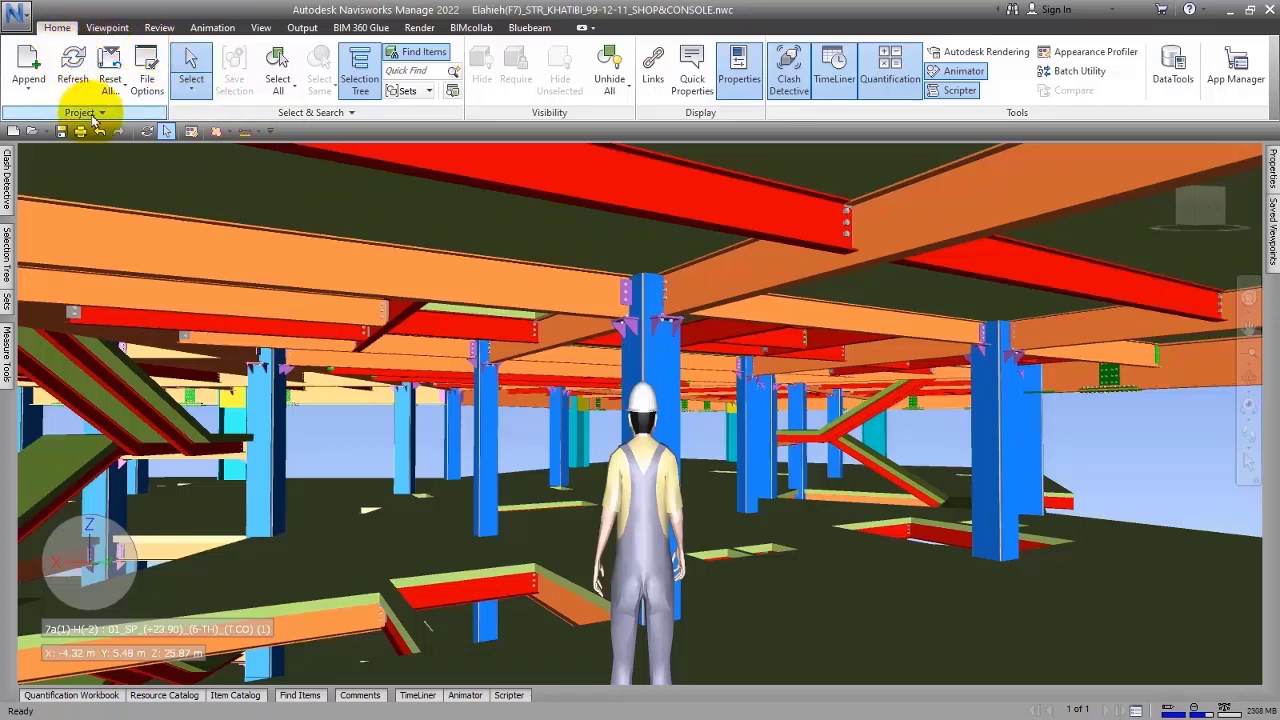
click(28, 70)
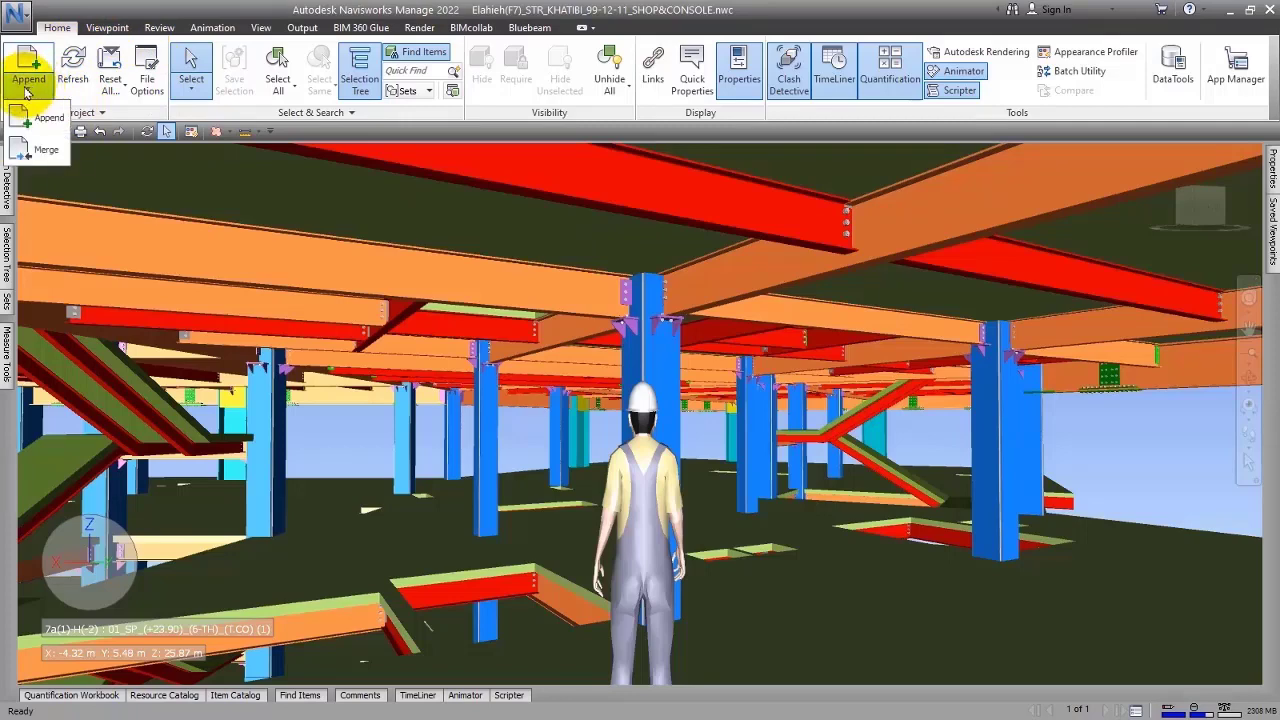
mouse_move(392, 140)
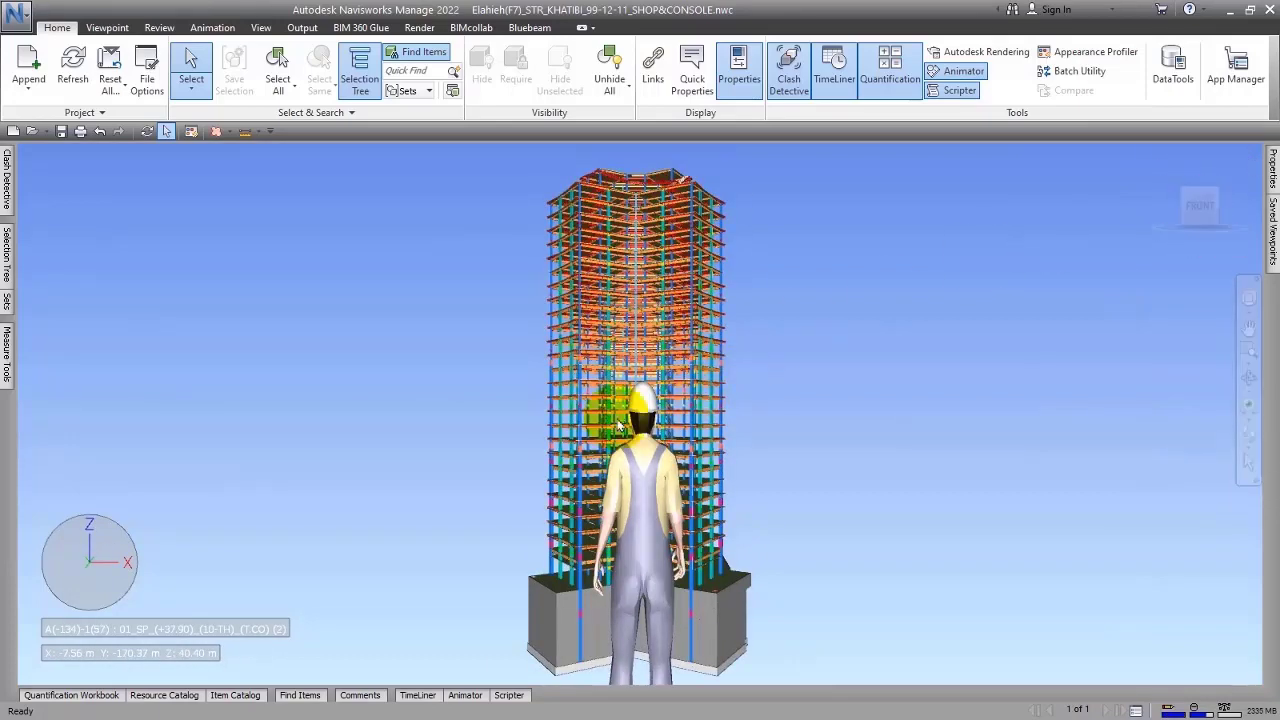
- Select and deselect a structural element, then review the Viewpoint tab's Realism options (Collision, Gravity, Crouch, Third Person)
click(610, 388)
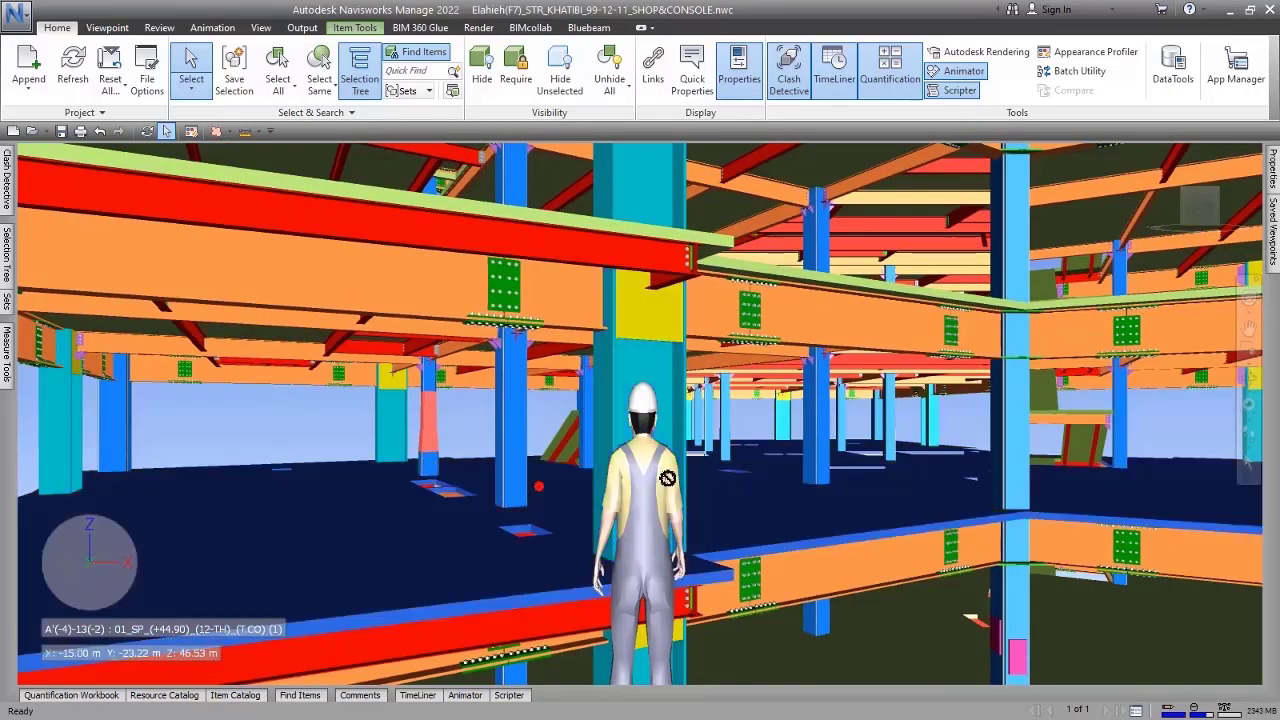
click(444, 410)
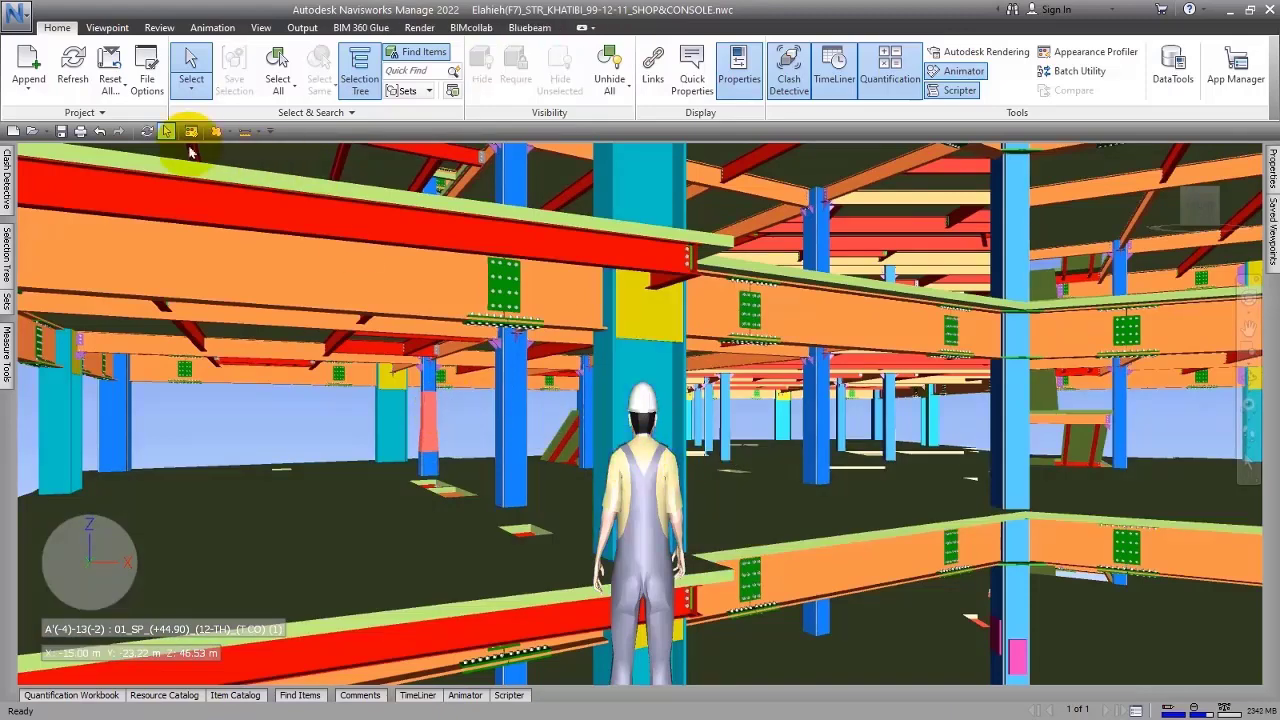
click(106, 28)
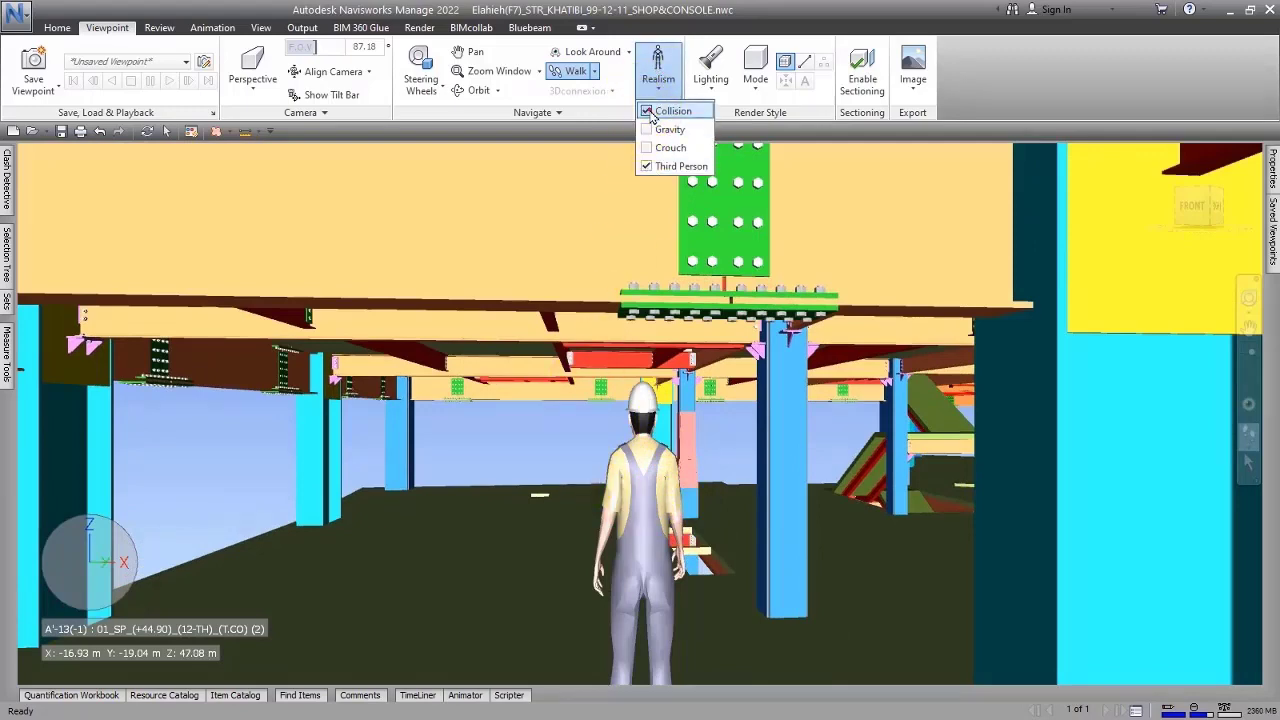
click(672, 112)
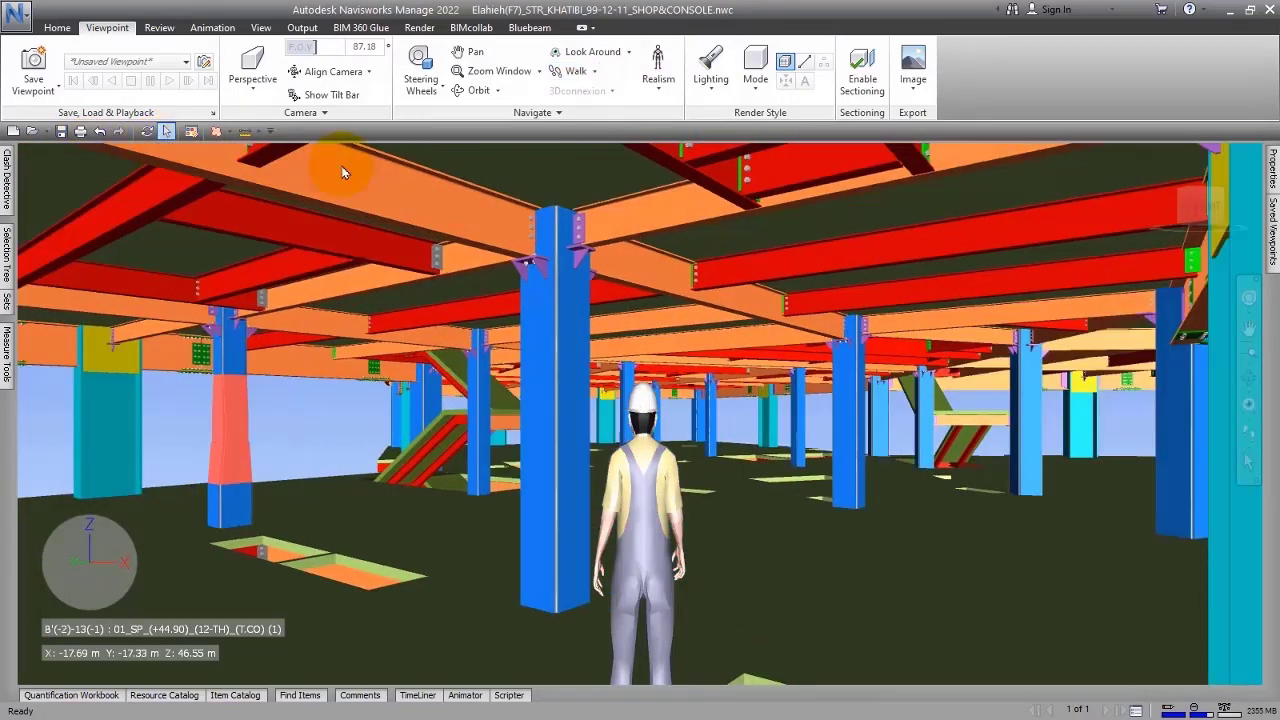
mouse_move(1204, 218)
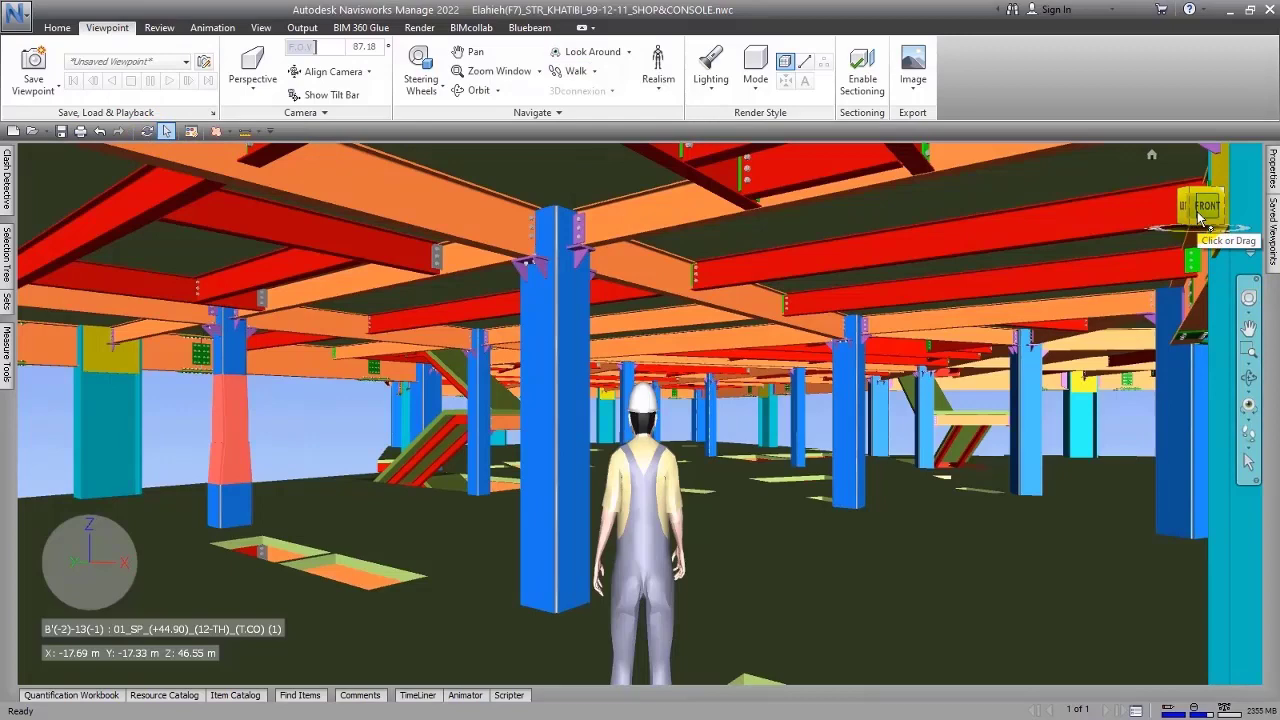
mouse_move(1248, 298)
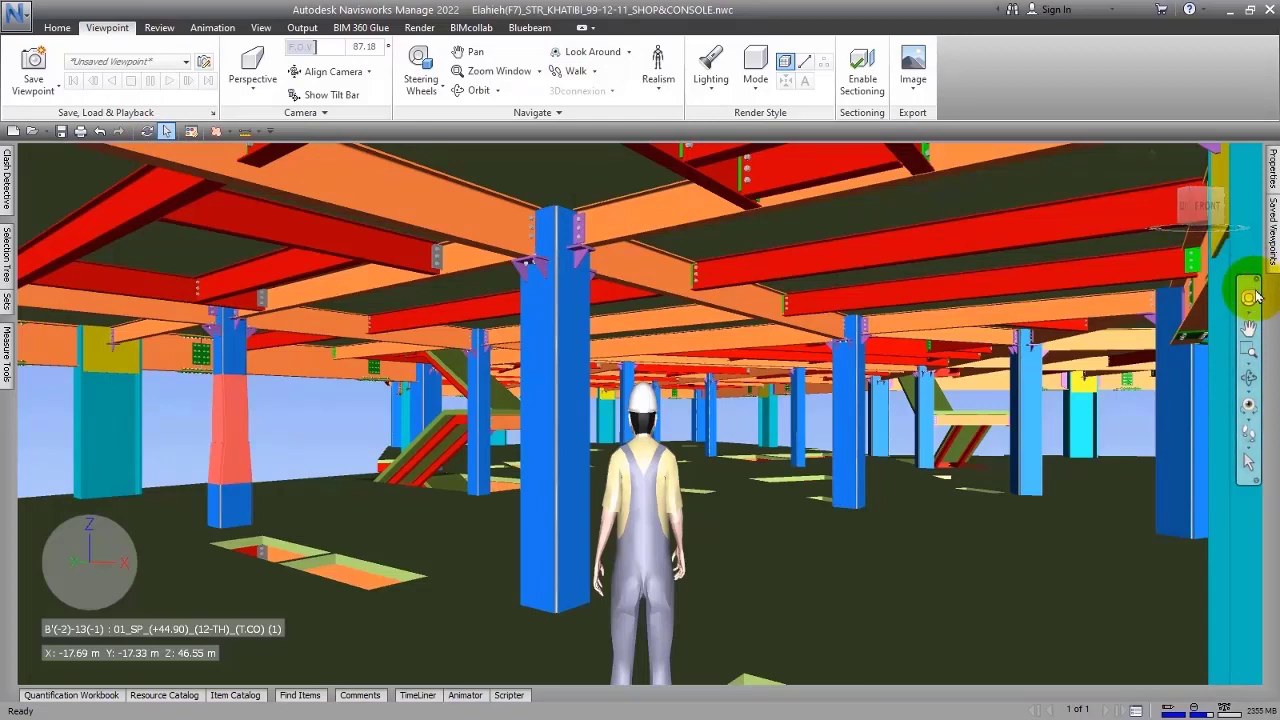
mouse_move(1248, 338)
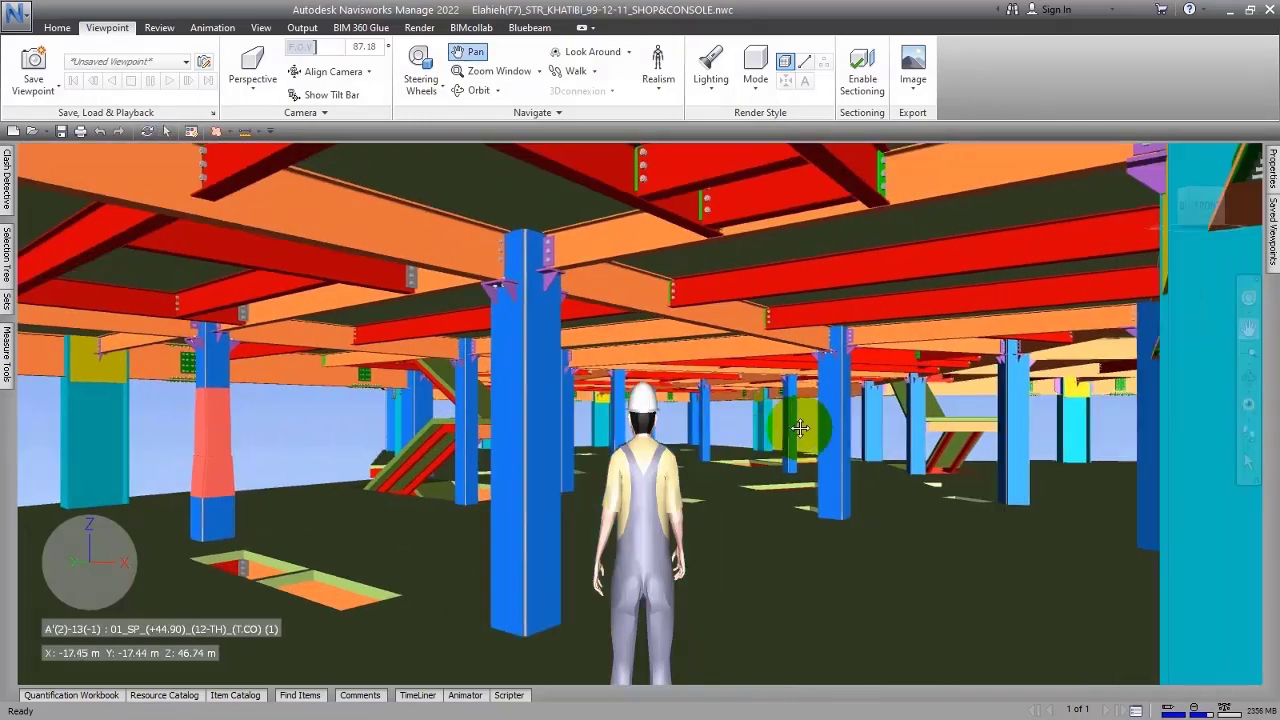
- Pan the camera sideways through the steel framing and pick Zoom Window
click(472, 90)
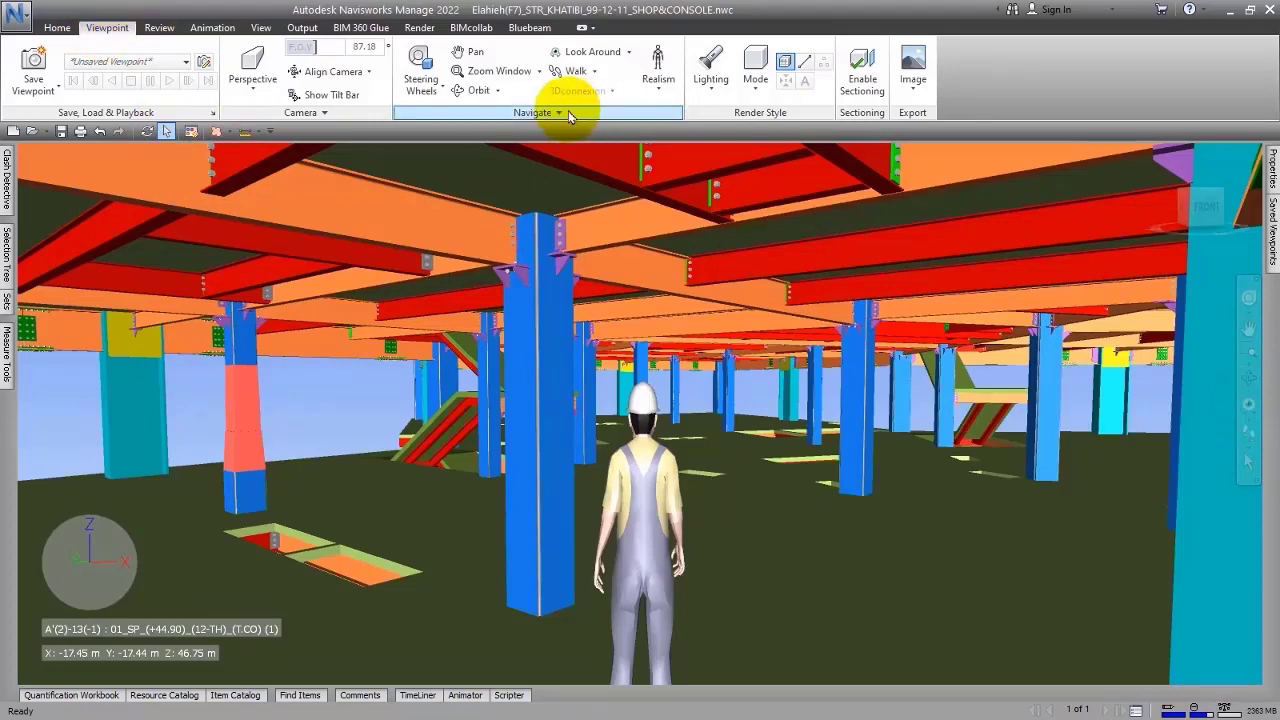
mouse_move(690, 132)
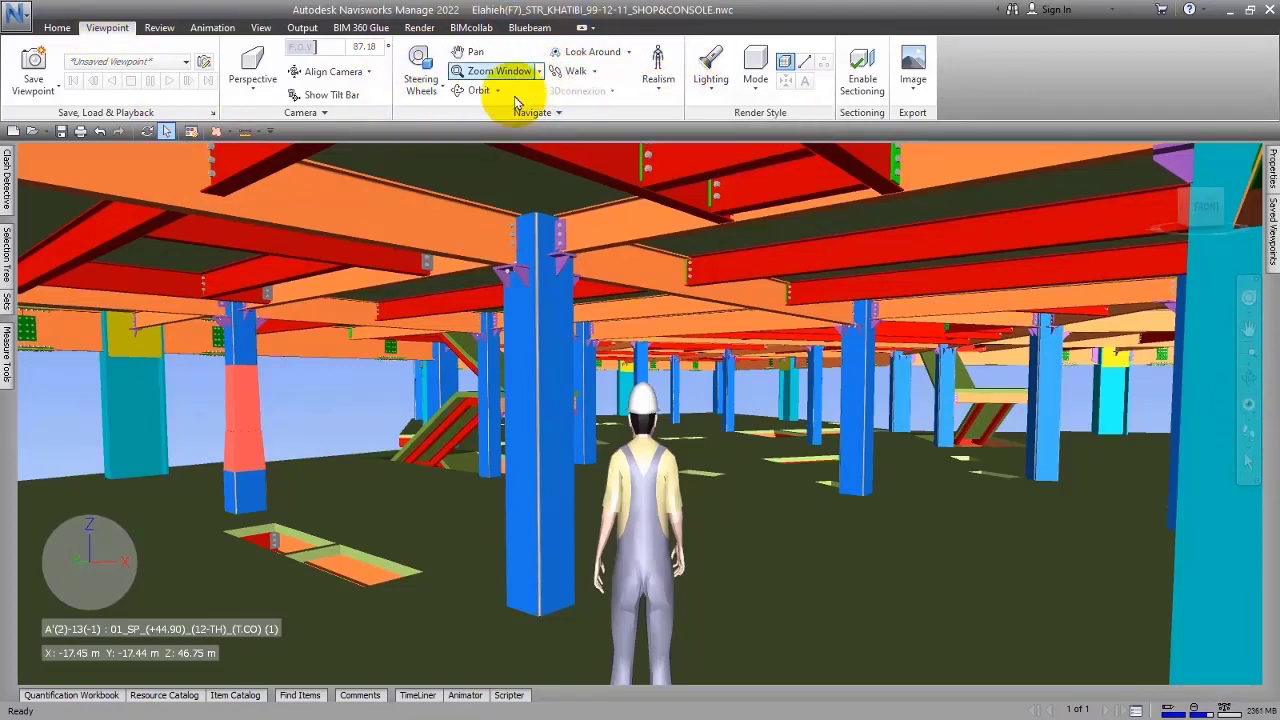
click(8, 178)
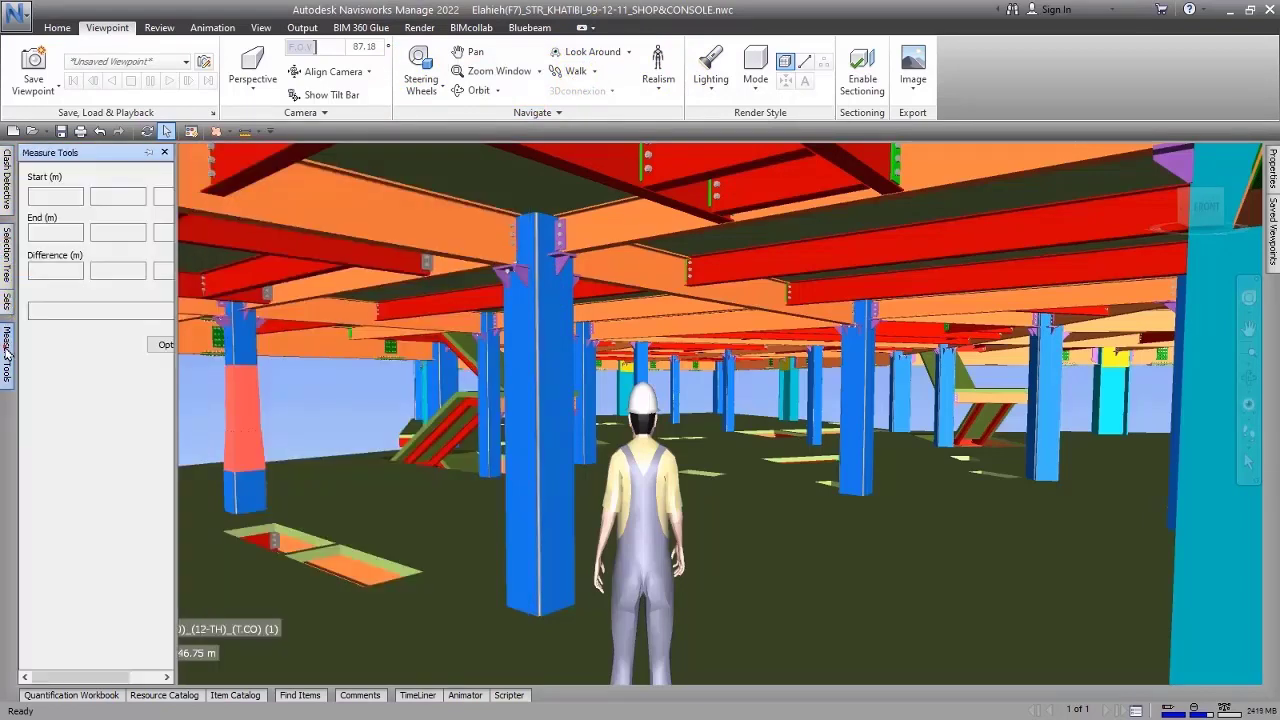
- Show the Quantification Workbook, Comments and Scripter panels, then return to the Home tools
click(70, 694)
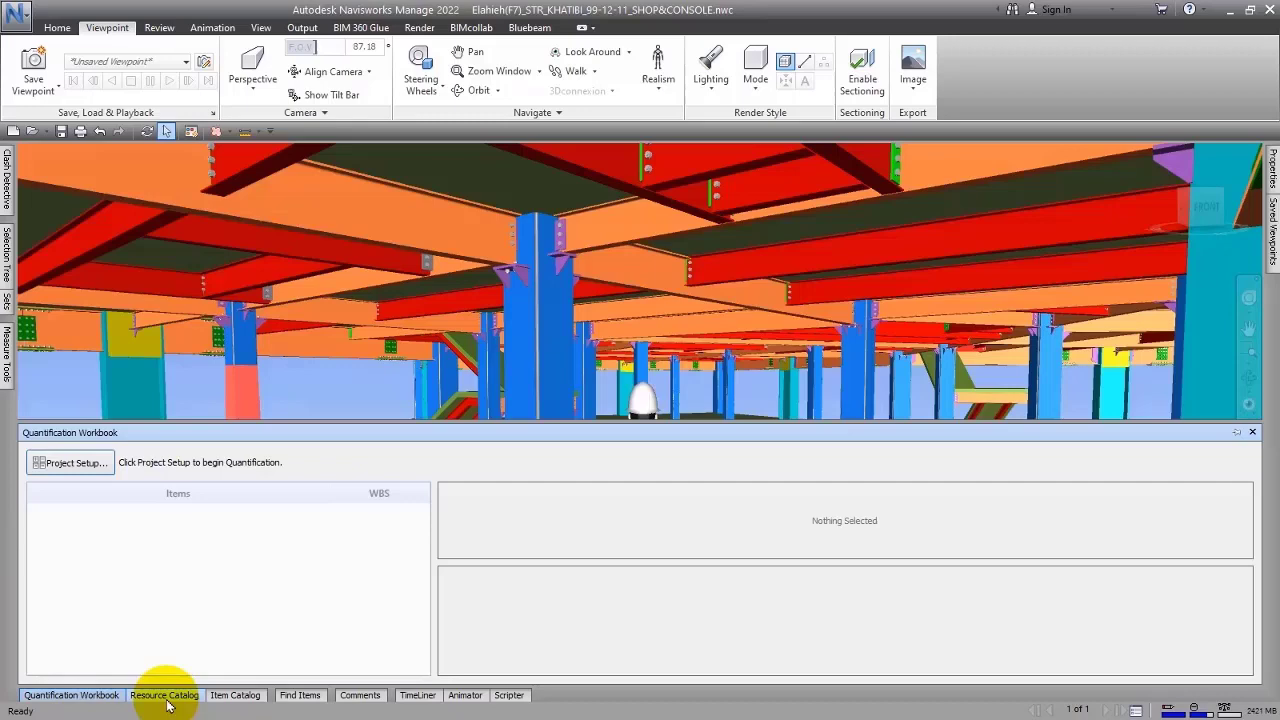
click(360, 696)
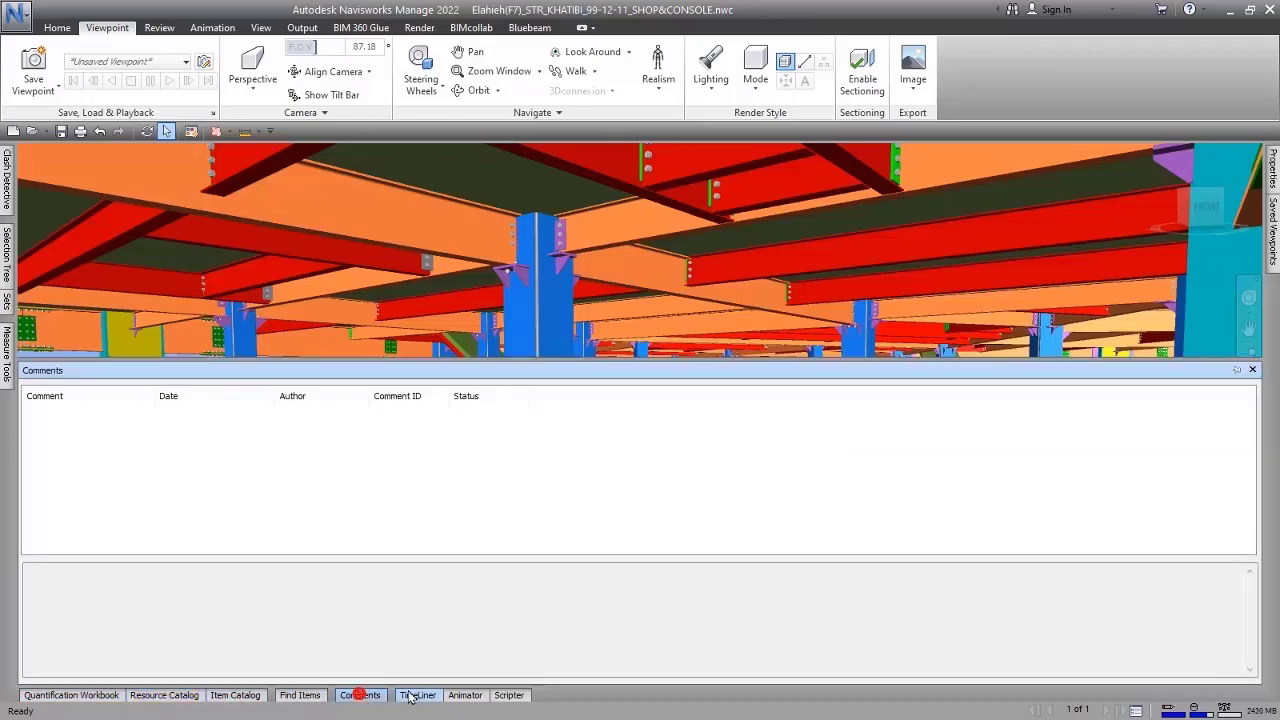
click(508, 696)
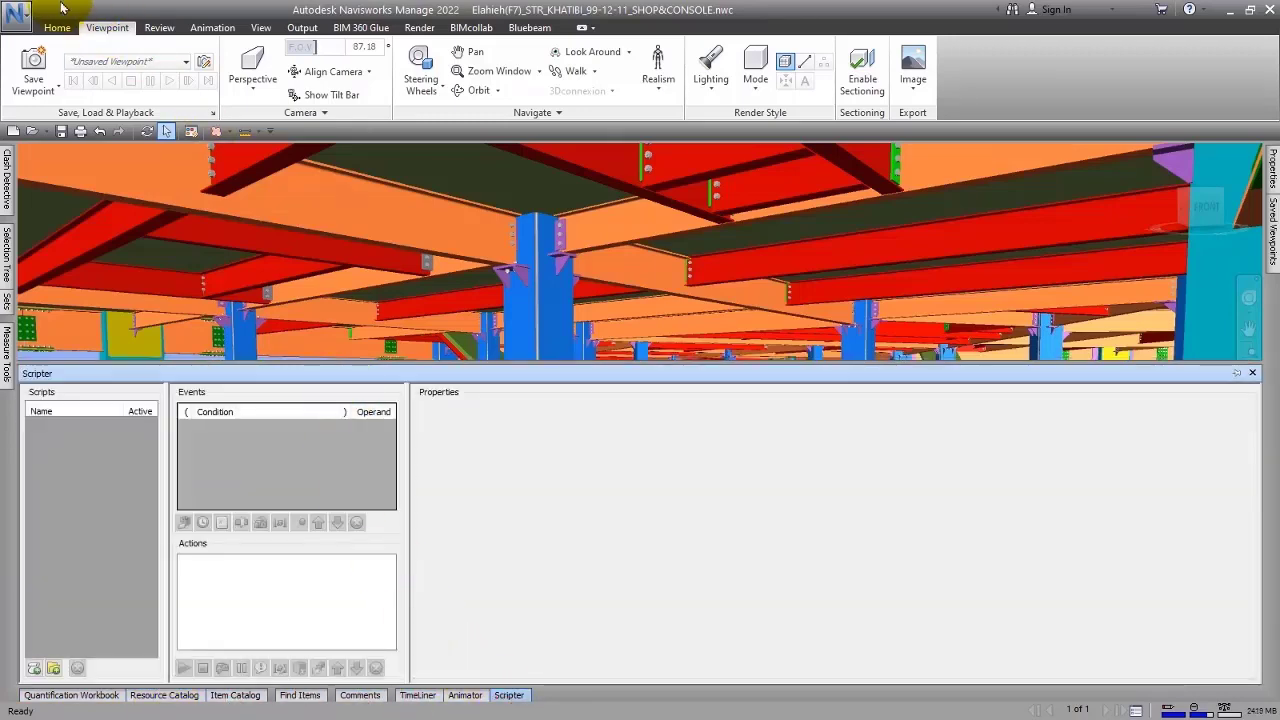
click(56, 28)
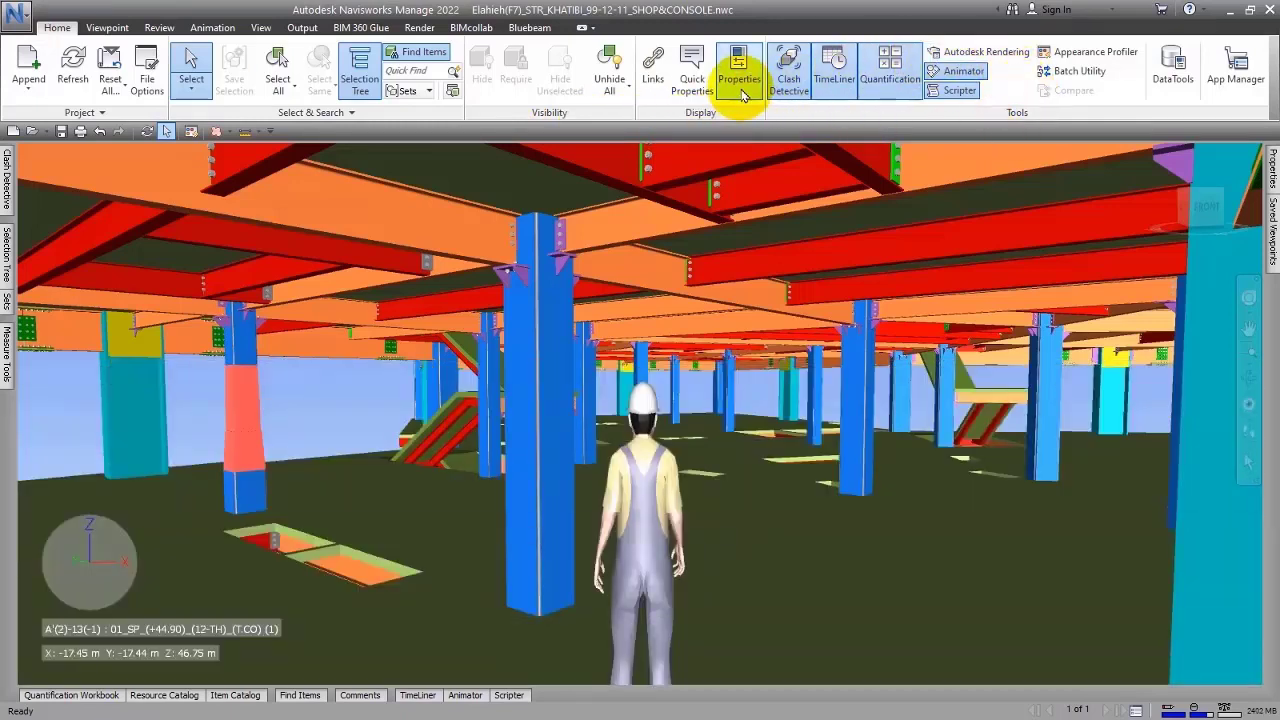
- Toggle the Properties panel on and off and hide the Clash Detective panel
click(738, 64)
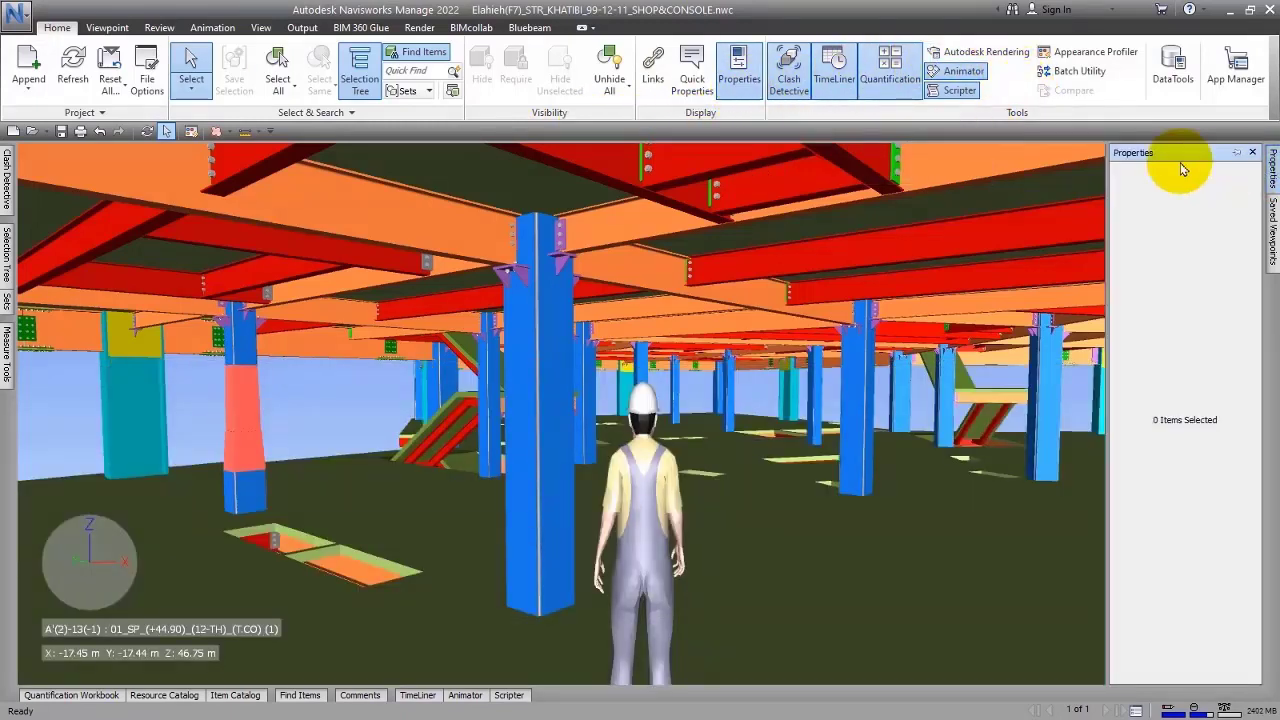
click(1252, 152)
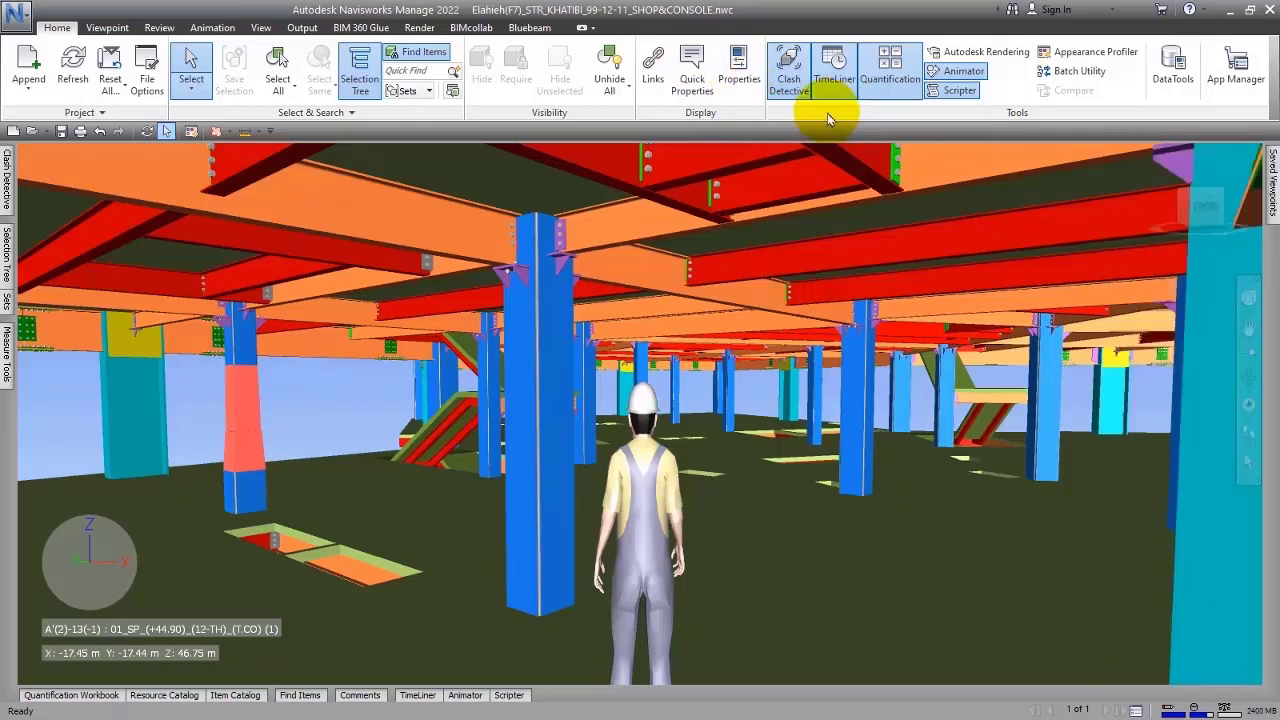
mouse_move(16, 156)
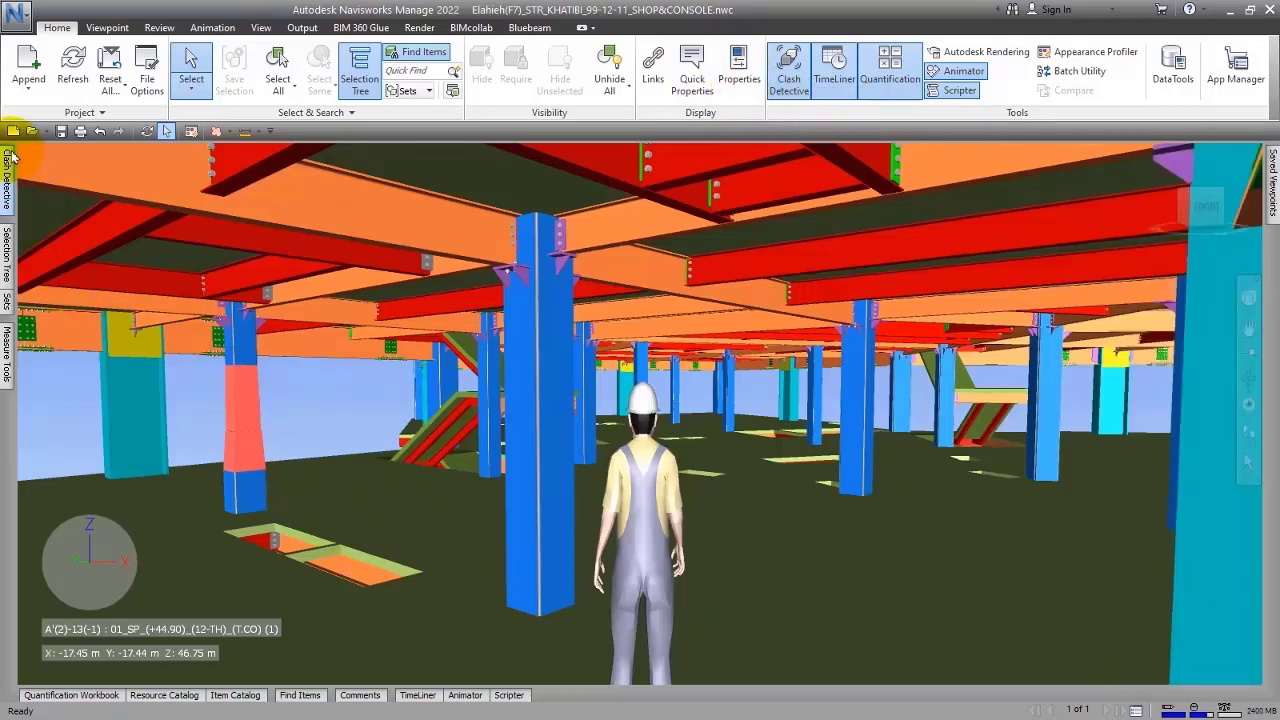
click(788, 64)
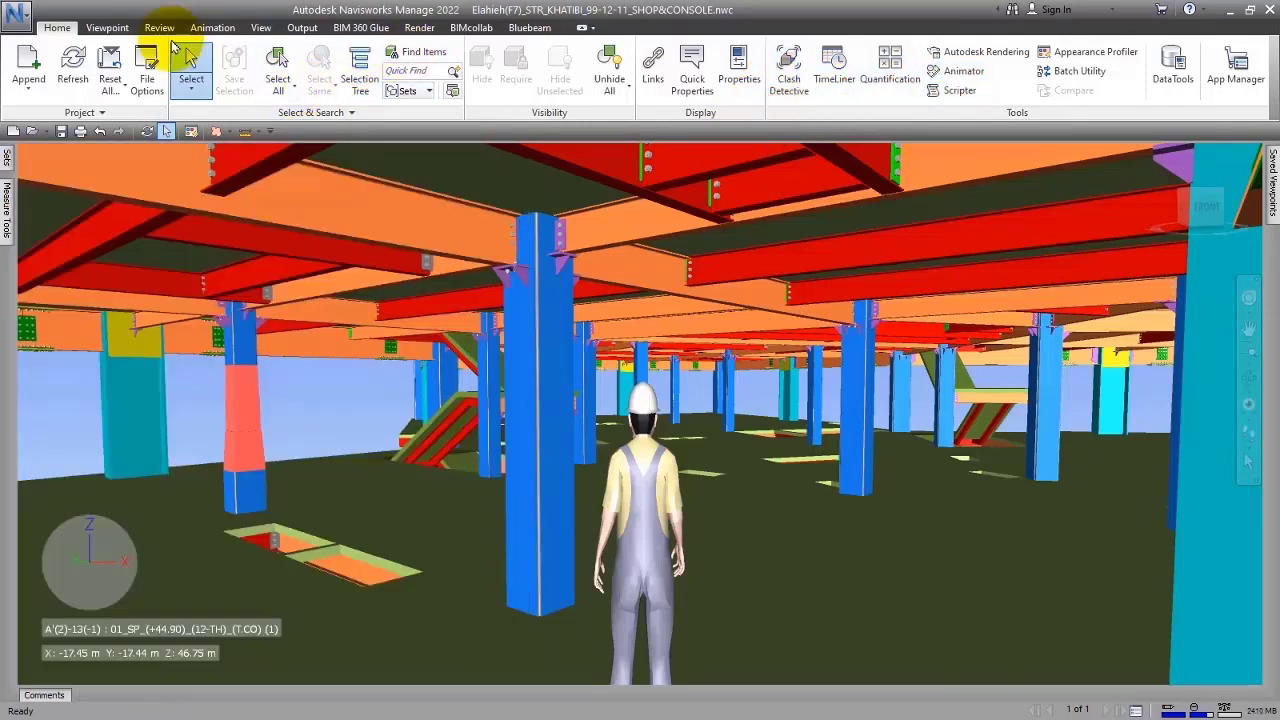
- Browse the View, BIM 360 Glue, Bluebeam, Home, Viewpoint and Review ribbon tabs
click(158, 28)
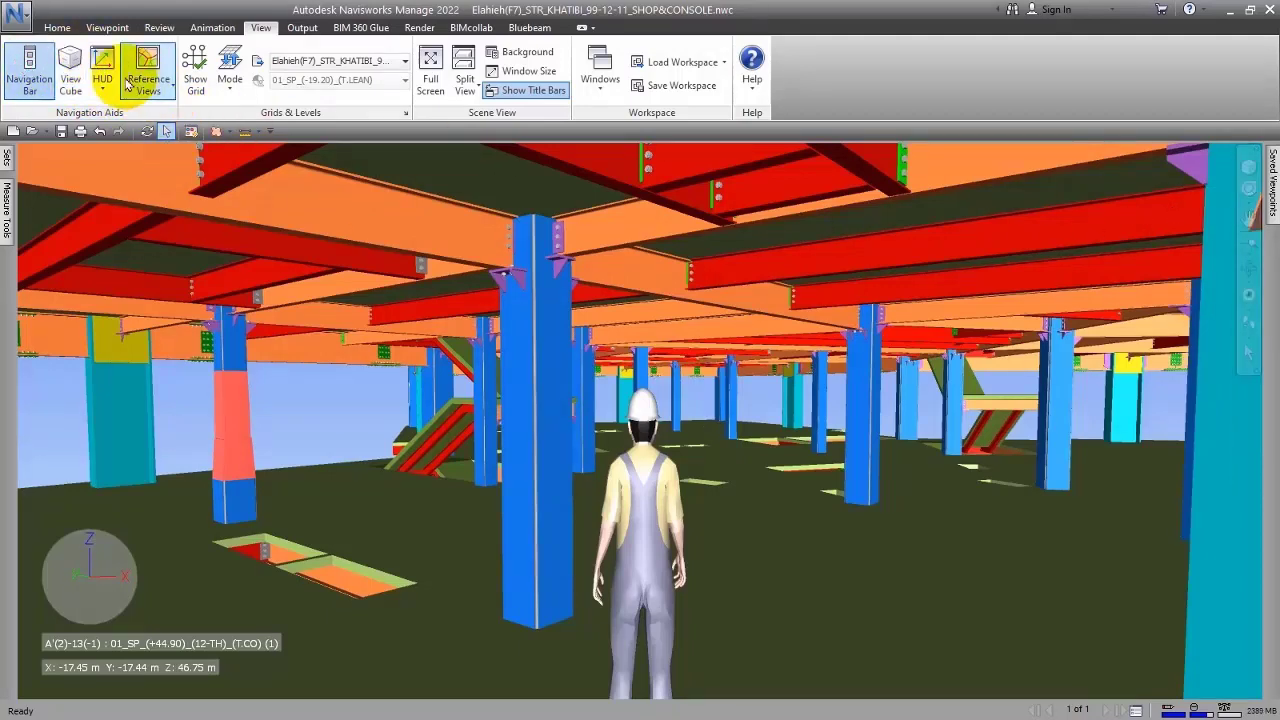
mouse_move(572, 108)
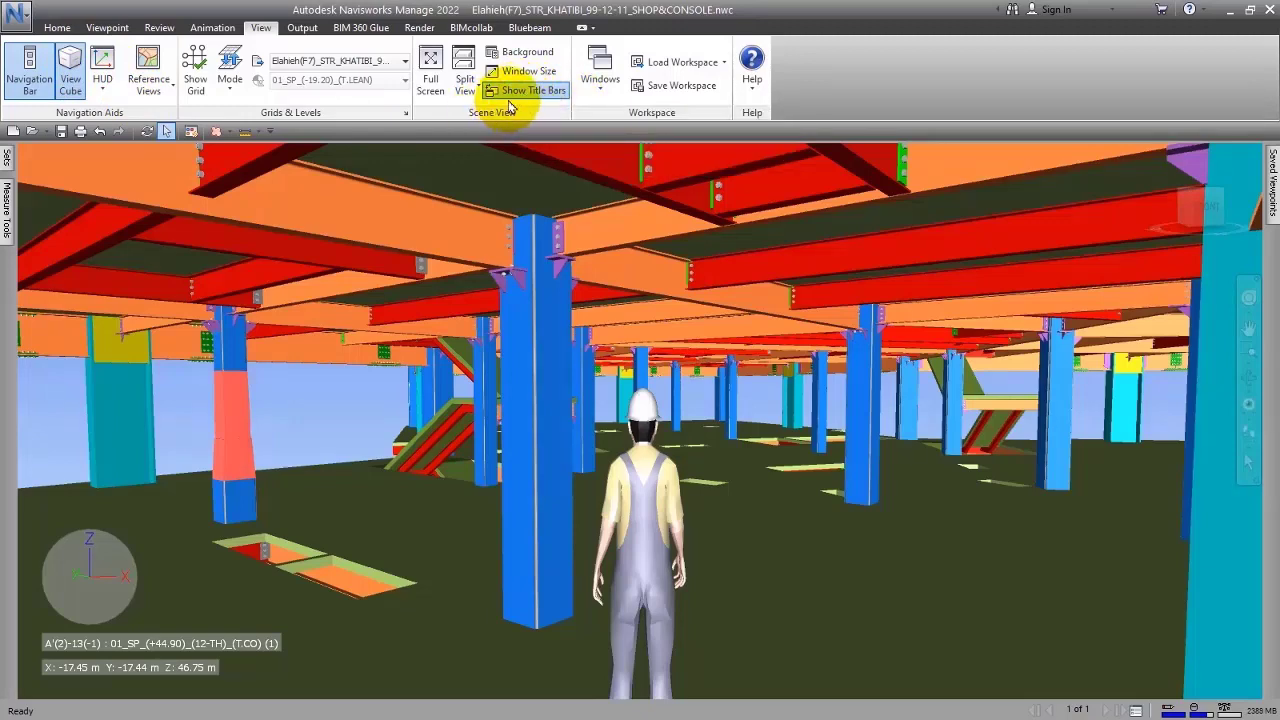
mouse_move(532, 90)
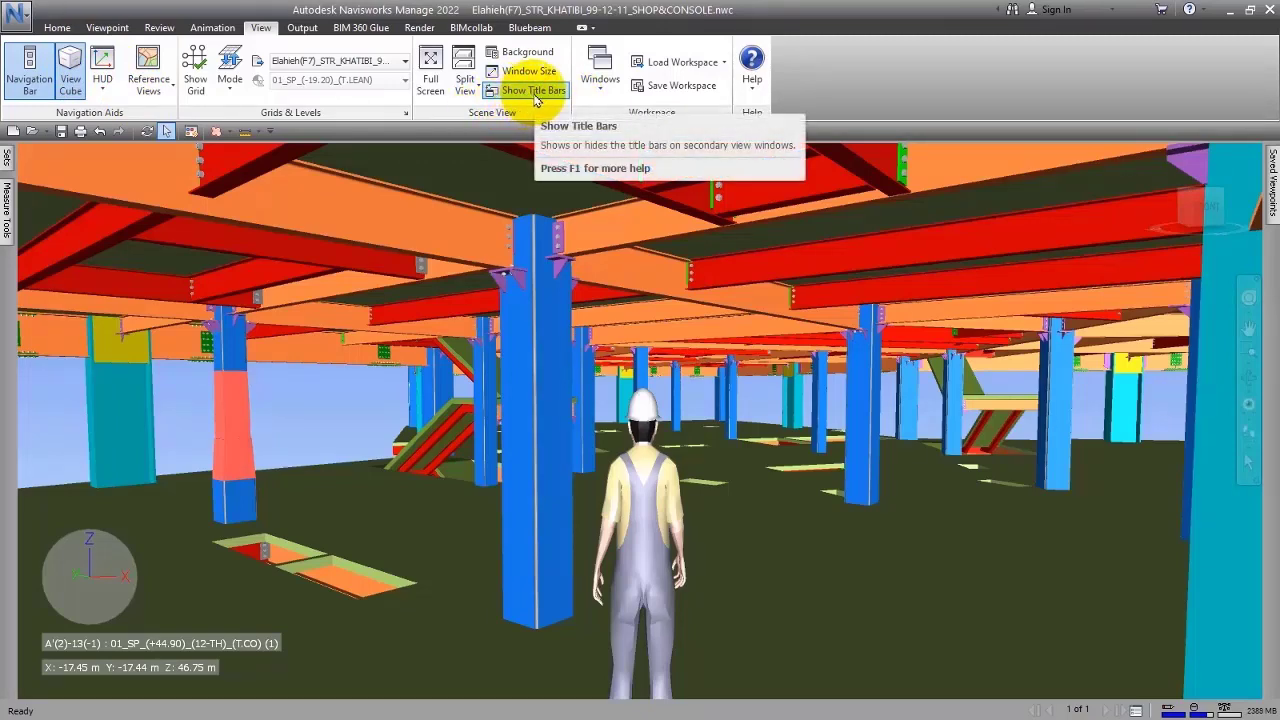
click(360, 28)
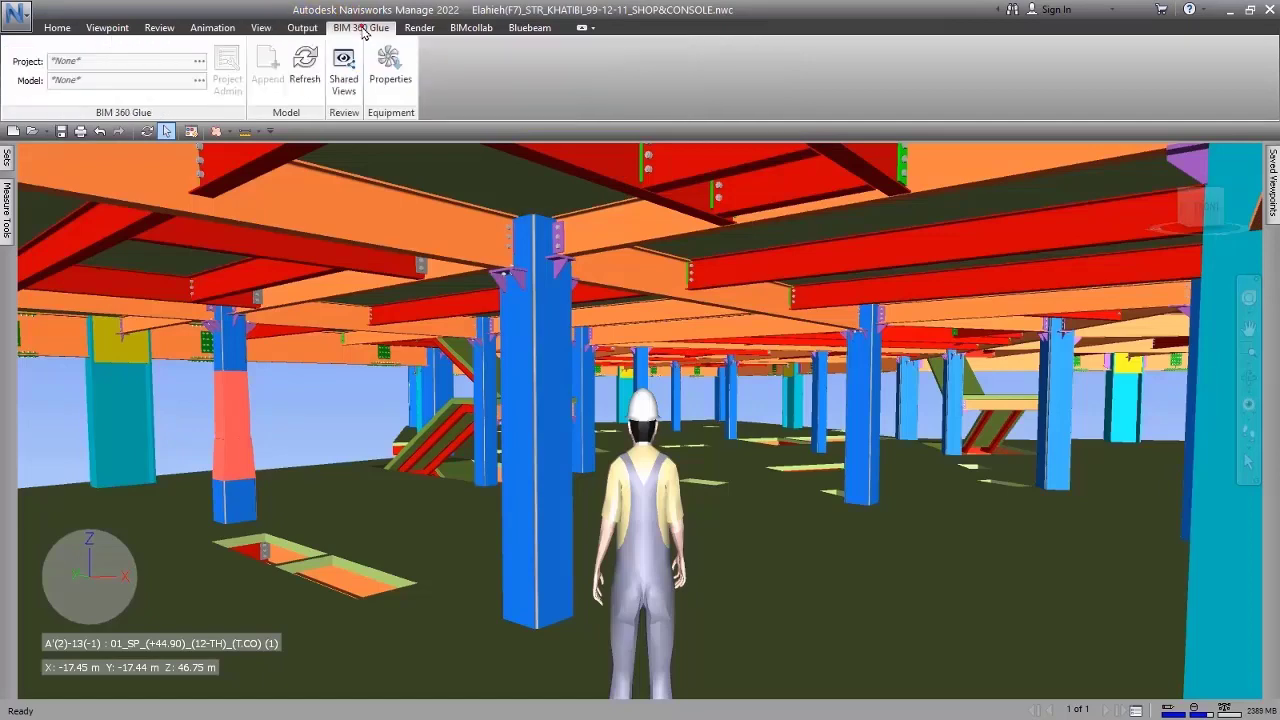
click(528, 28)
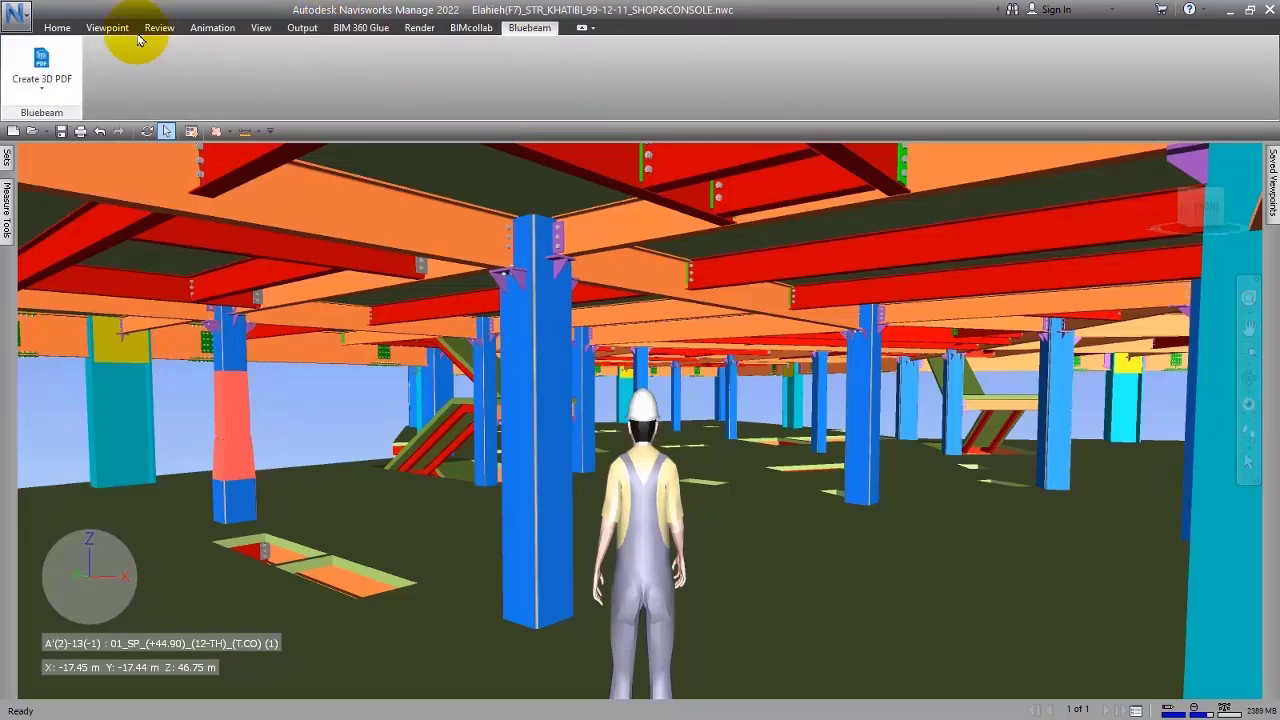
click(56, 28)
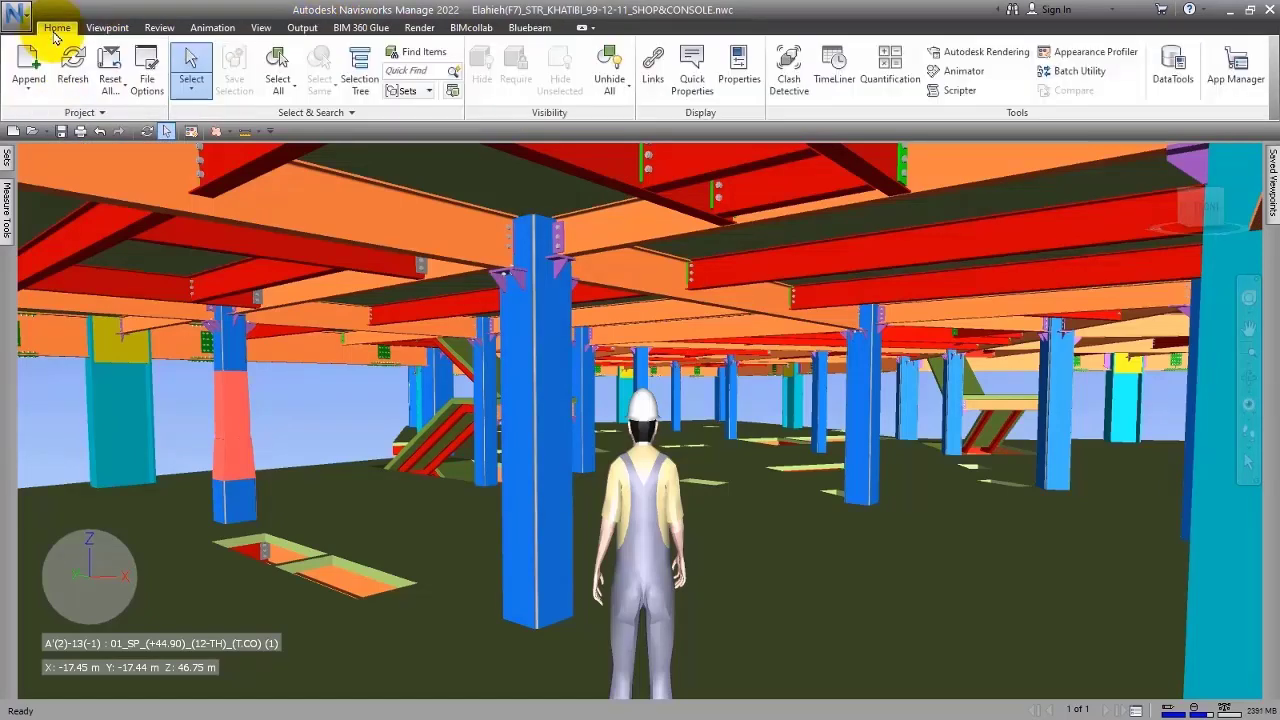
click(108, 28)
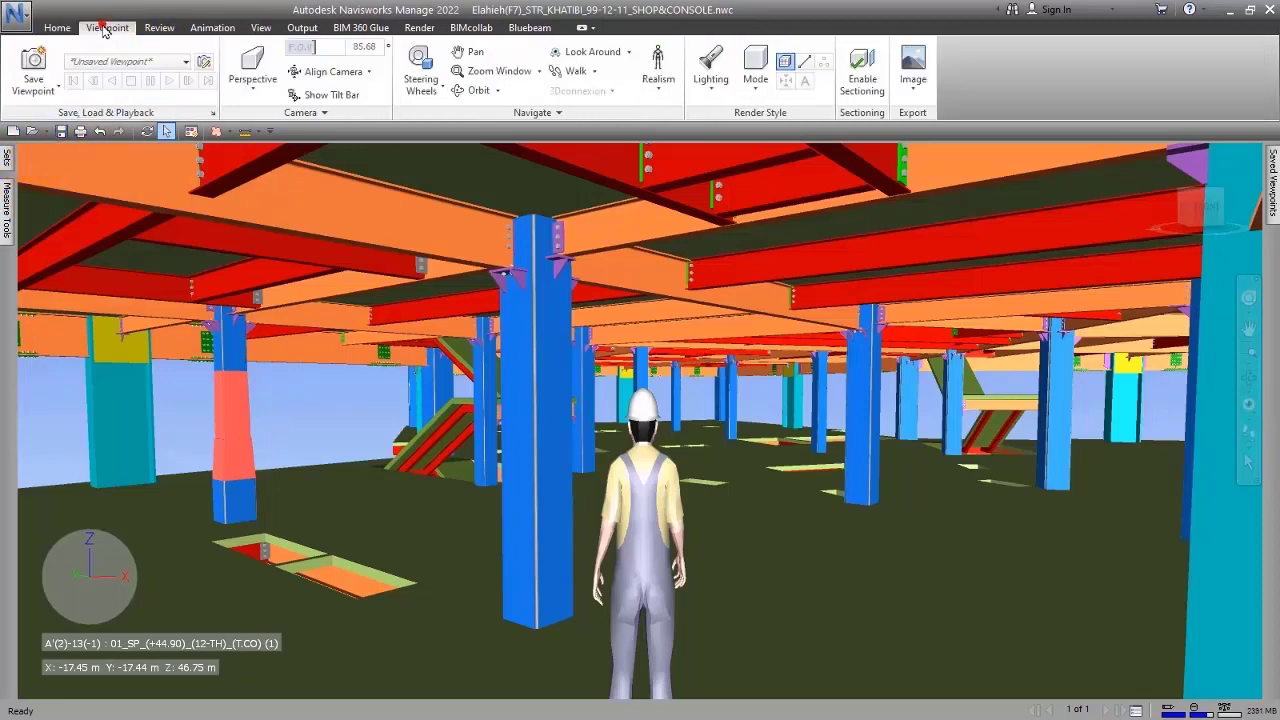
click(158, 28)
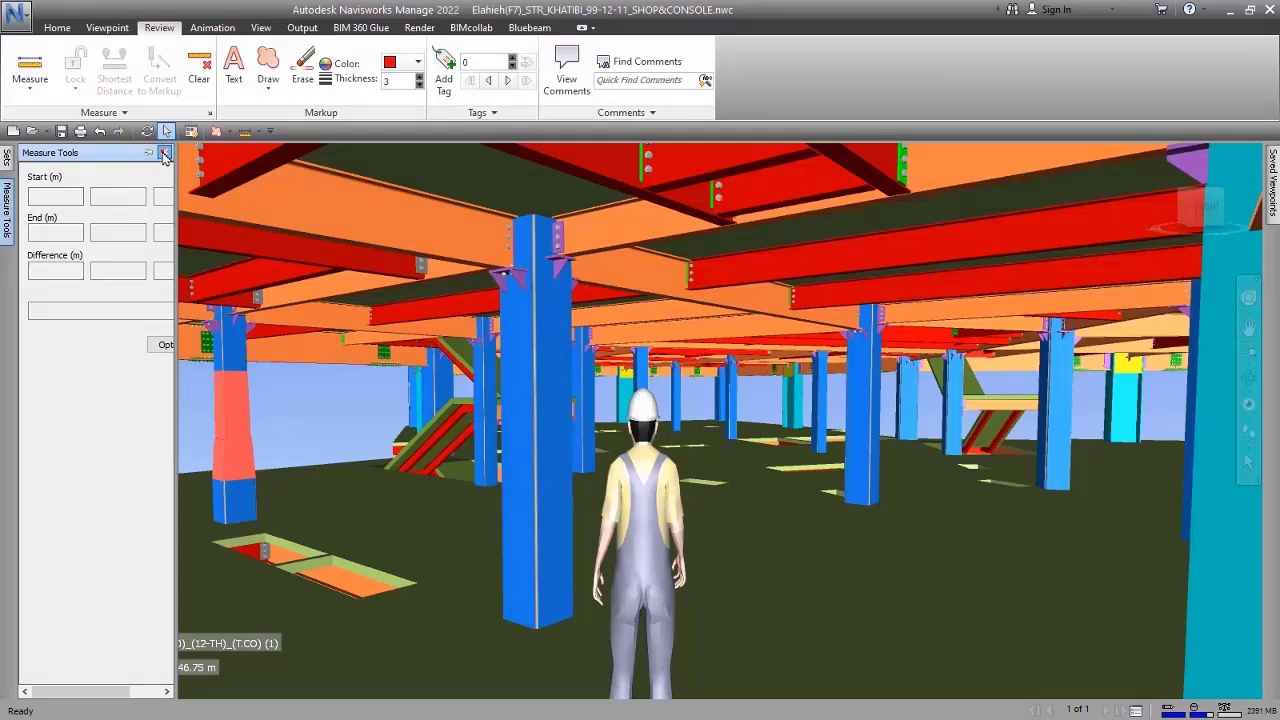
click(56, 28)
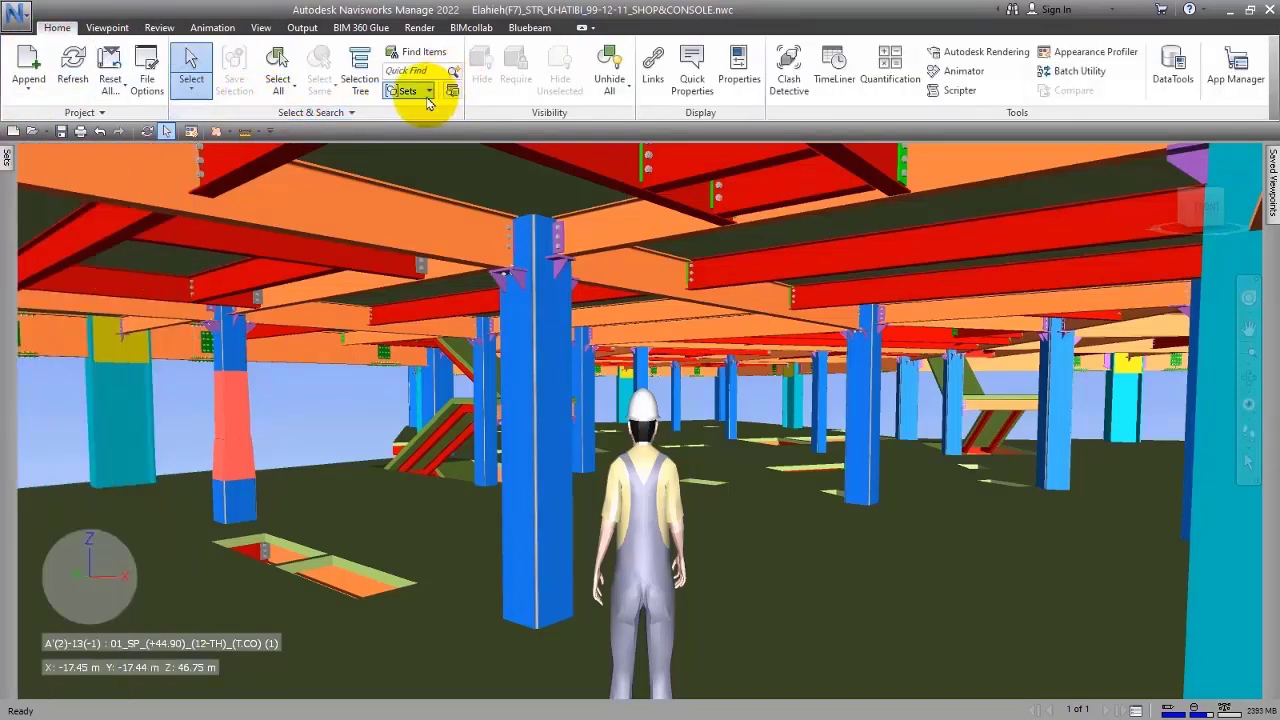
click(428, 90)
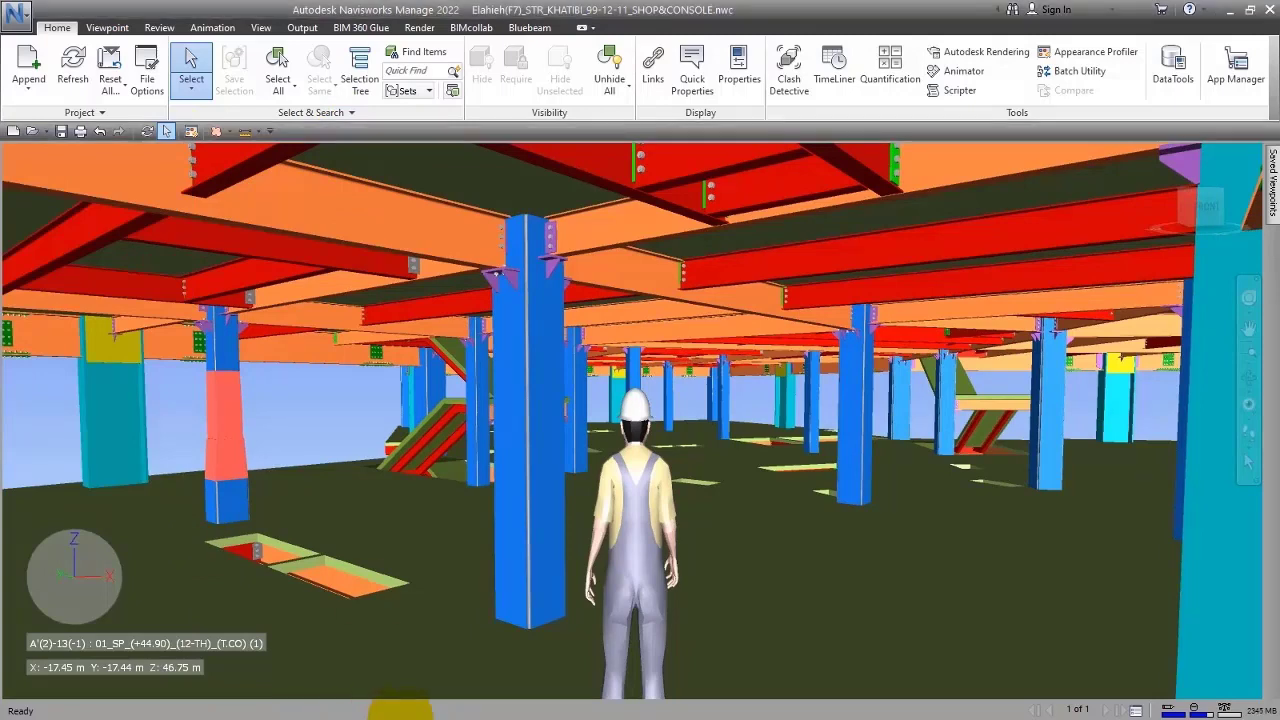
click(412, 684)
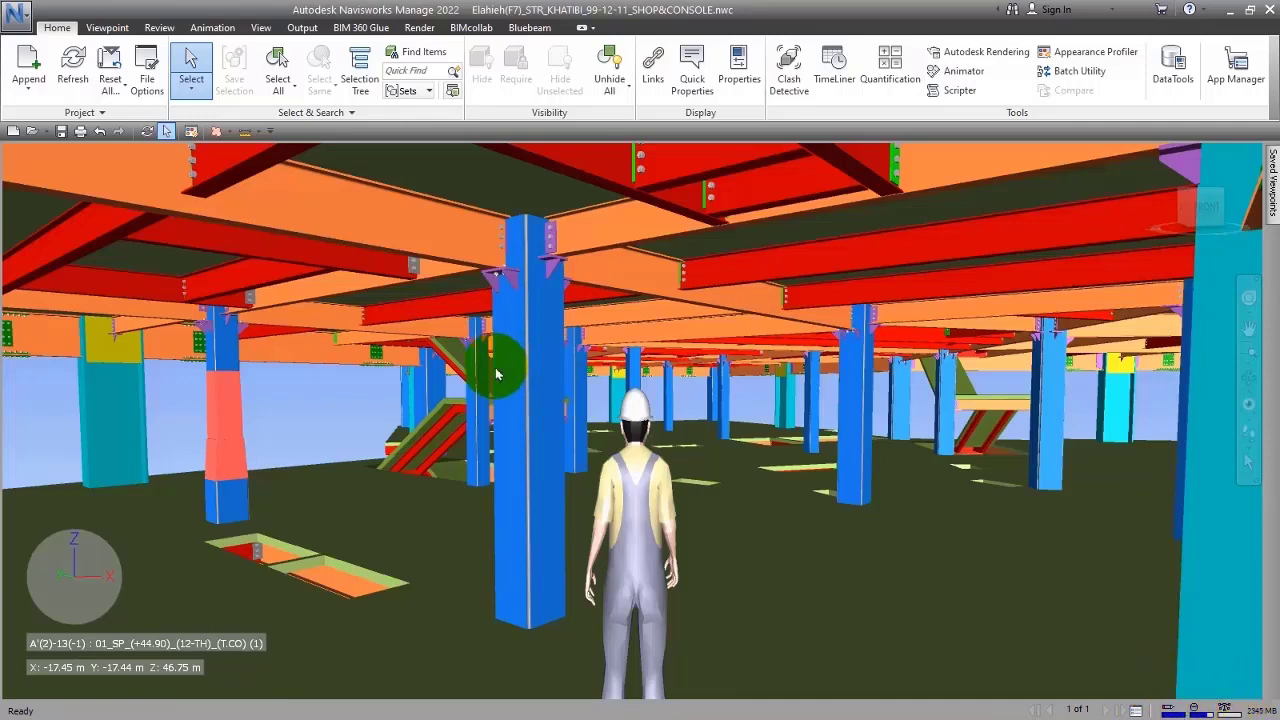
mouse_move(860, 496)
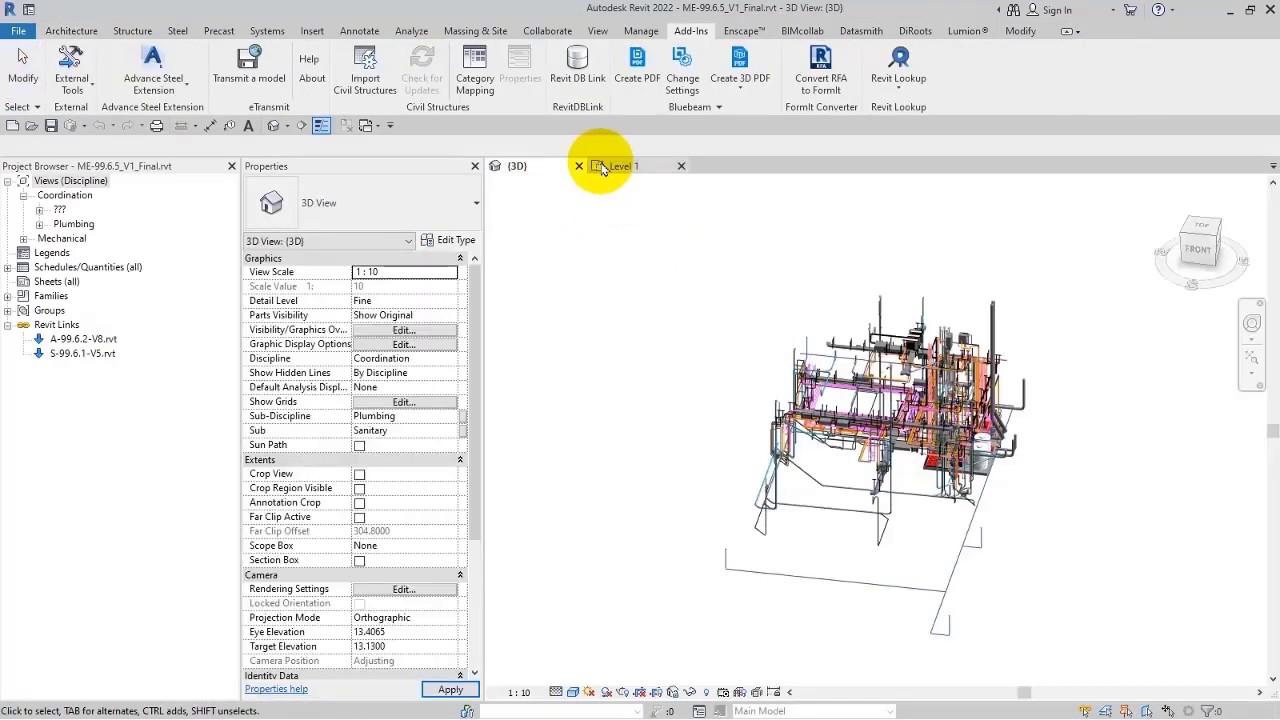
click(622, 164)
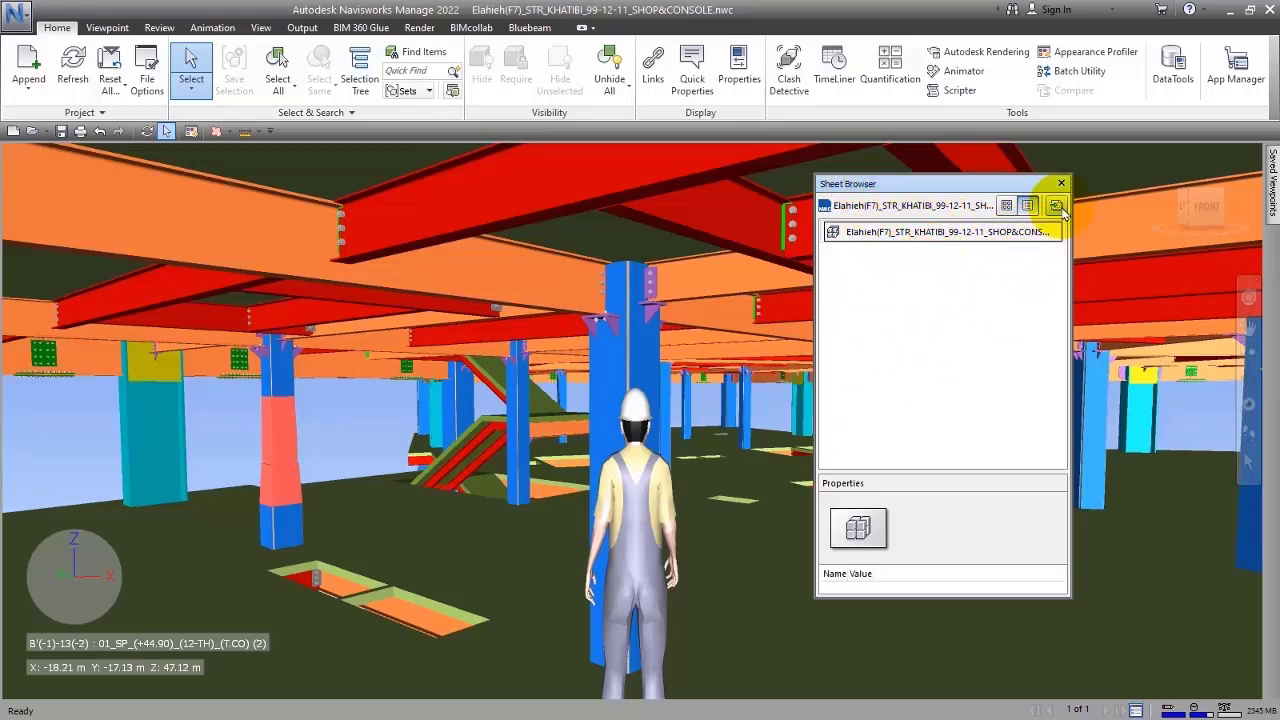
- Start Import Sheets & Models and browse to New Volume > Courses > Navisworks Manage 2022
click(1056, 204)
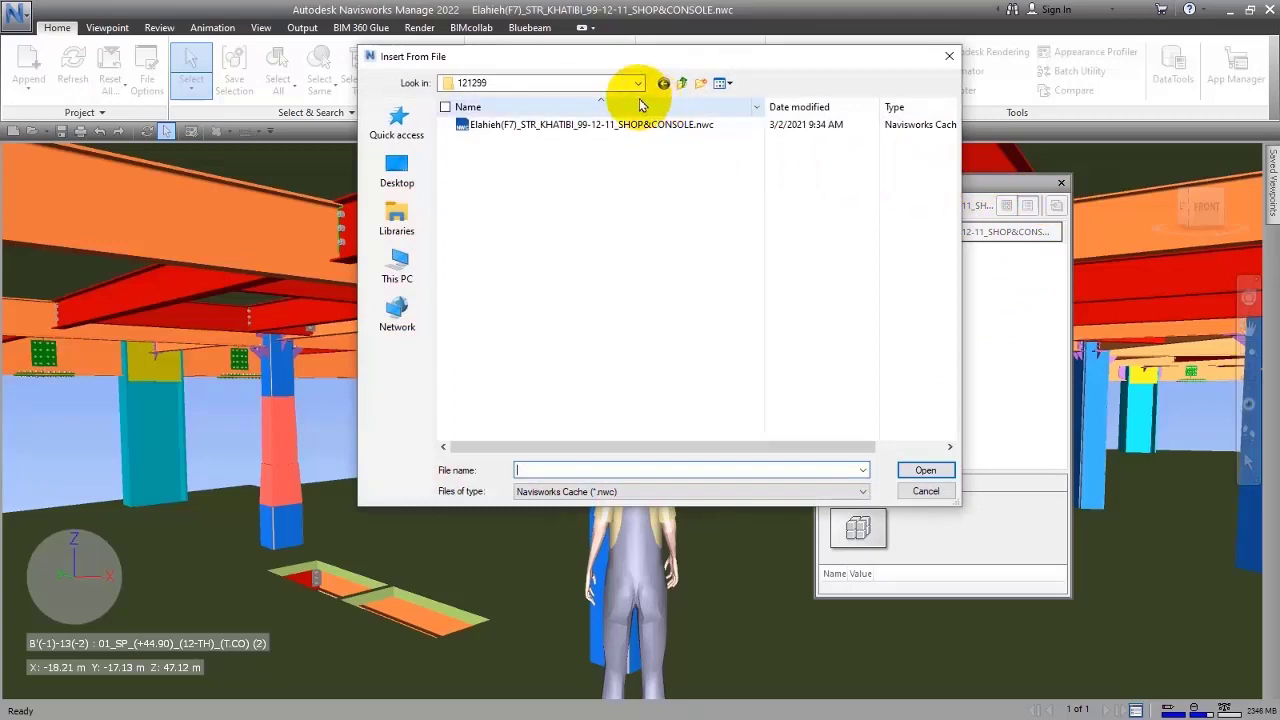
click(636, 84)
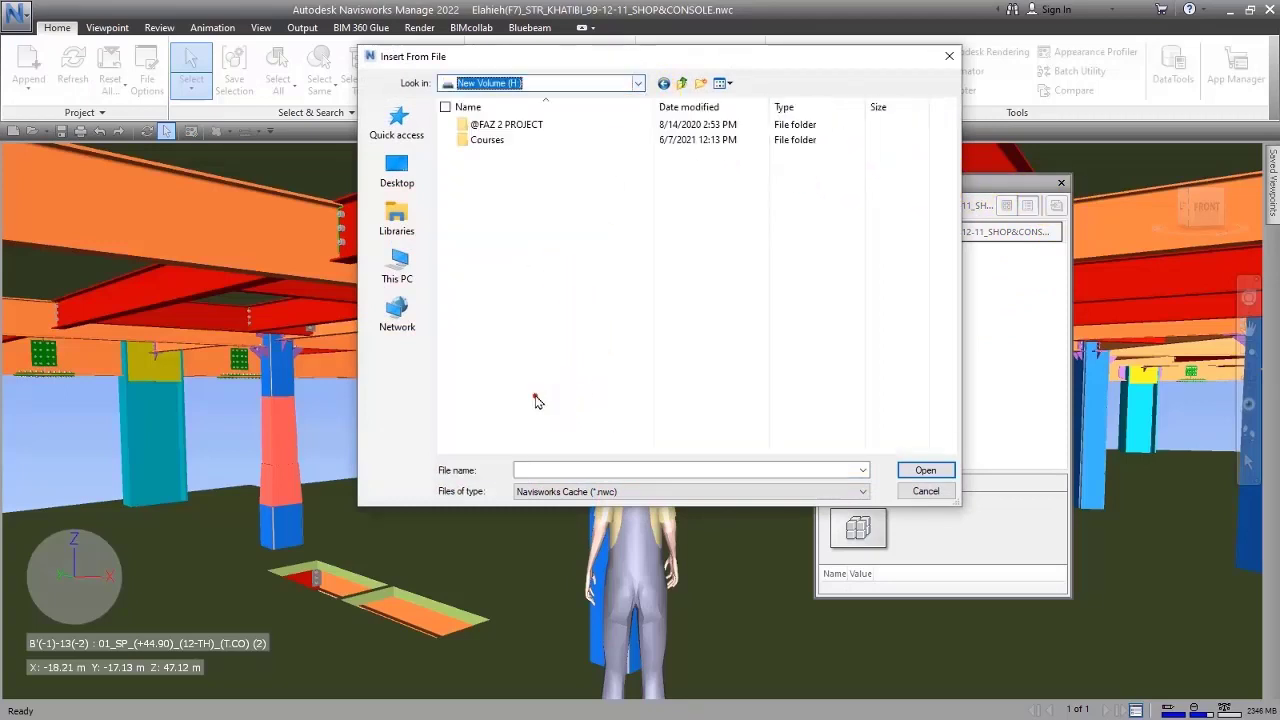
double_click(486, 140)
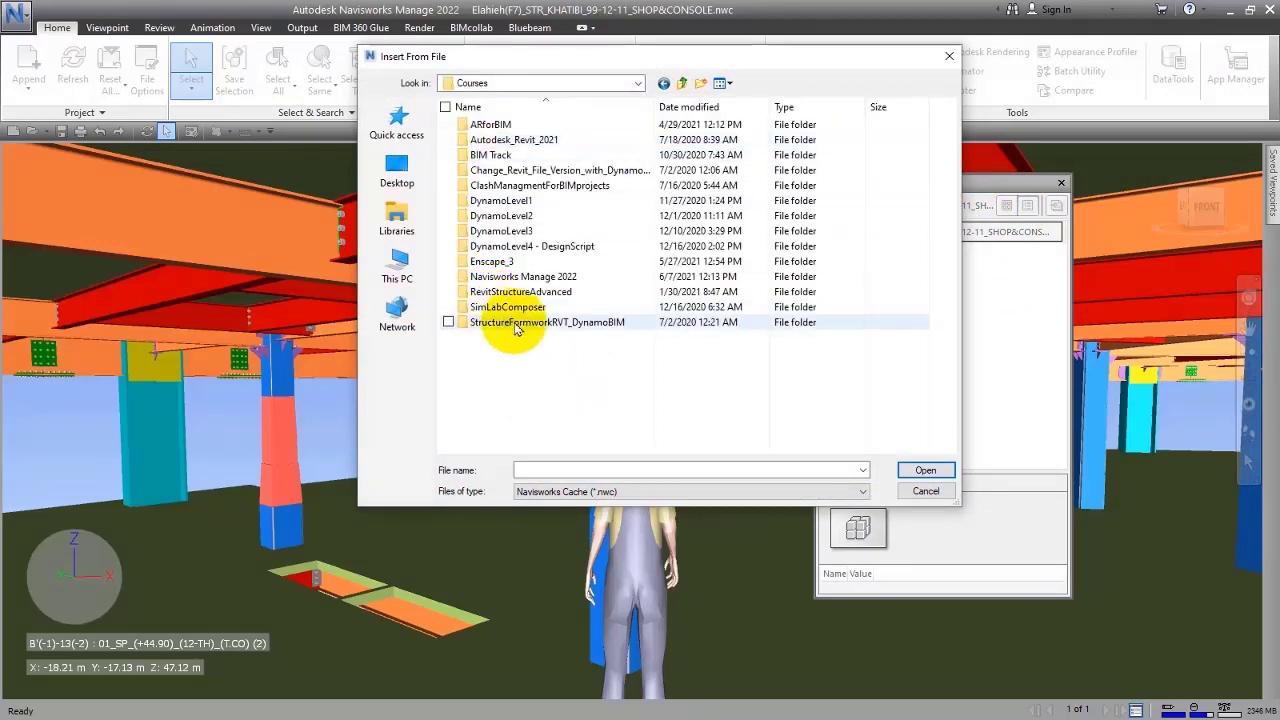
double_click(522, 276)
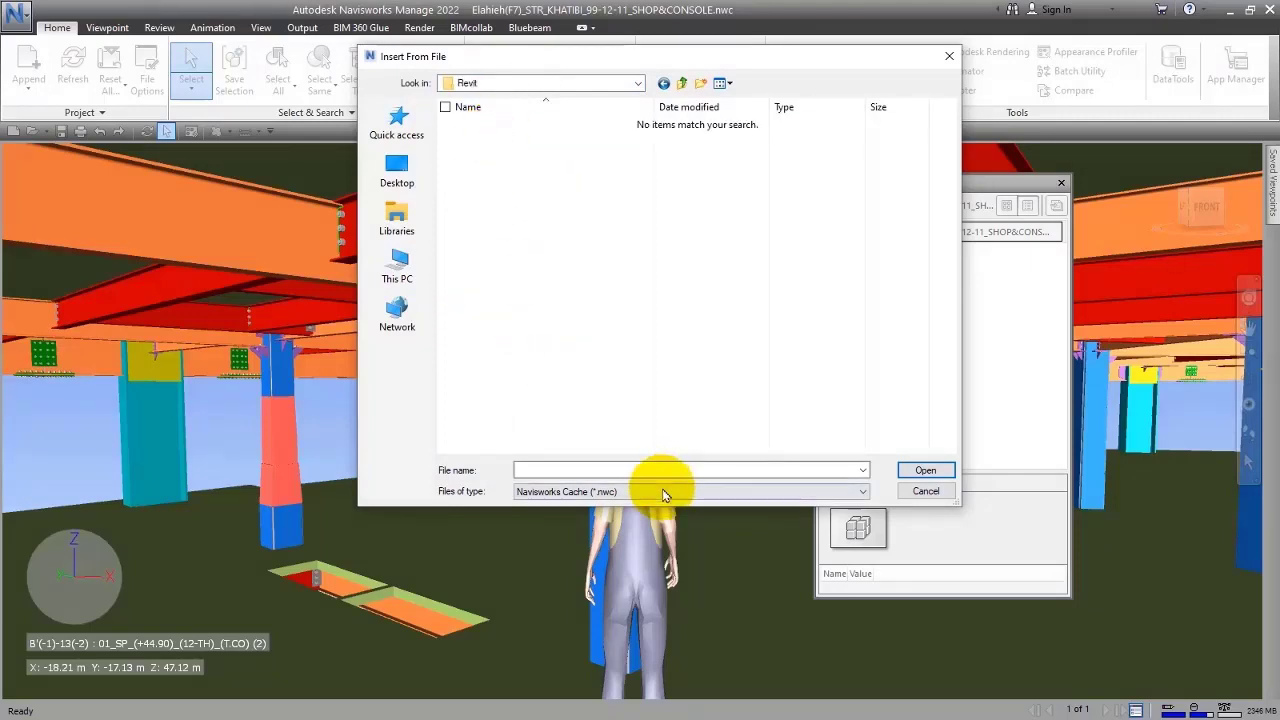
- Review the list of insertable file types in the insert-from-file window
click(860, 492)
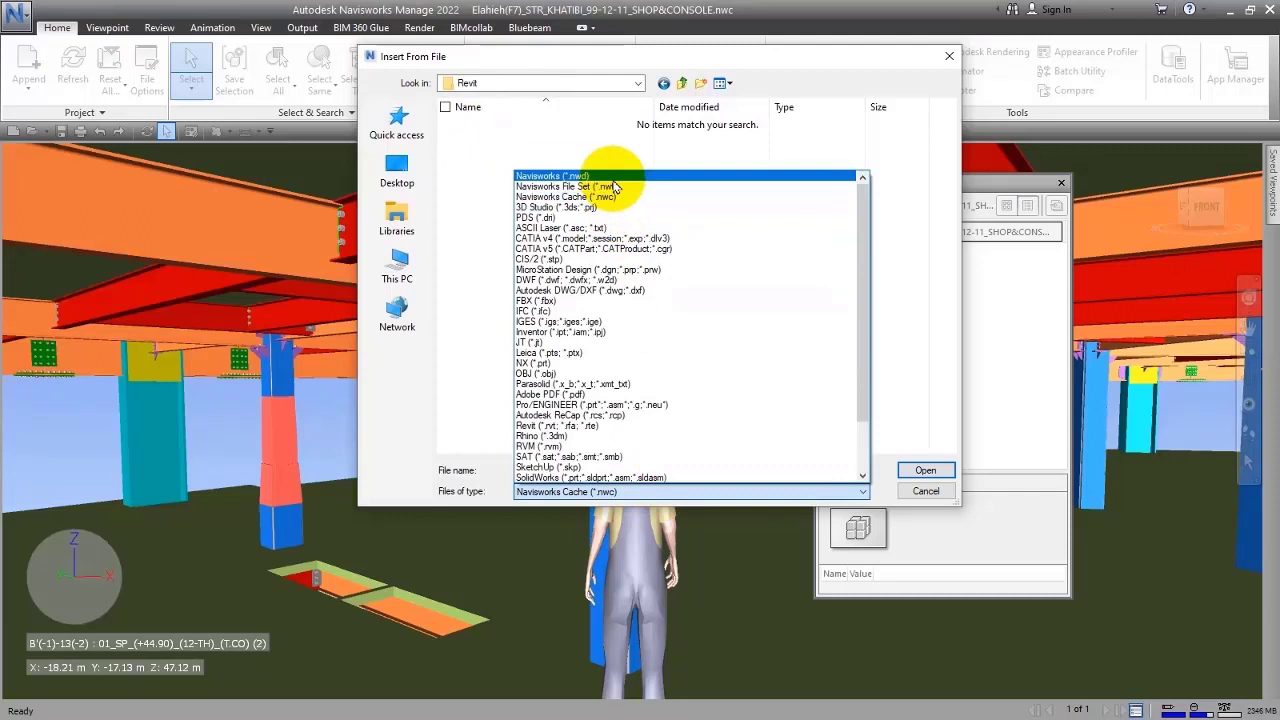
click(600, 248)
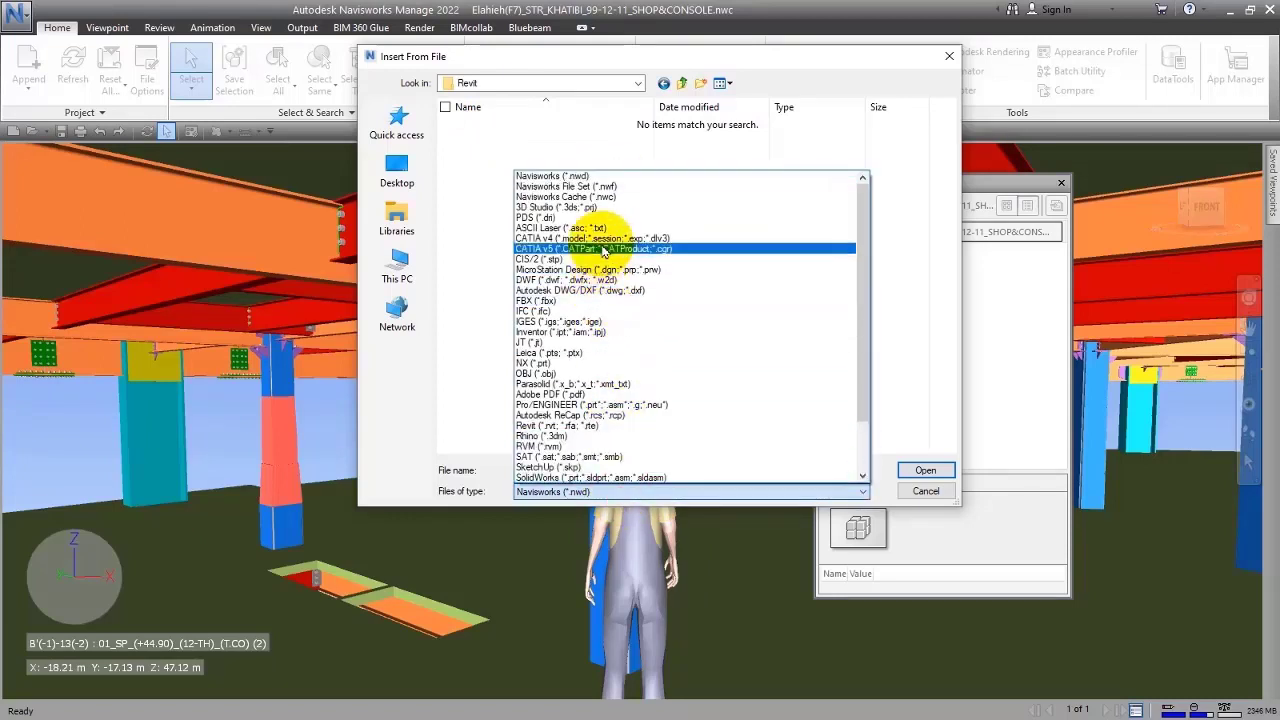
click(588, 196)
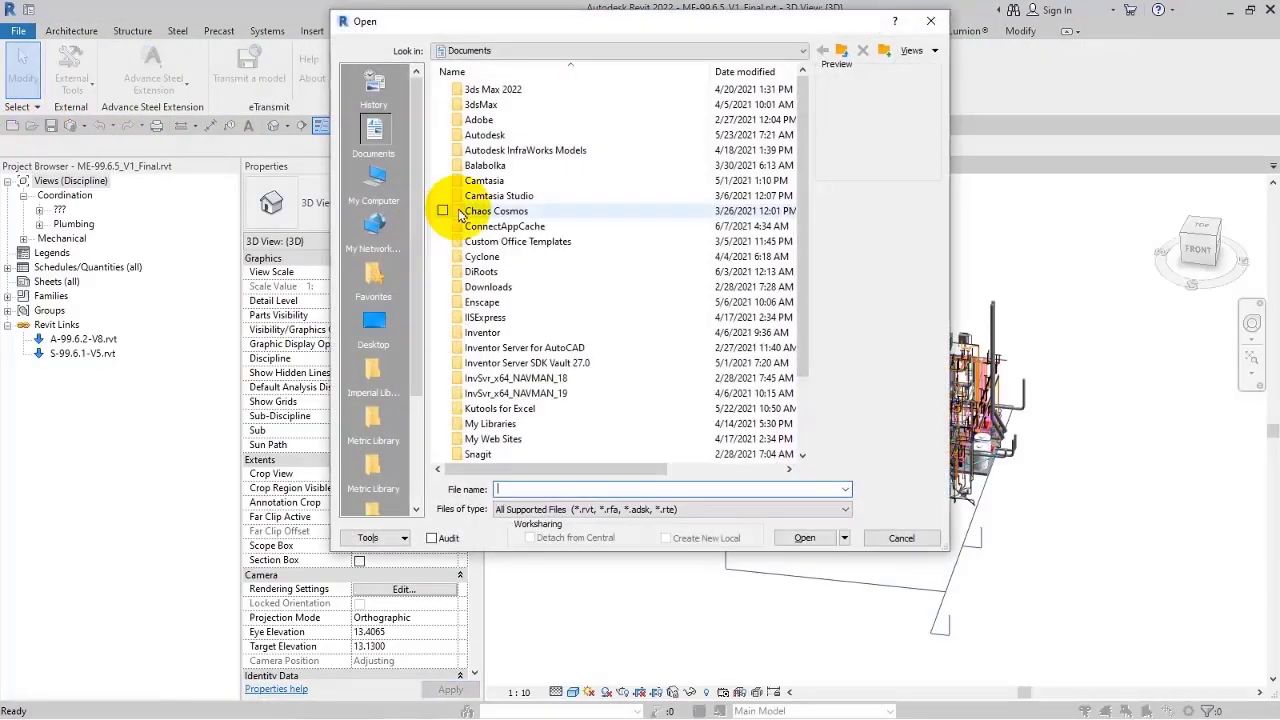
- Browse to Courses > Navisworks Manage 2022 > Files and open S-99.6.1-V5.rvt in Revit
click(804, 50)
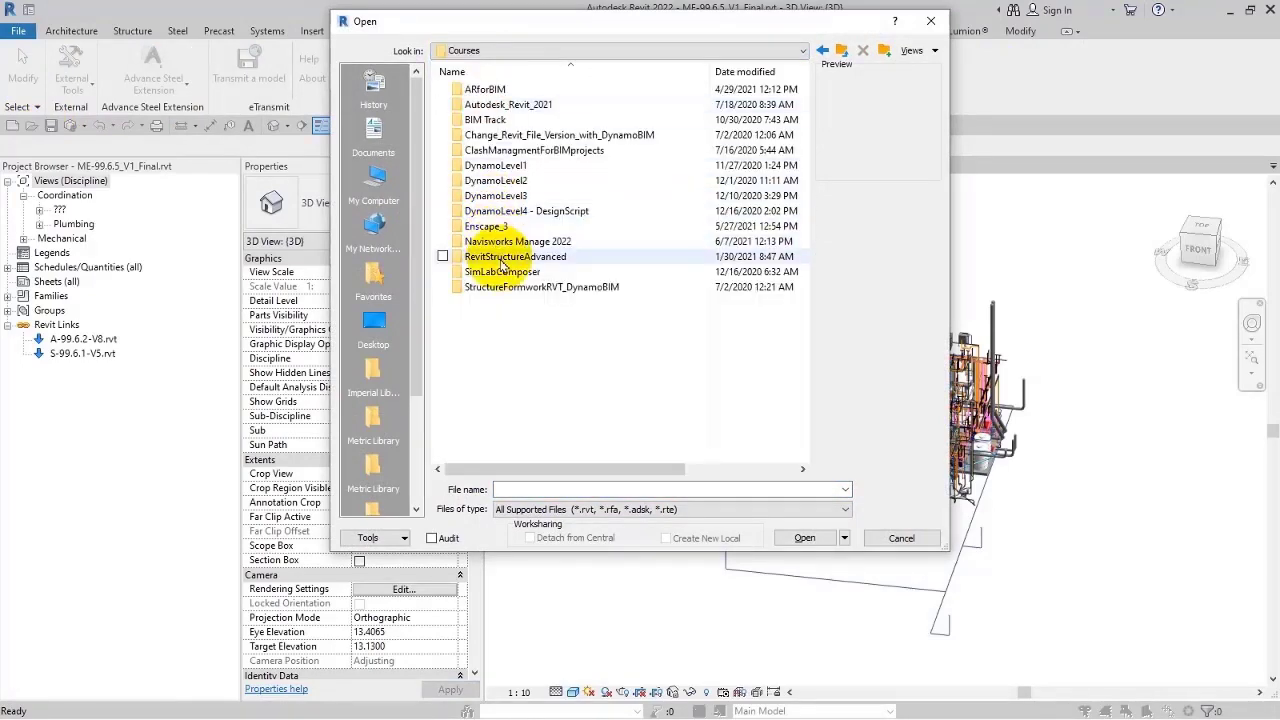
double_click(518, 240)
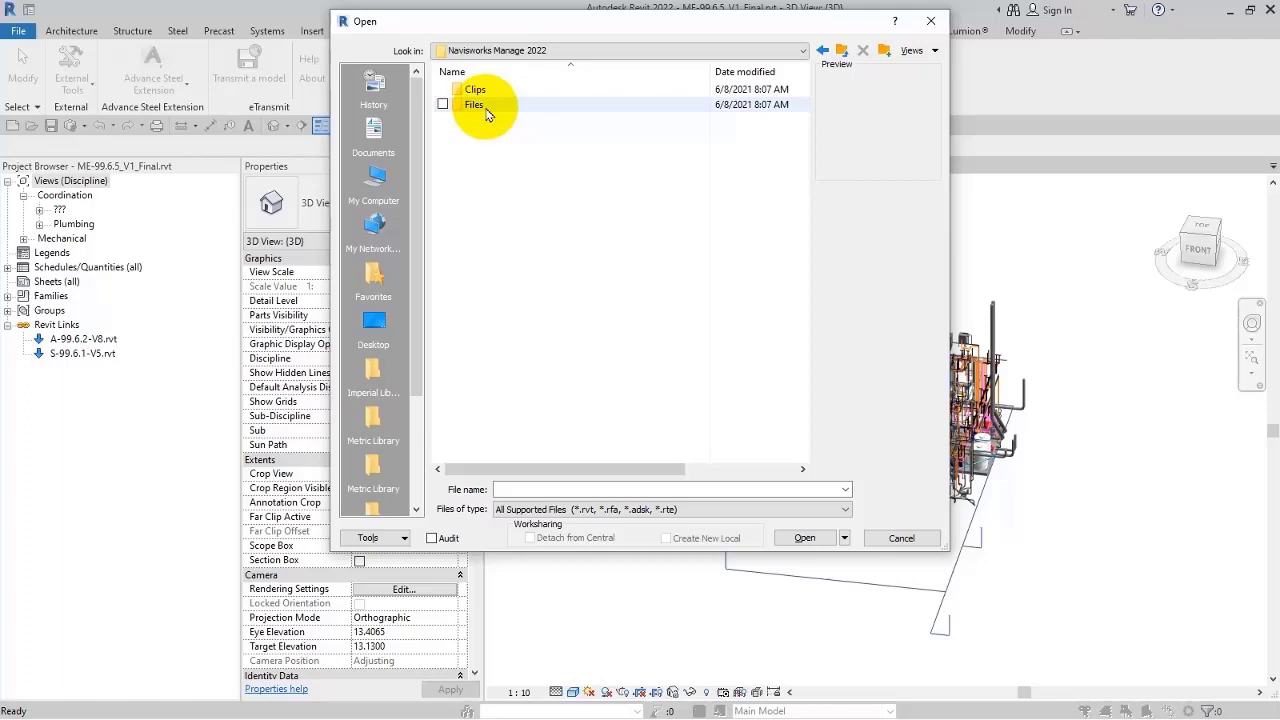
double_click(472, 104)
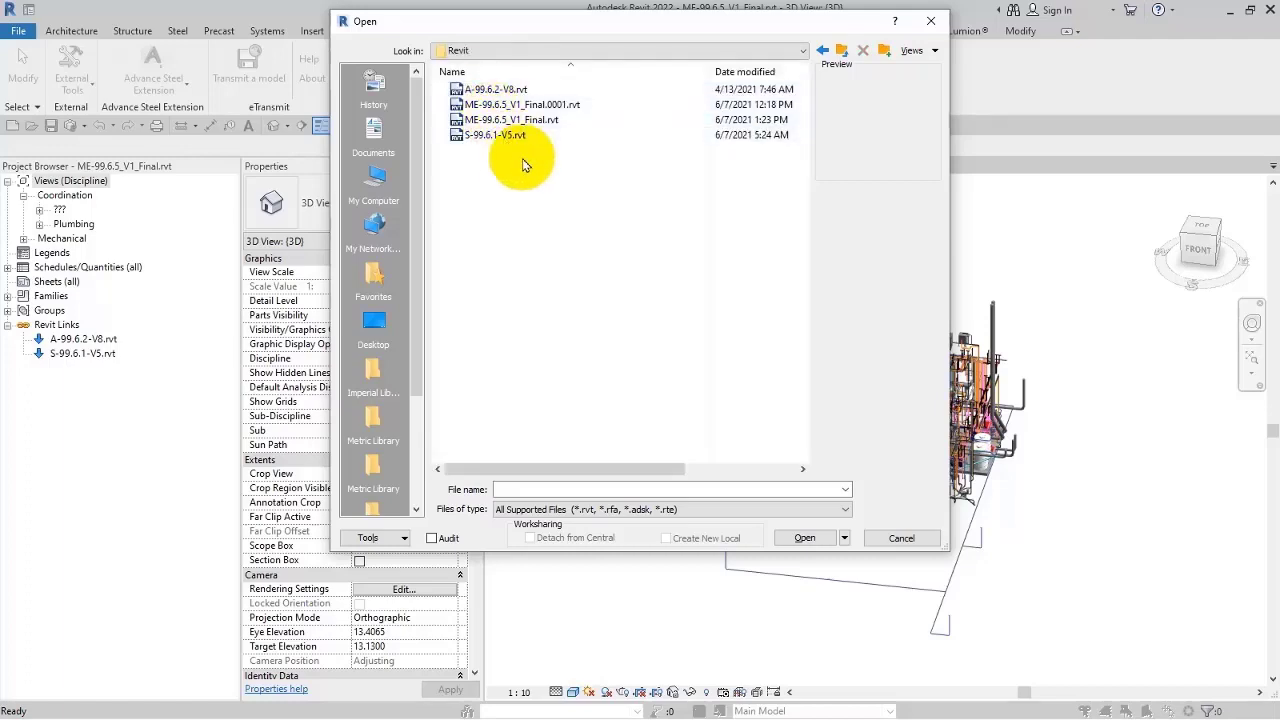
click(494, 134)
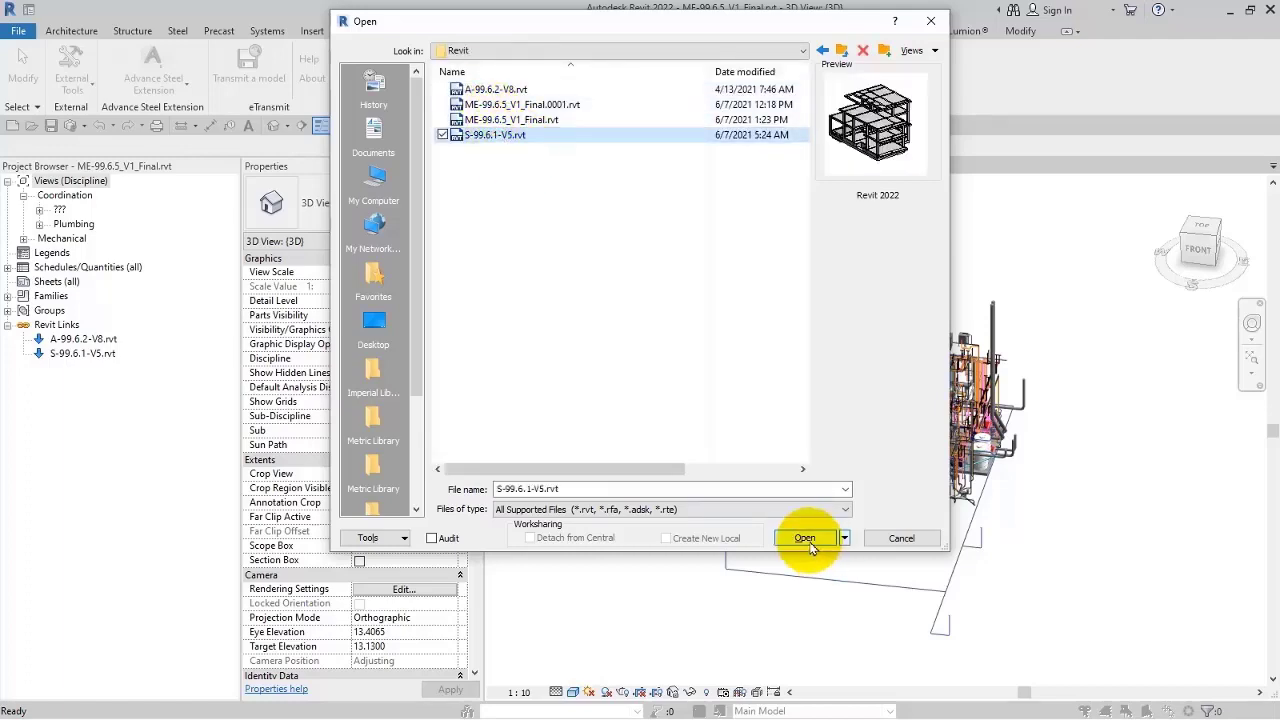
click(804, 538)
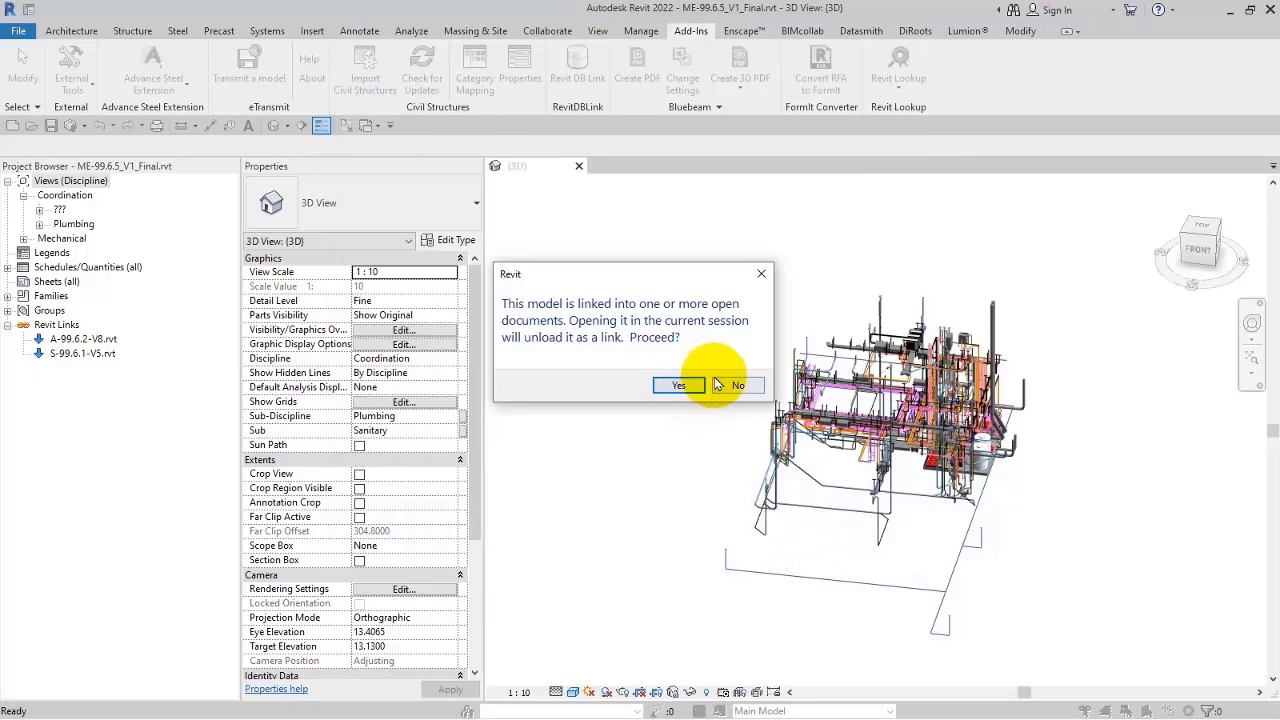
- Confirm unloading the structural model as a link so it opens as its own project
click(678, 384)
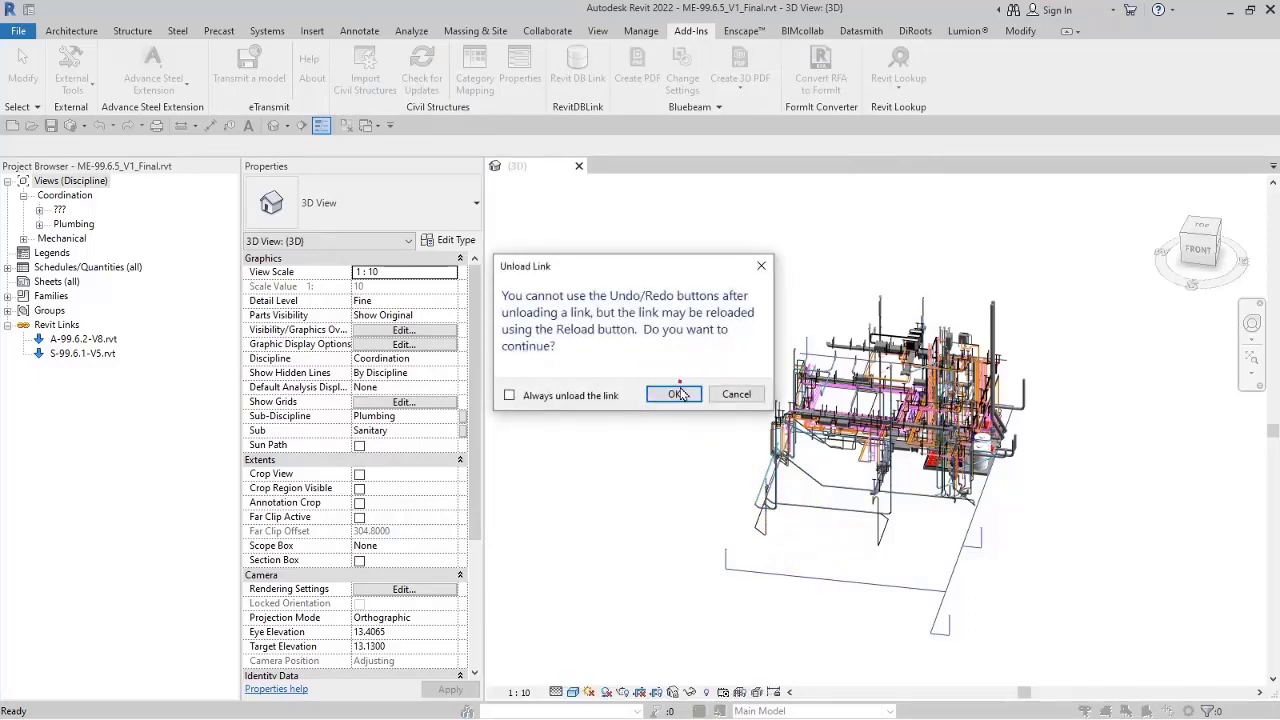
click(672, 392)
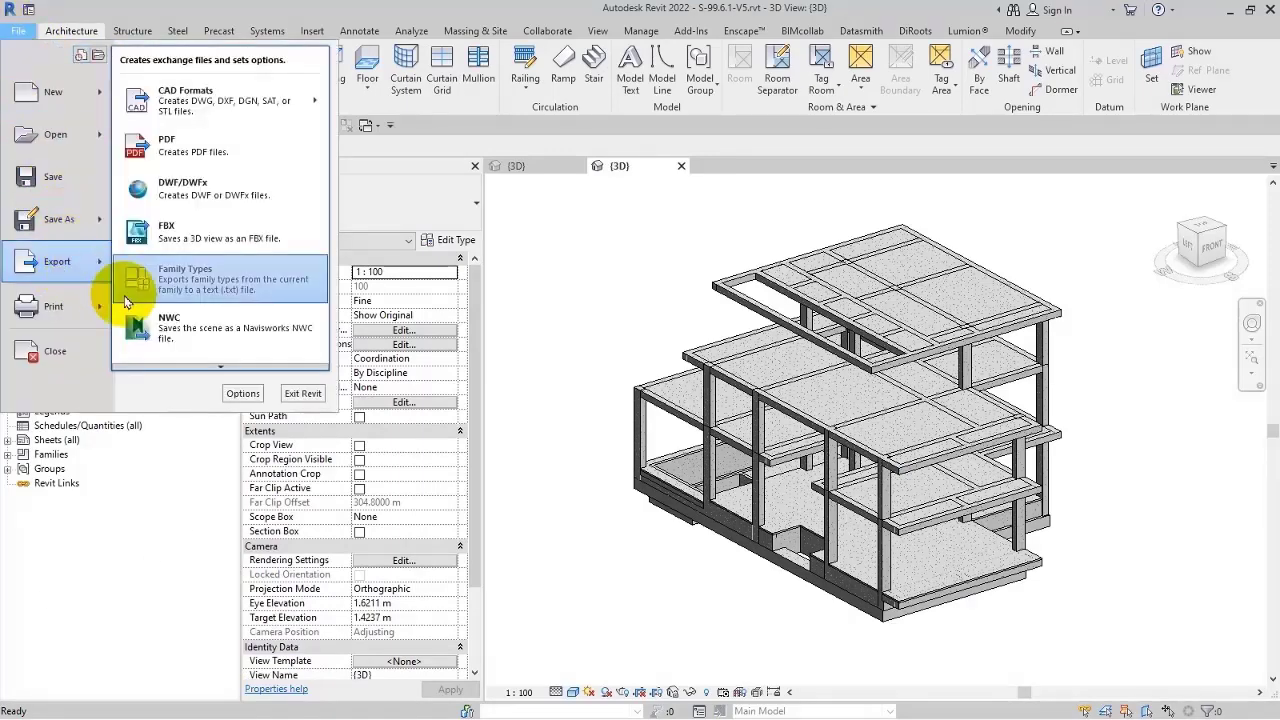
- Export the model as NWC into a new NWC folder inside the course Files folder and save it
click(168, 328)
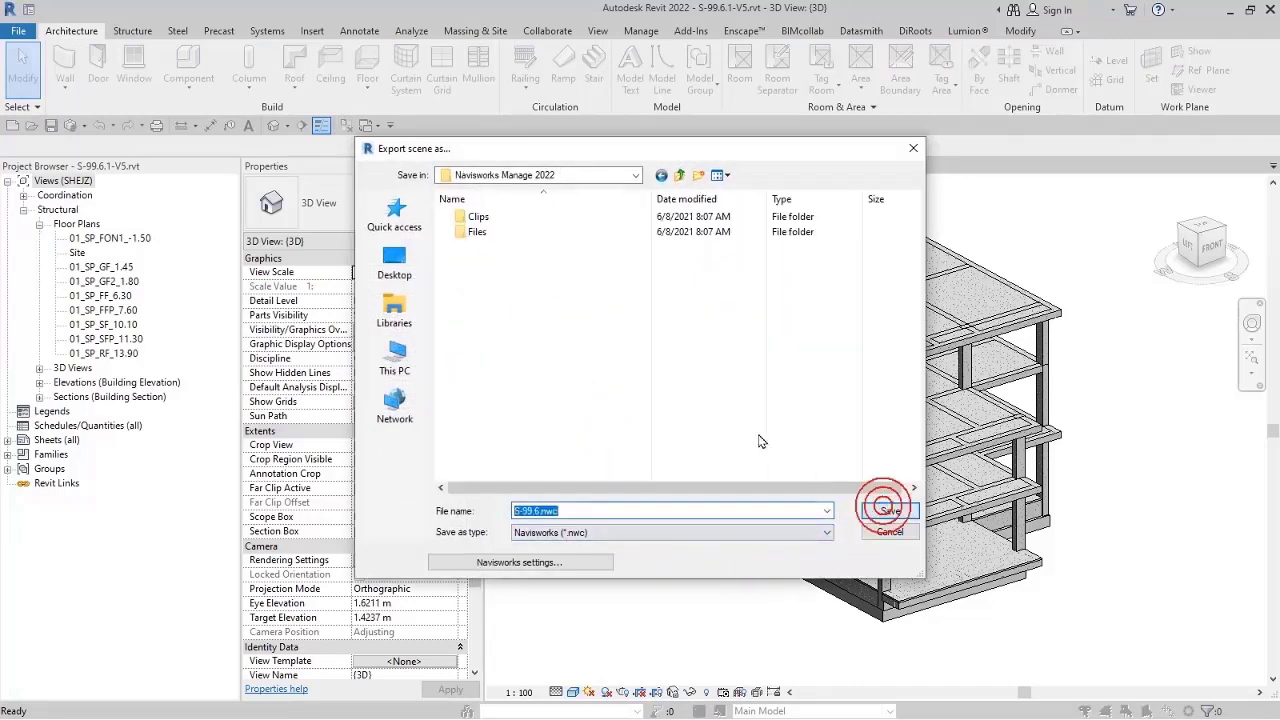
double_click(476, 232)
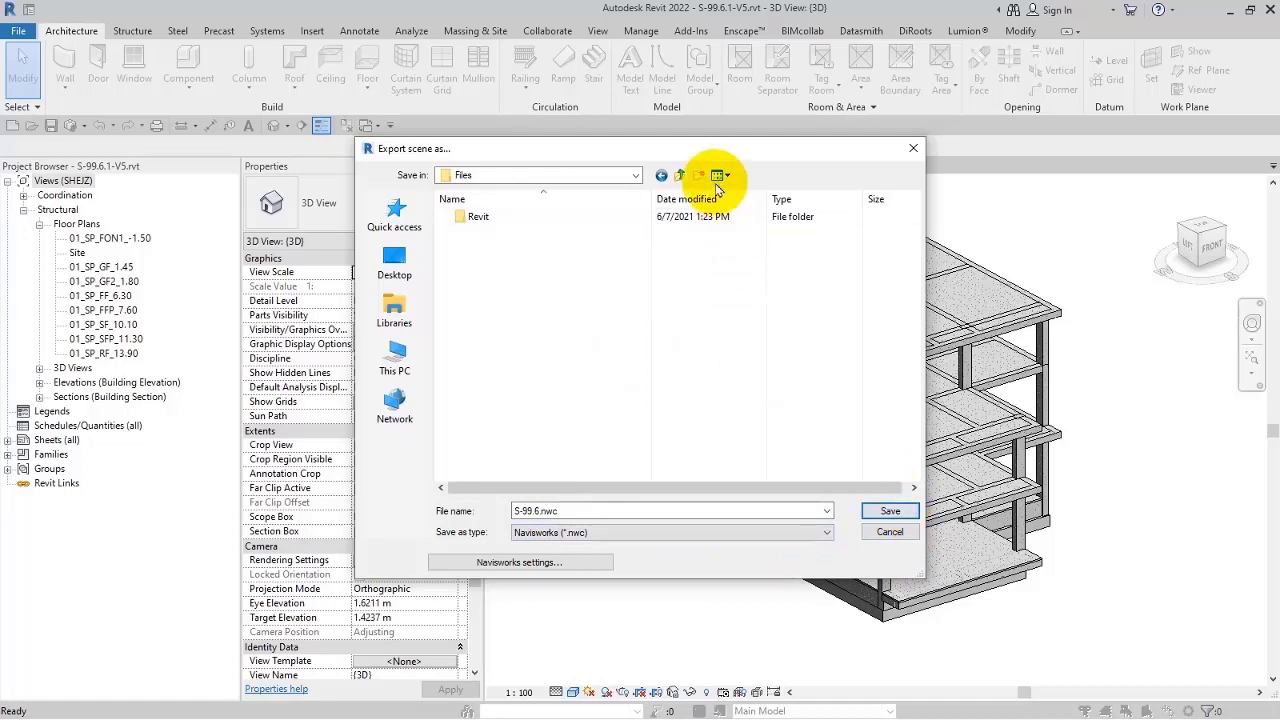
click(698, 176)
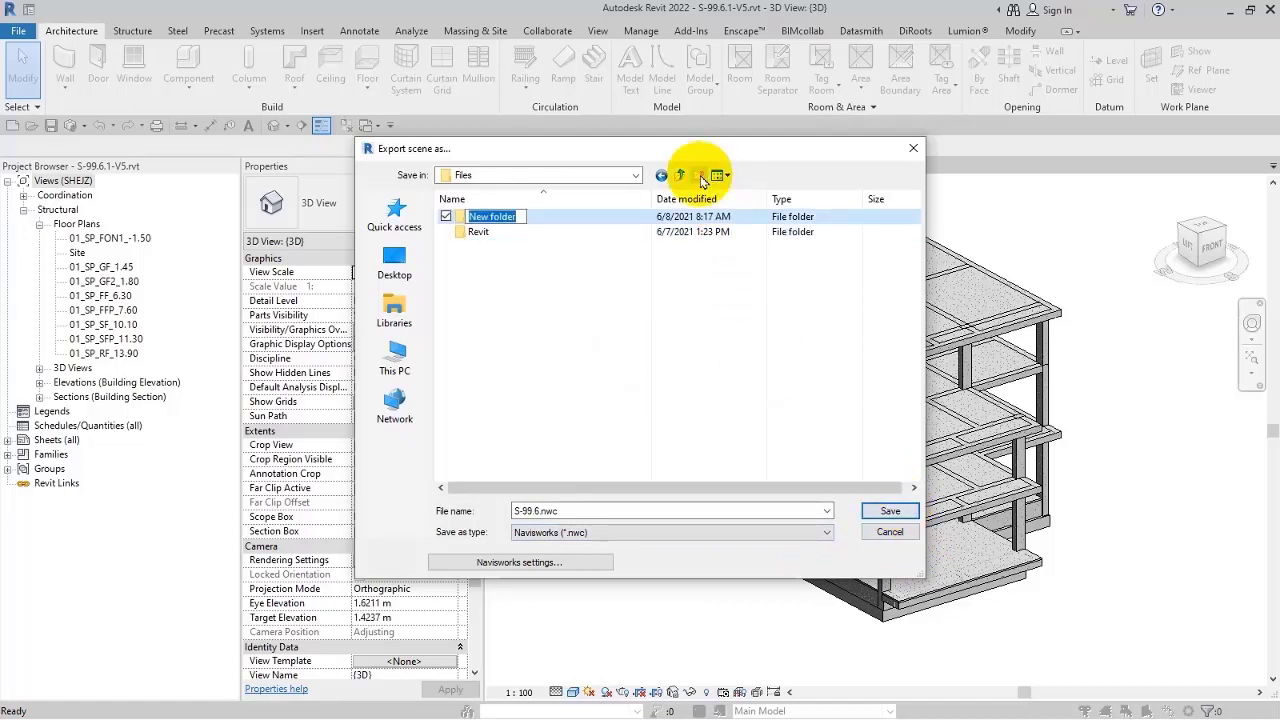
text(NWC)
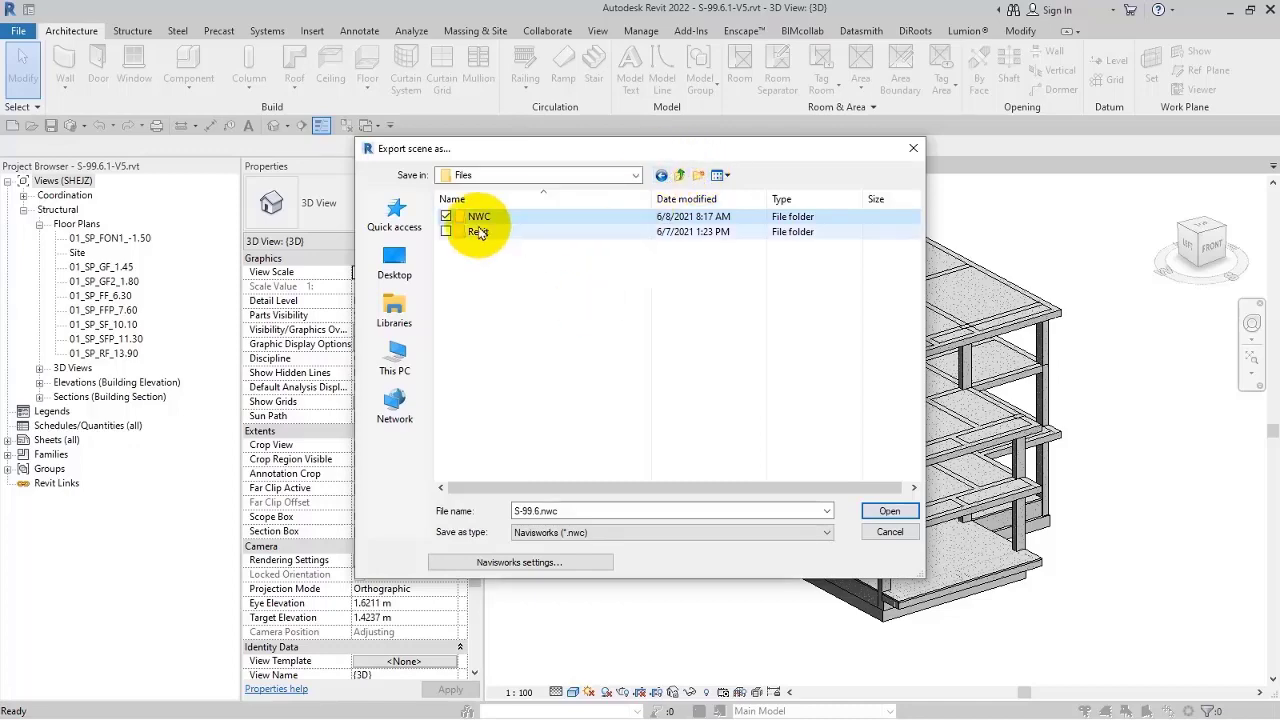
double_click(480, 216)
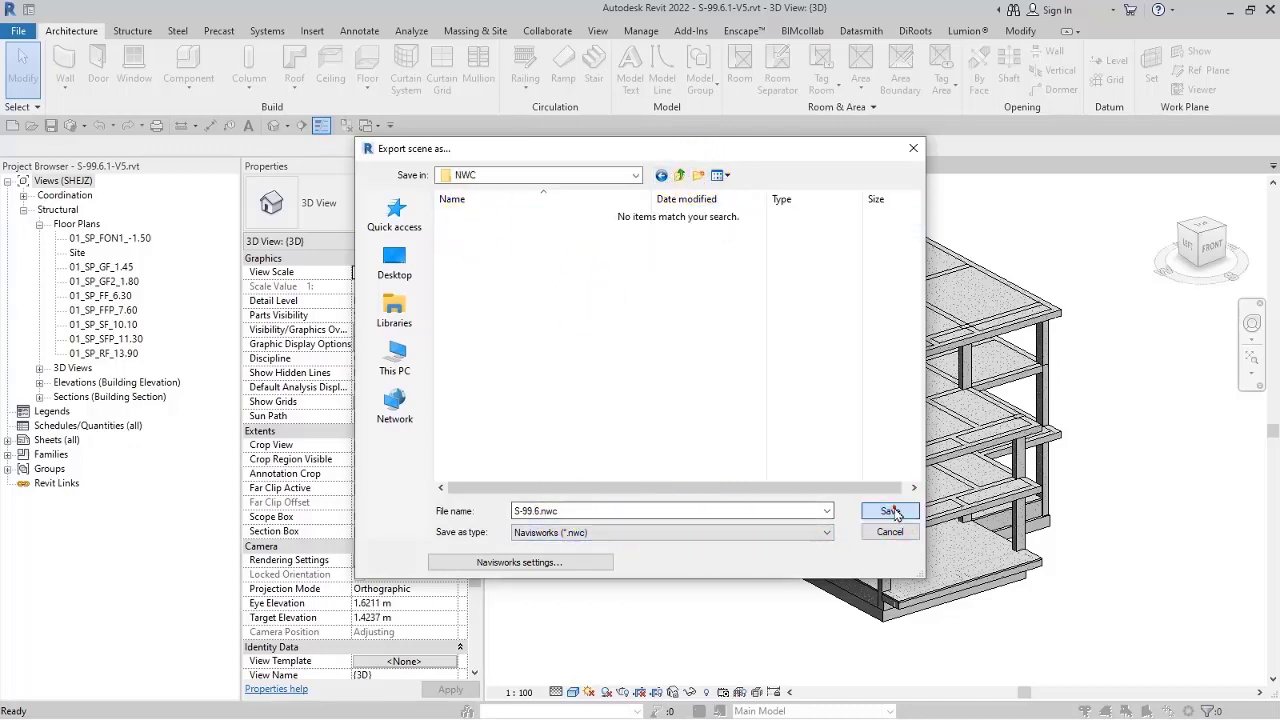
click(888, 512)
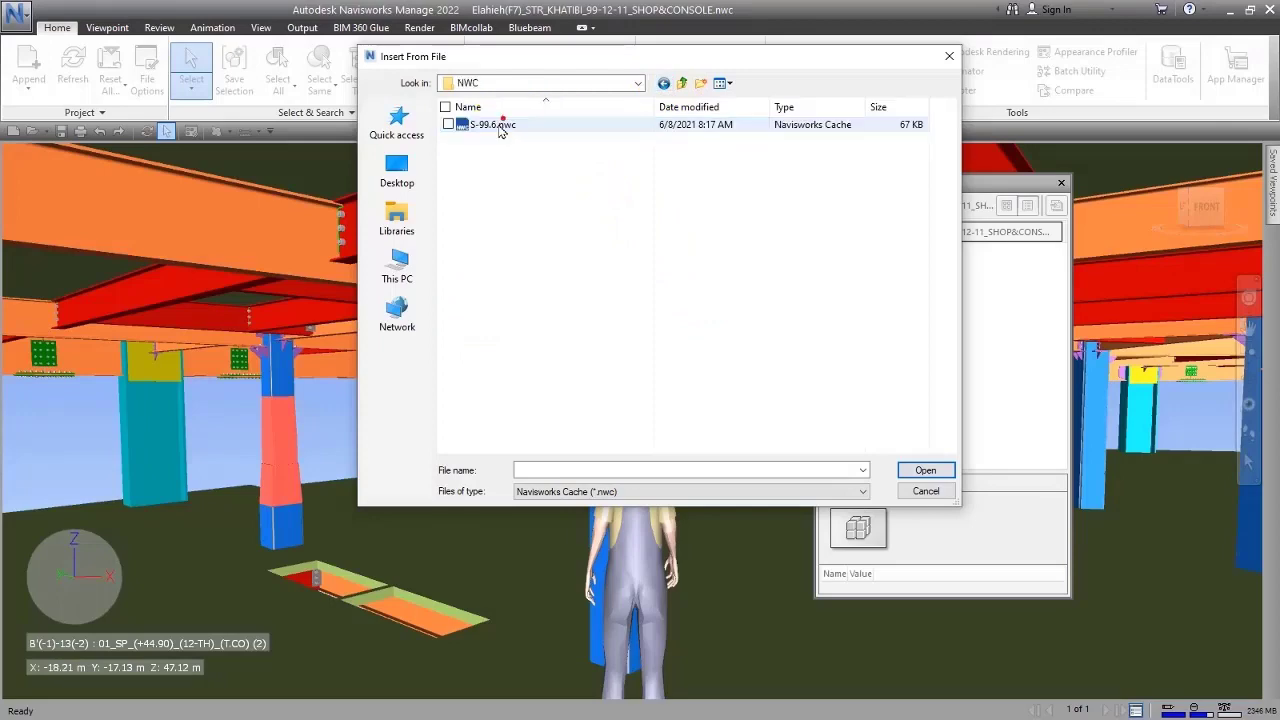
- Insert S-99.6.nwc into the Sheet Browser and display its concrete structural frame
click(924, 490)
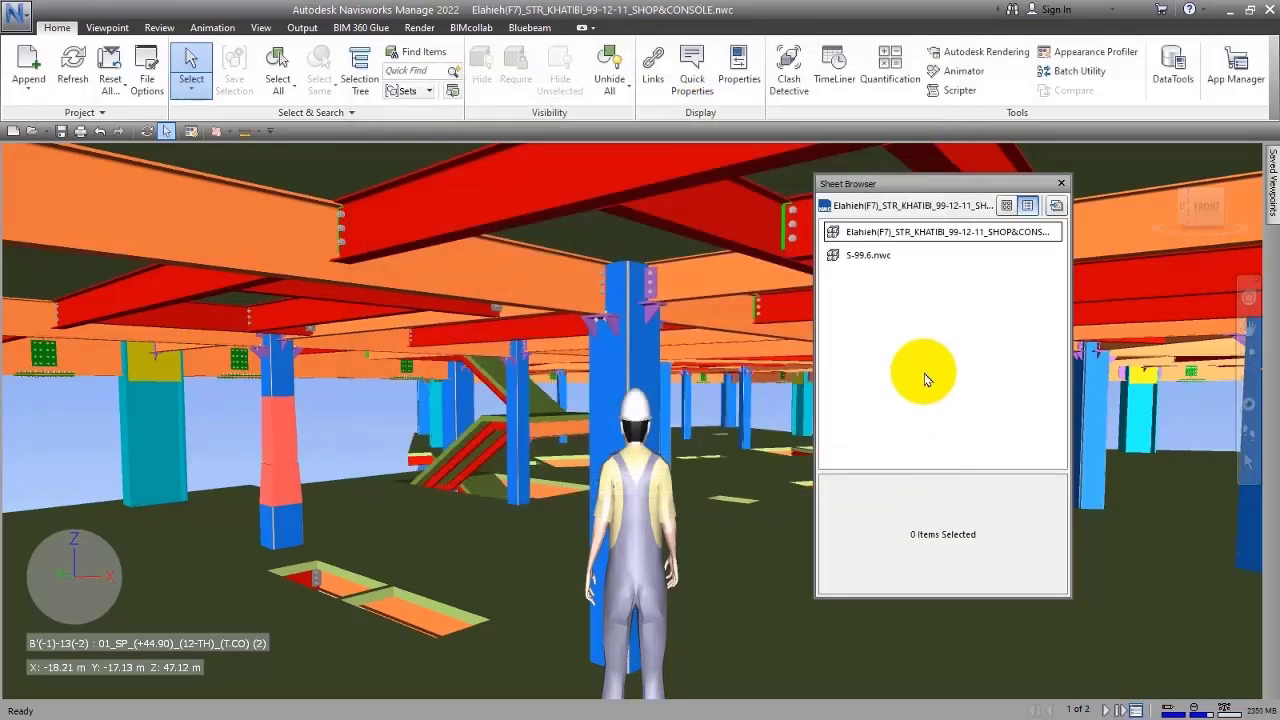
click(868, 256)
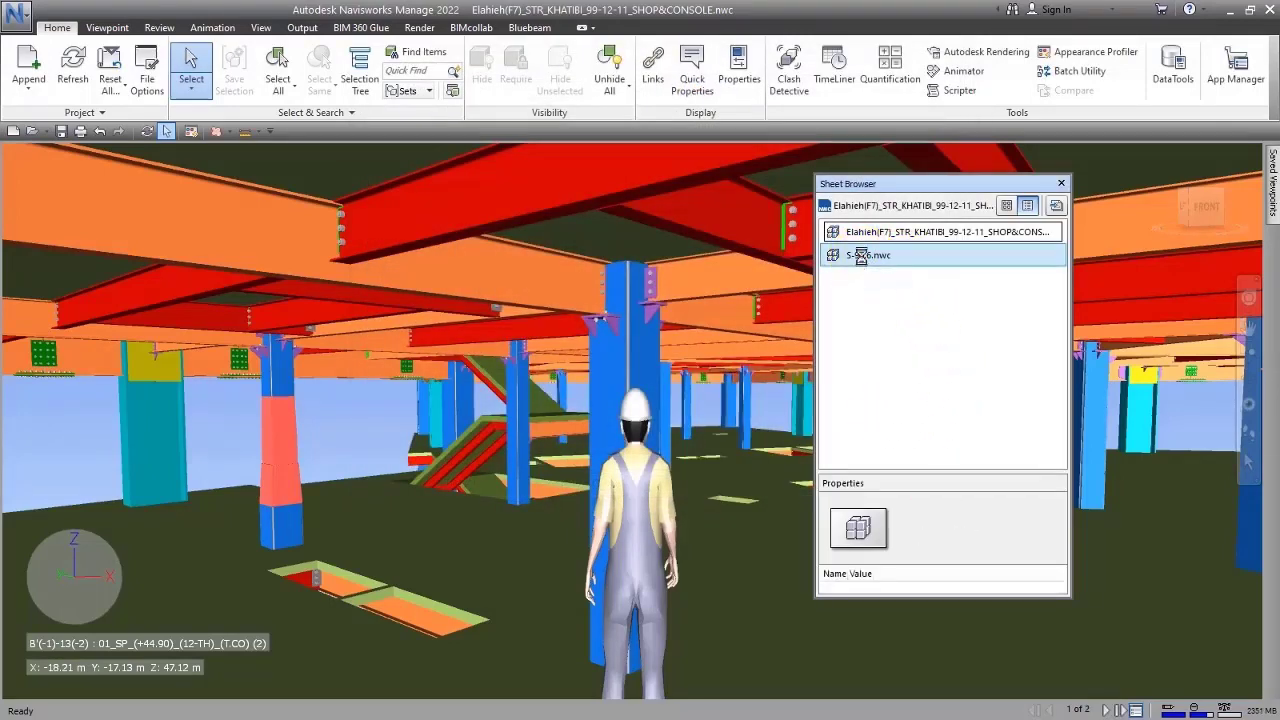
click(940, 232)
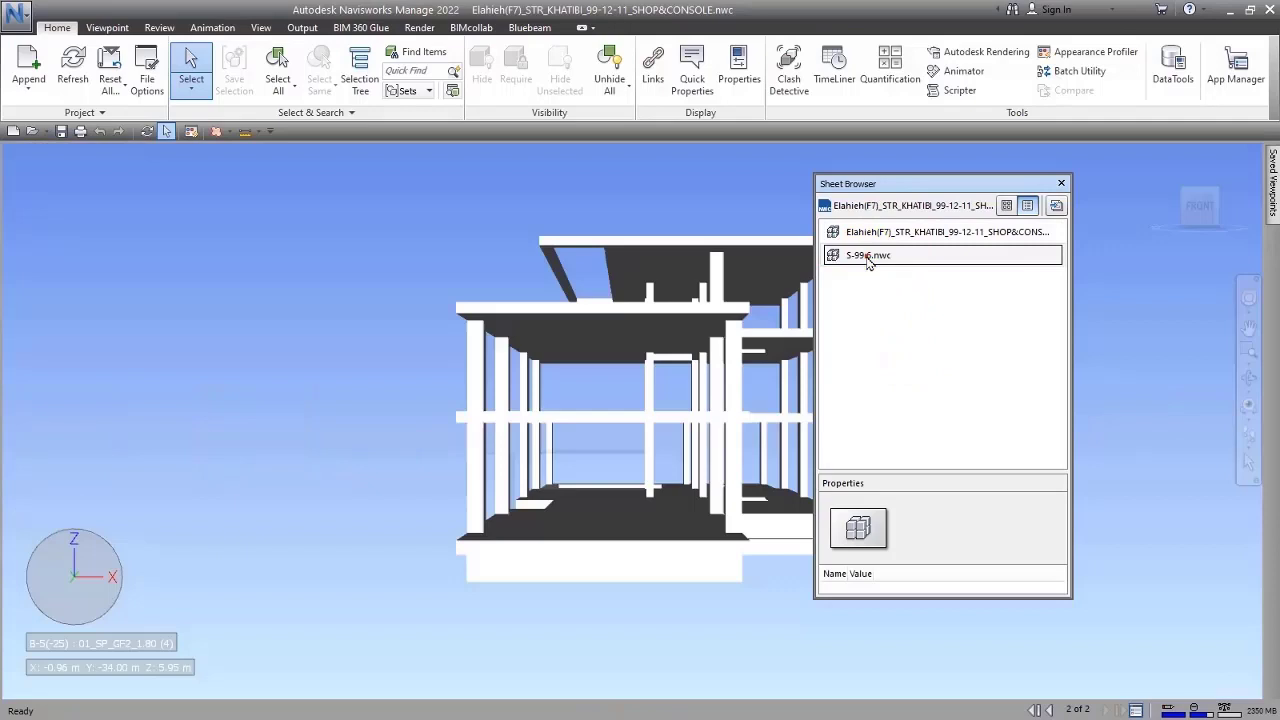
- Start a new empty project from the application menu, prompting to save changes
click(16, 16)
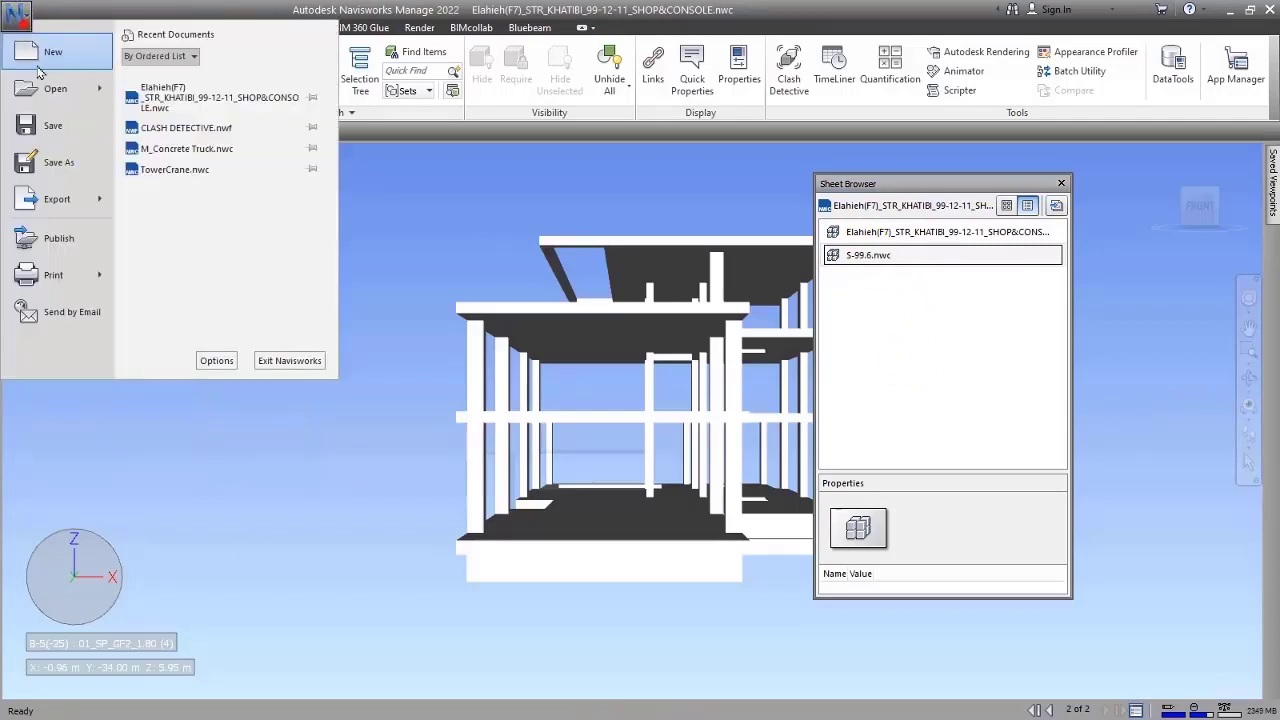
click(52, 52)
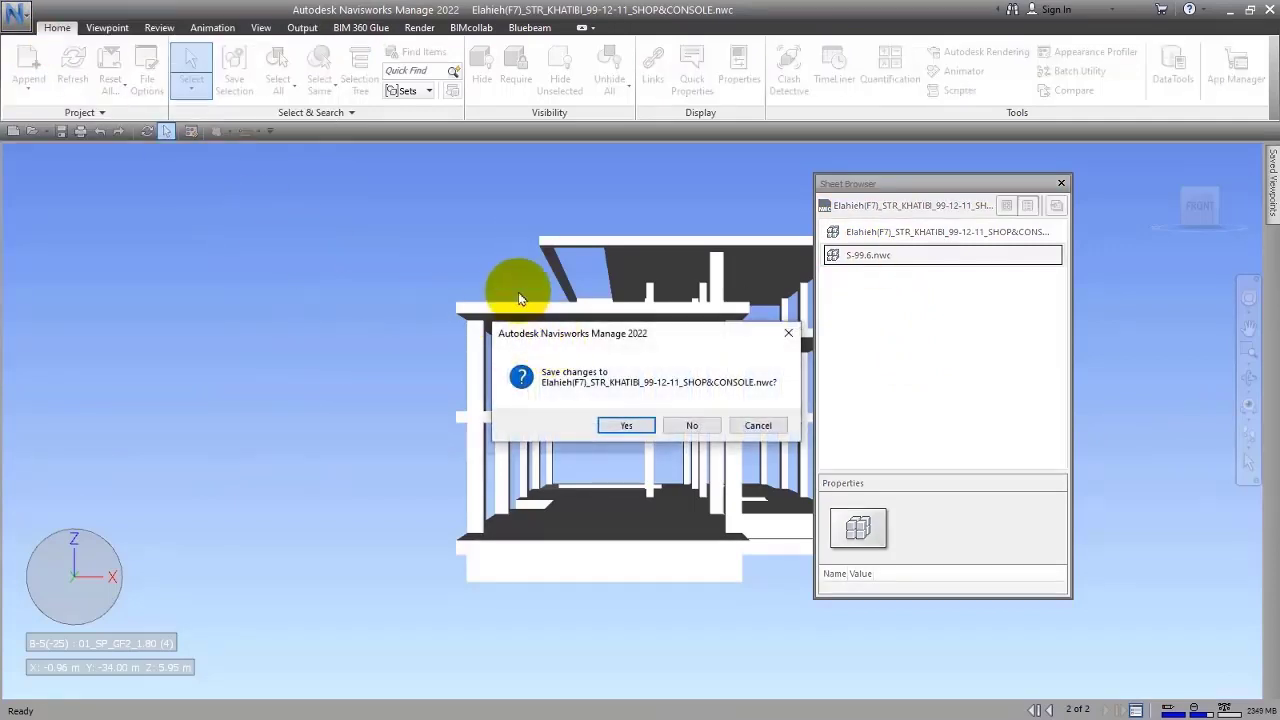